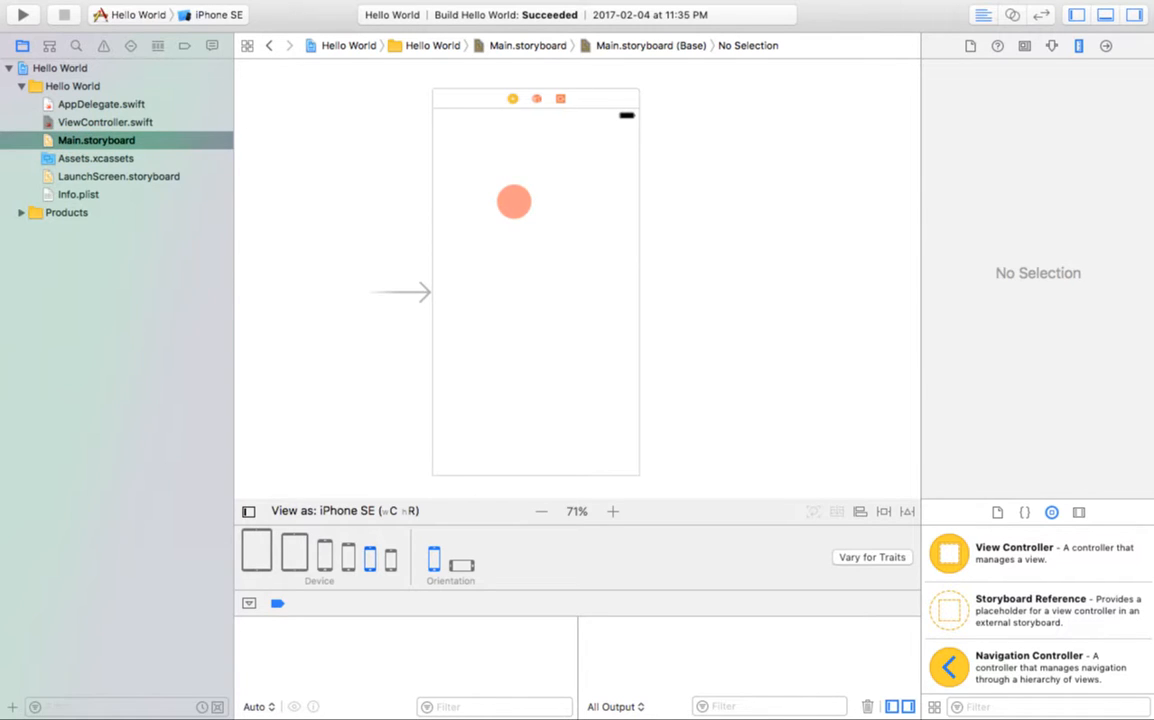
Adjust the storyboard zoom, then build and run Hello World on the iPhone SE simulator
click(612, 512)
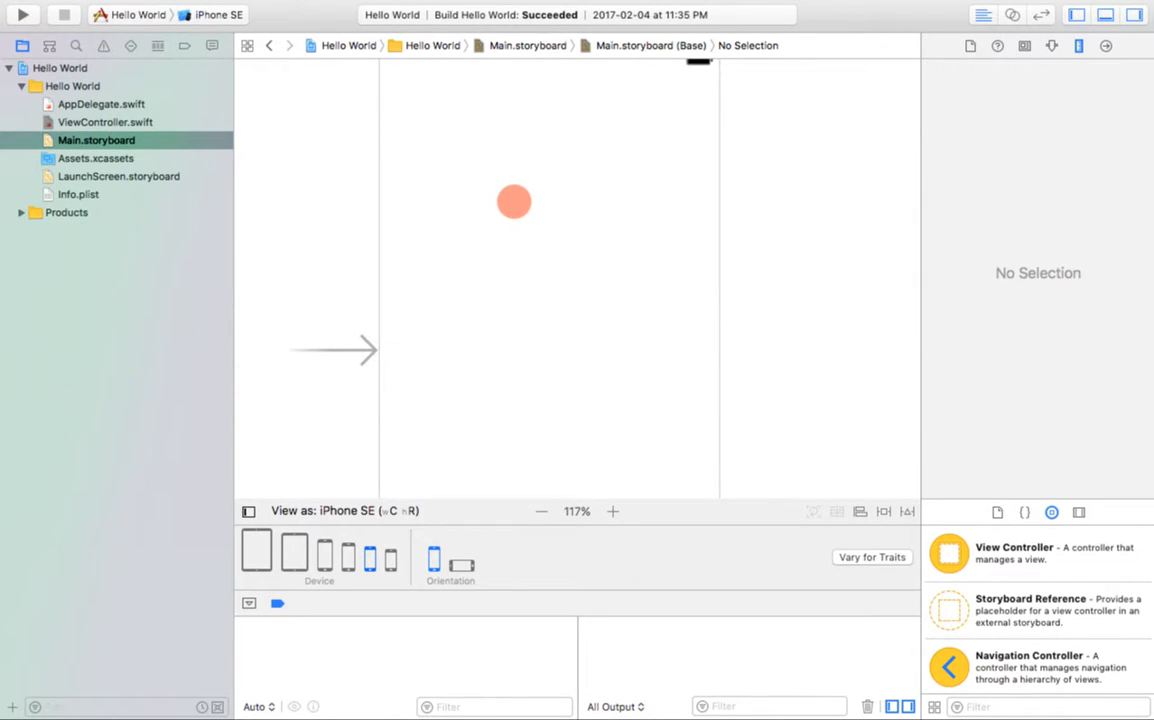
click(540, 512)
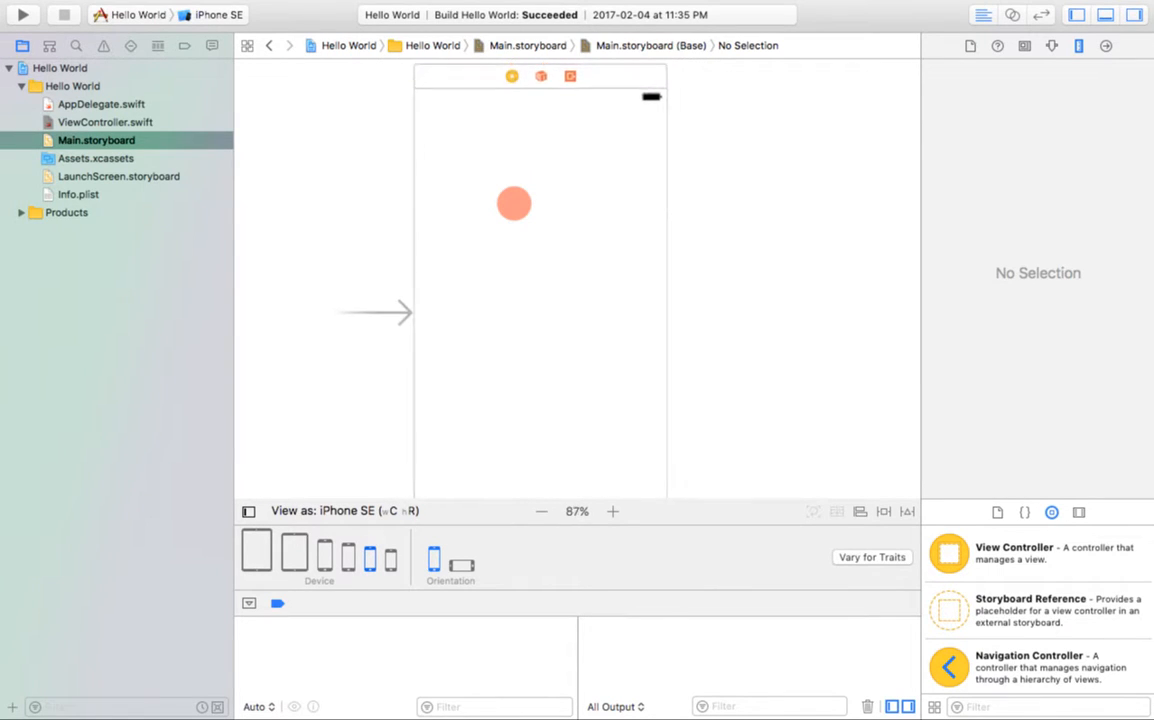
click(540, 512)
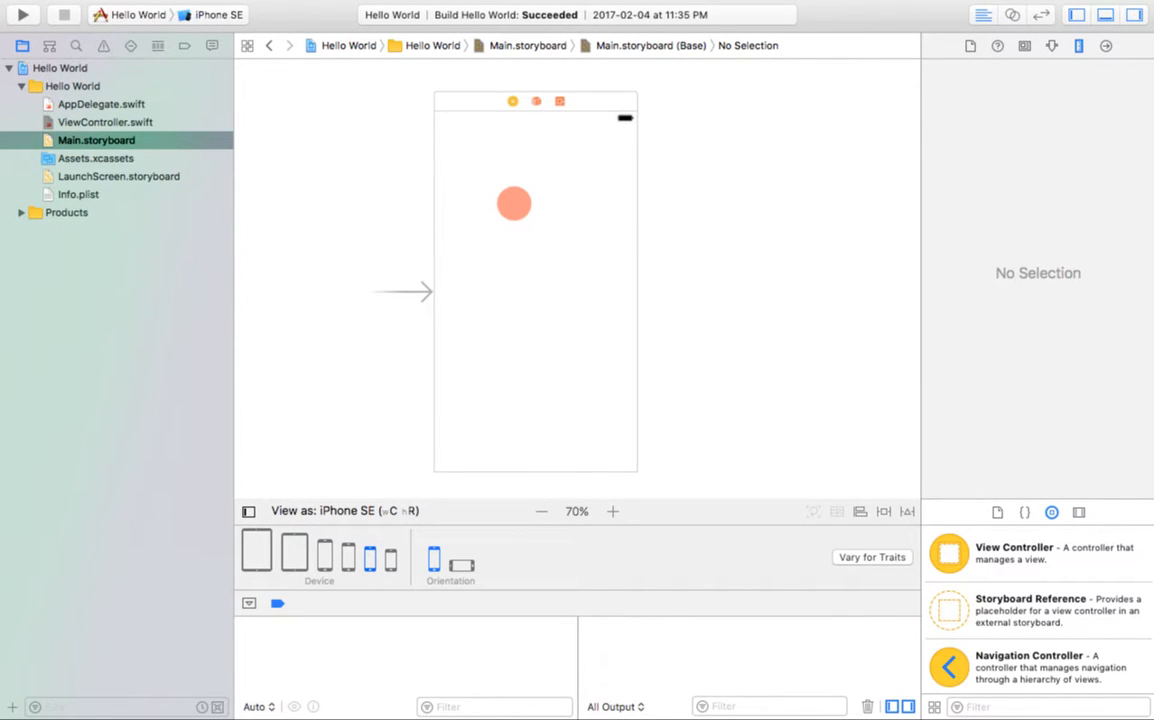
drag(514, 204, 516, 328)
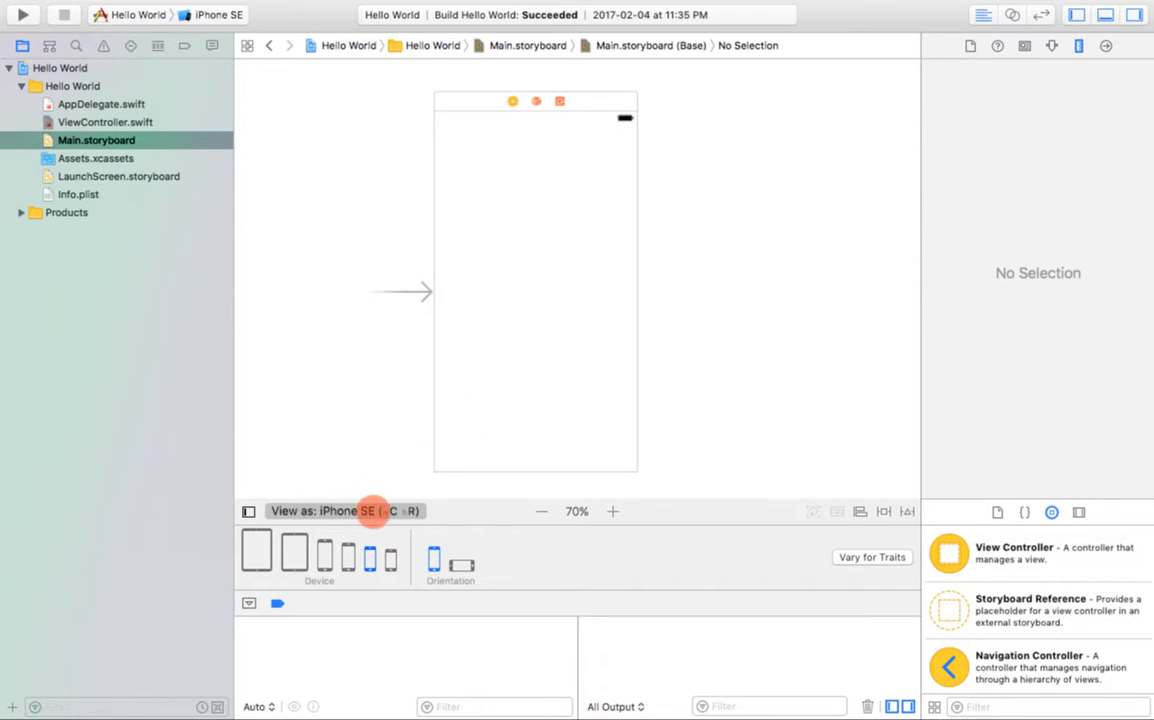
mouse_move(368, 558)
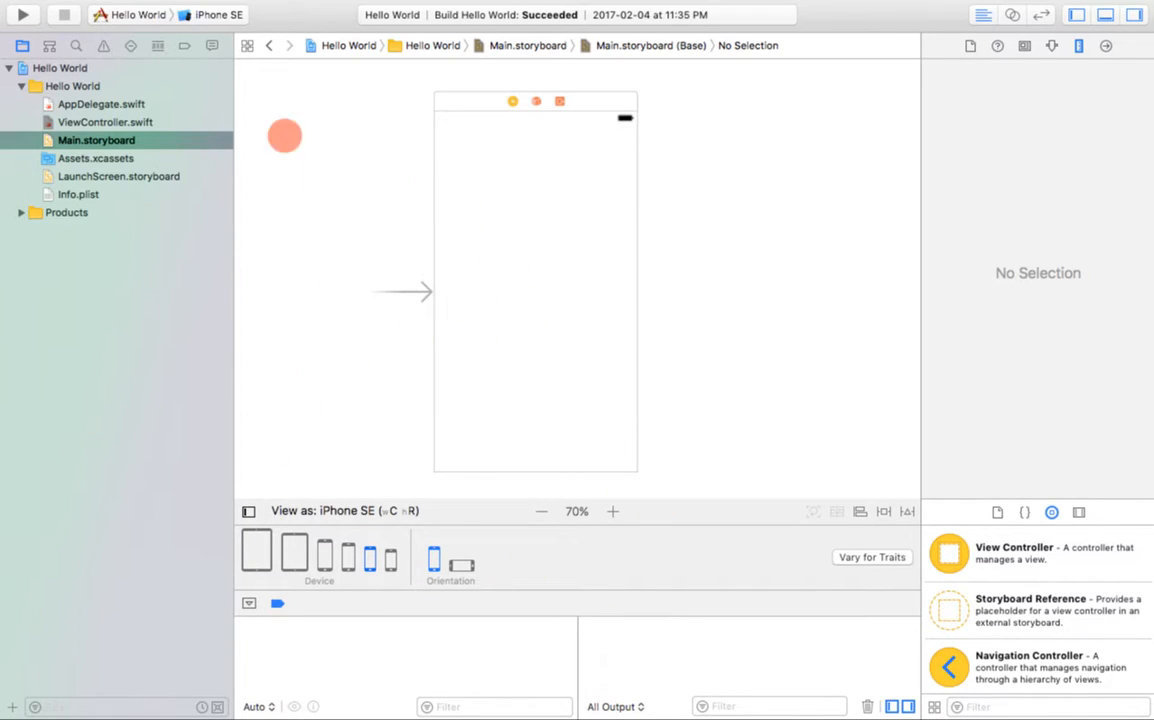
mouse_move(210, 14)
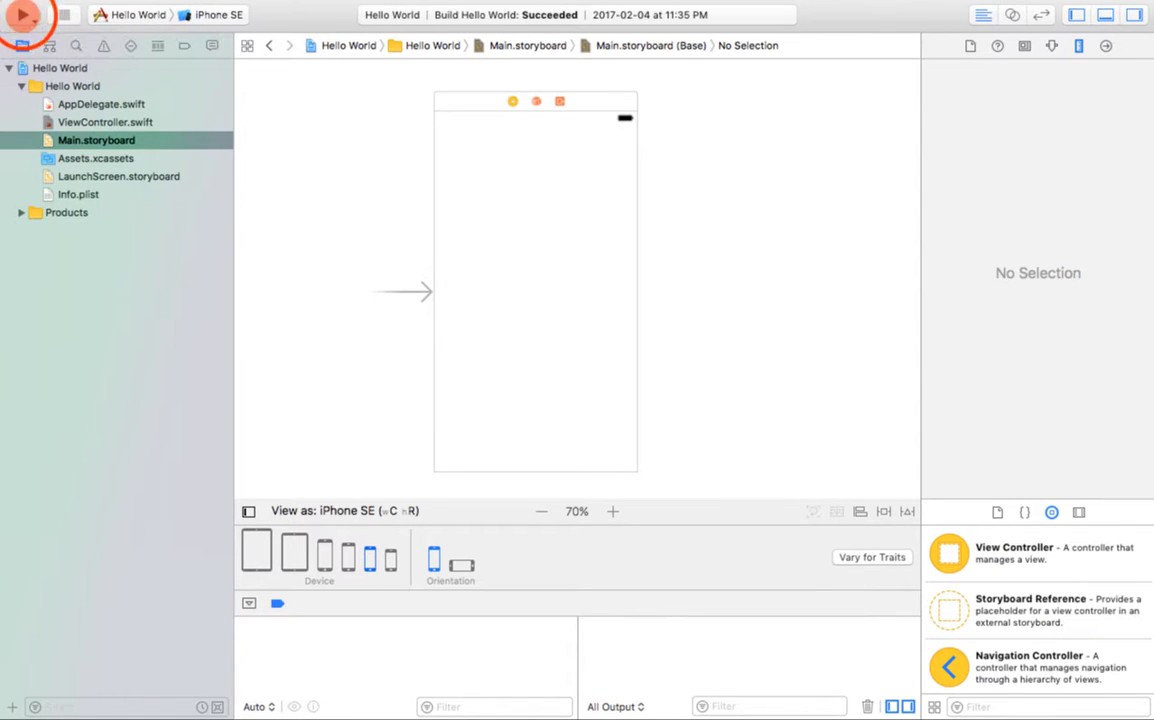
click(22, 16)
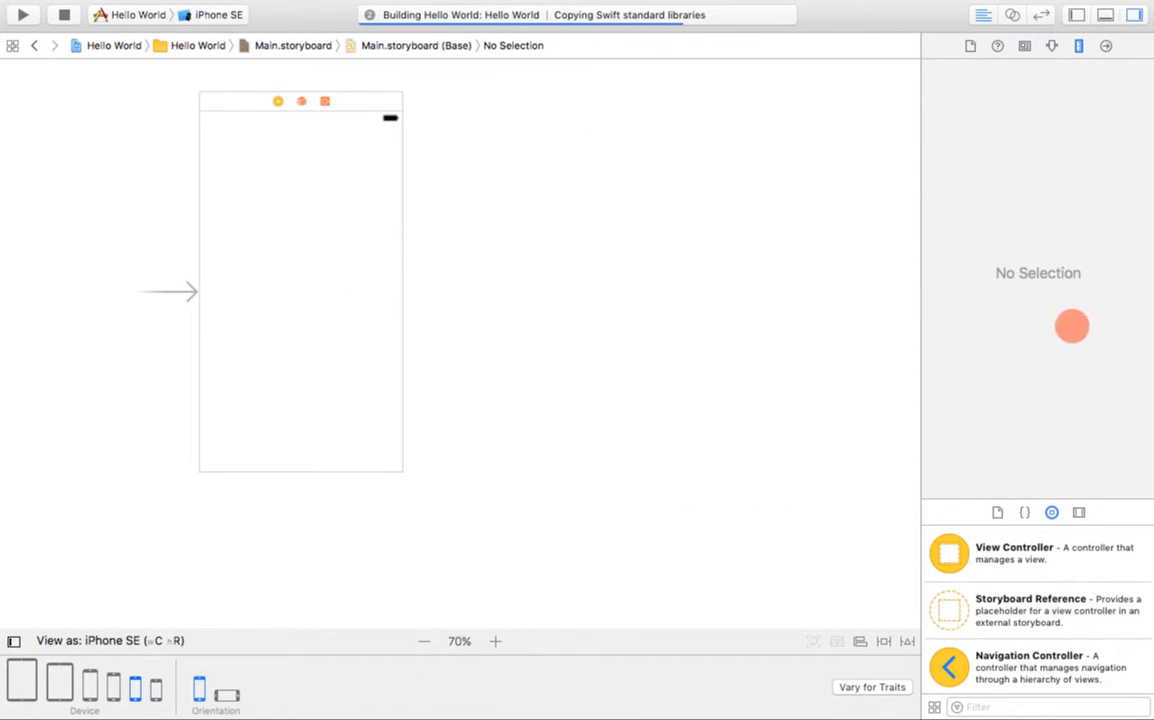
Browse the Object Library and filter it to 'label'
click(22, 14)
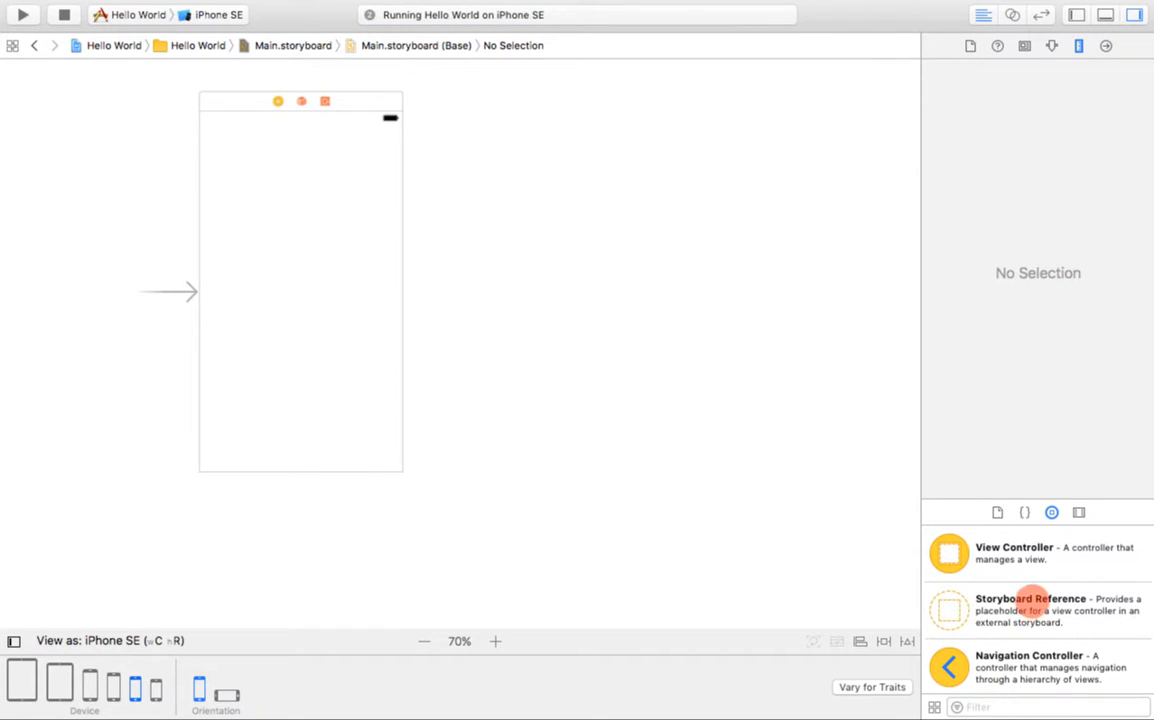
scroll(down, 3)
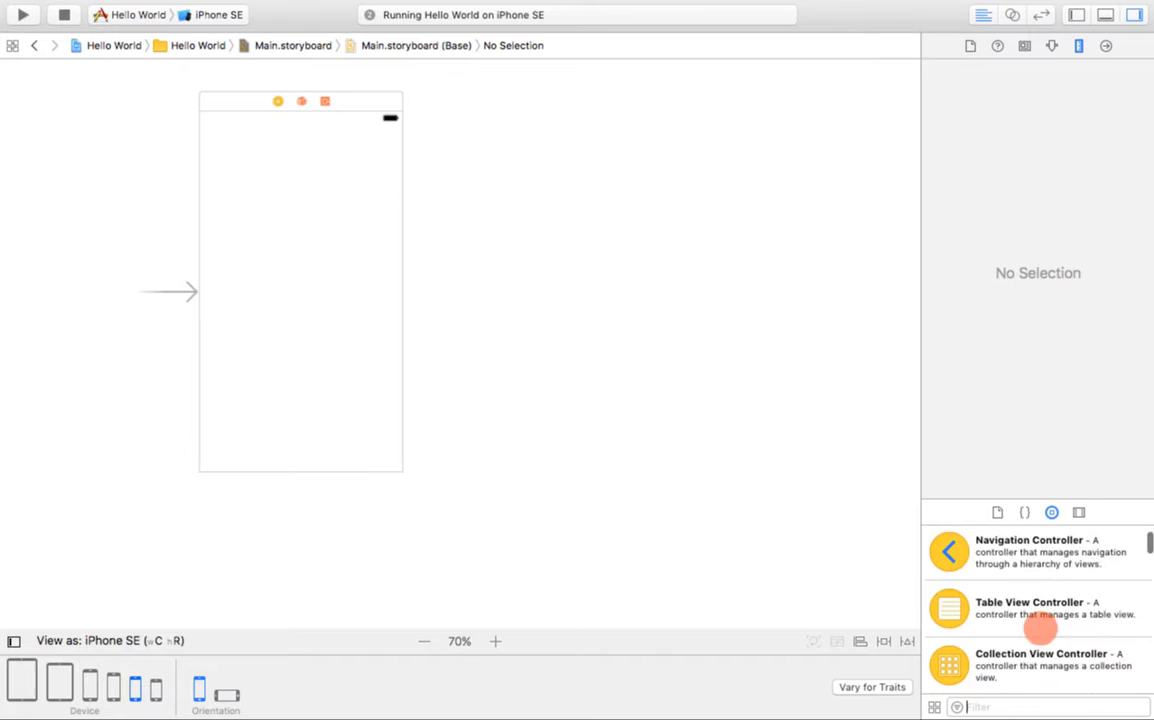
scroll(down, 3)
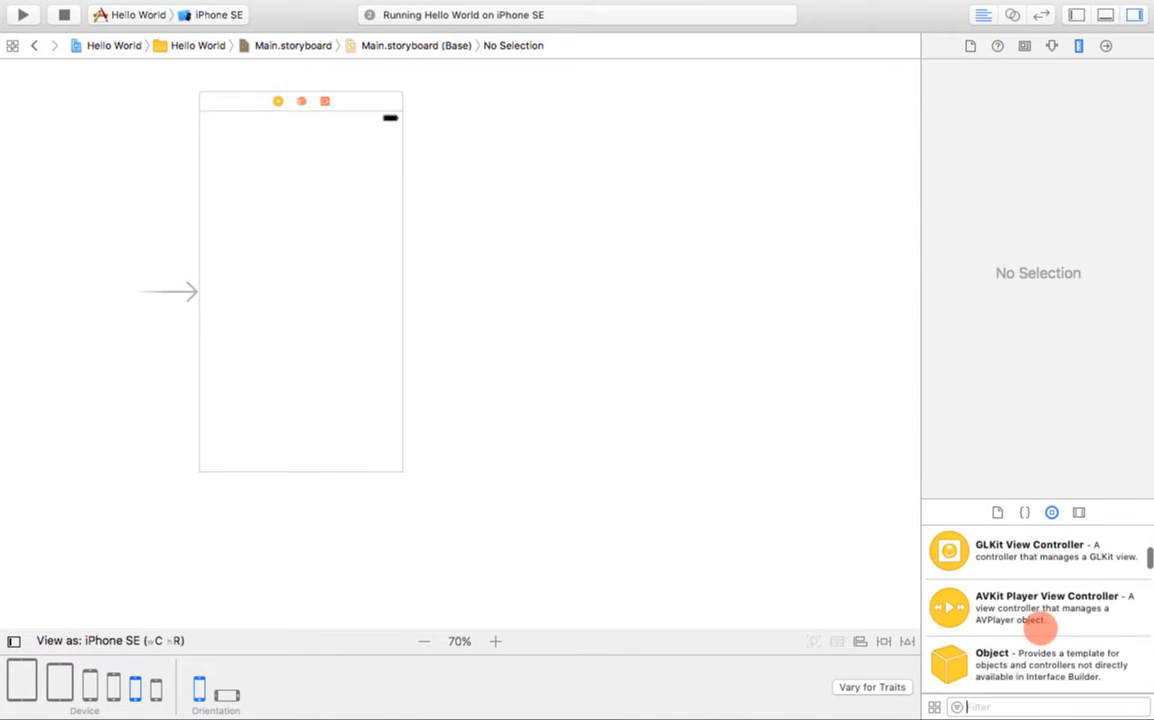
scroll(up, 3)
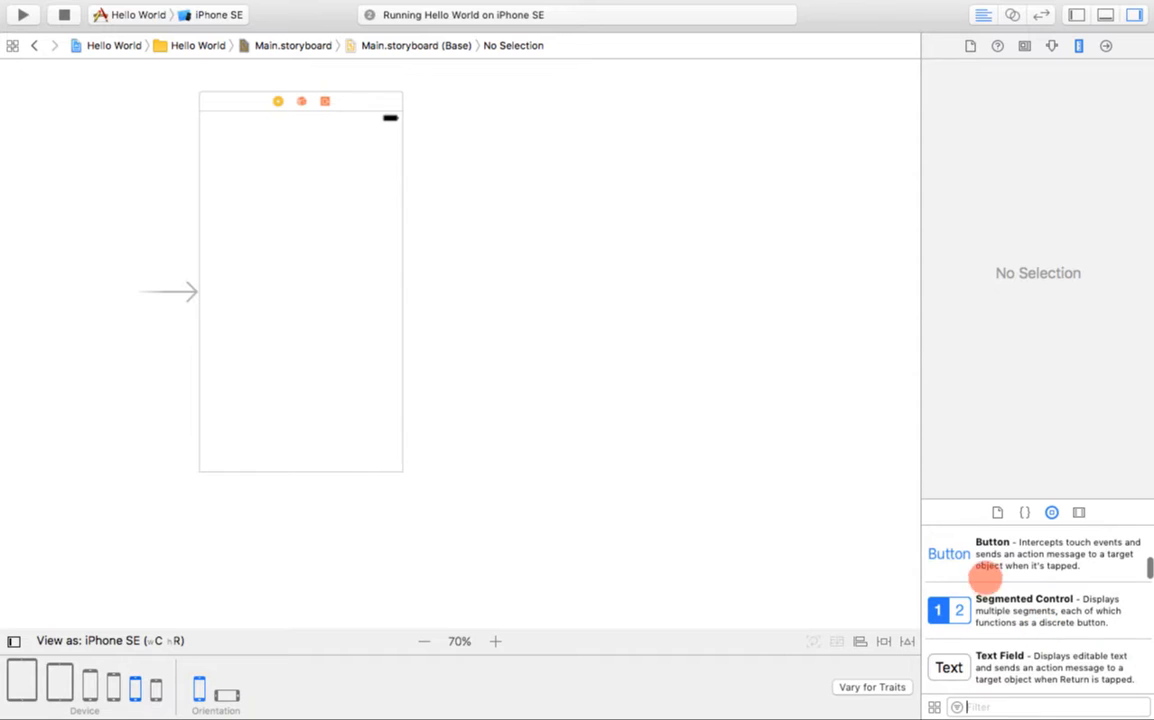
scroll(up, 3)
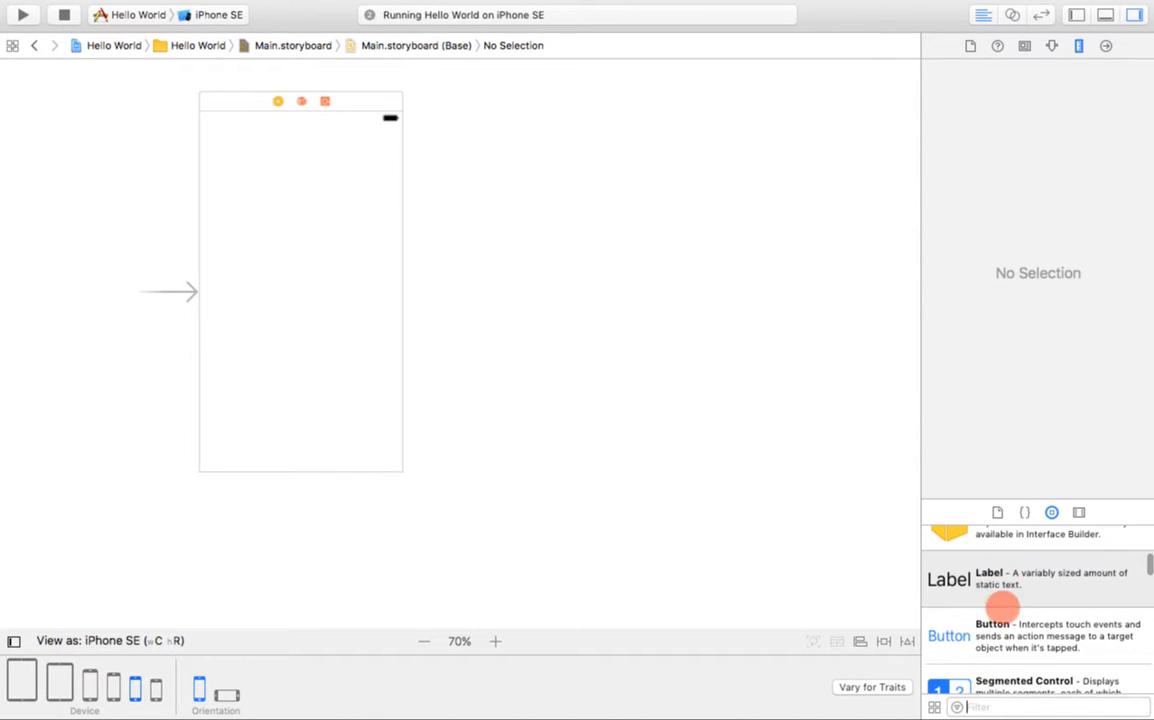
text(label)
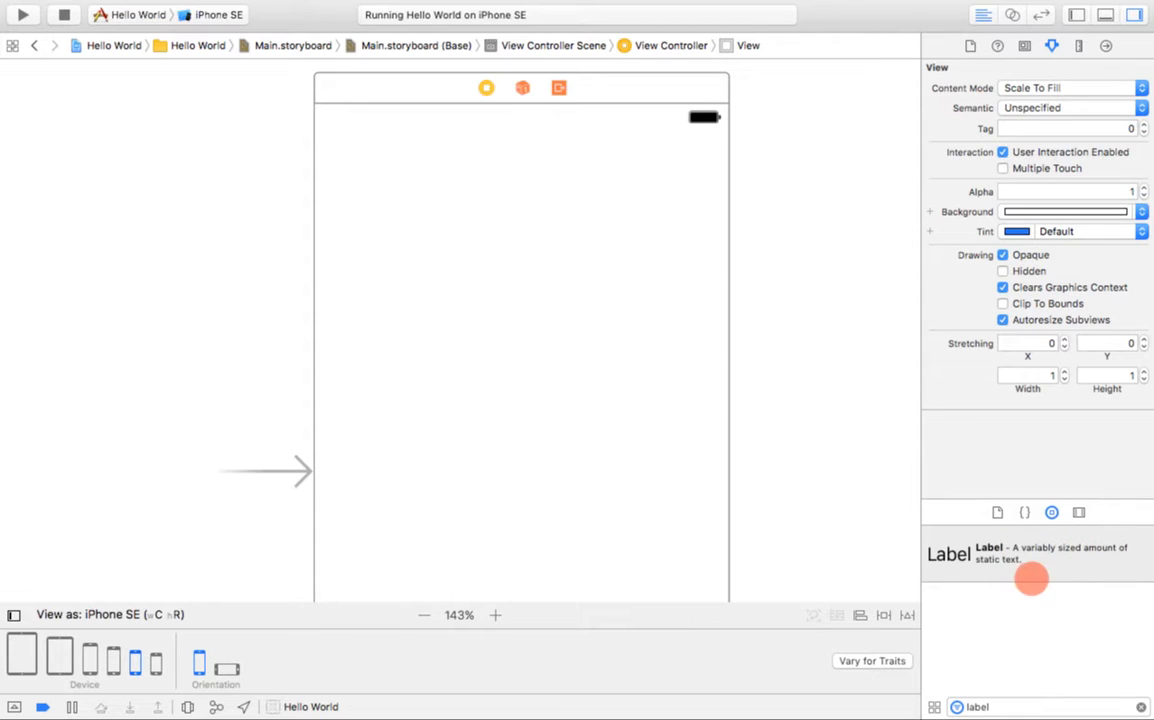
Drop a new Label from the Object Library onto the view, centred horizontally
drag(1032, 580, 504, 464)
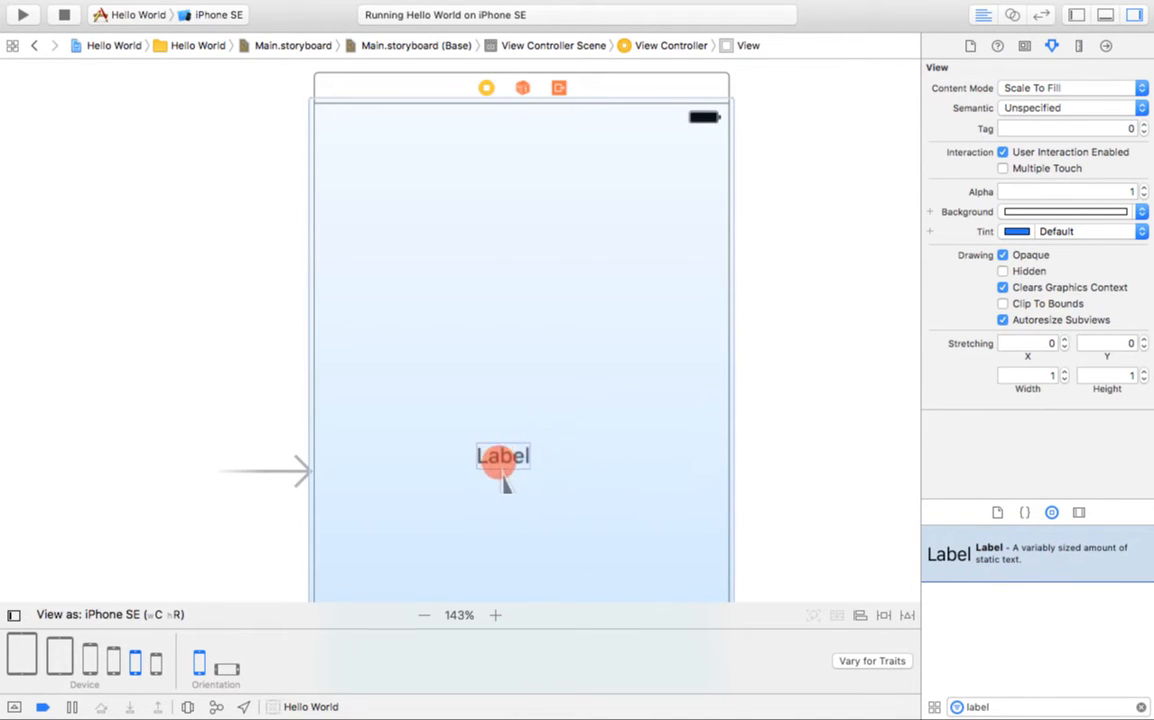
drag(504, 468, 520, 470)
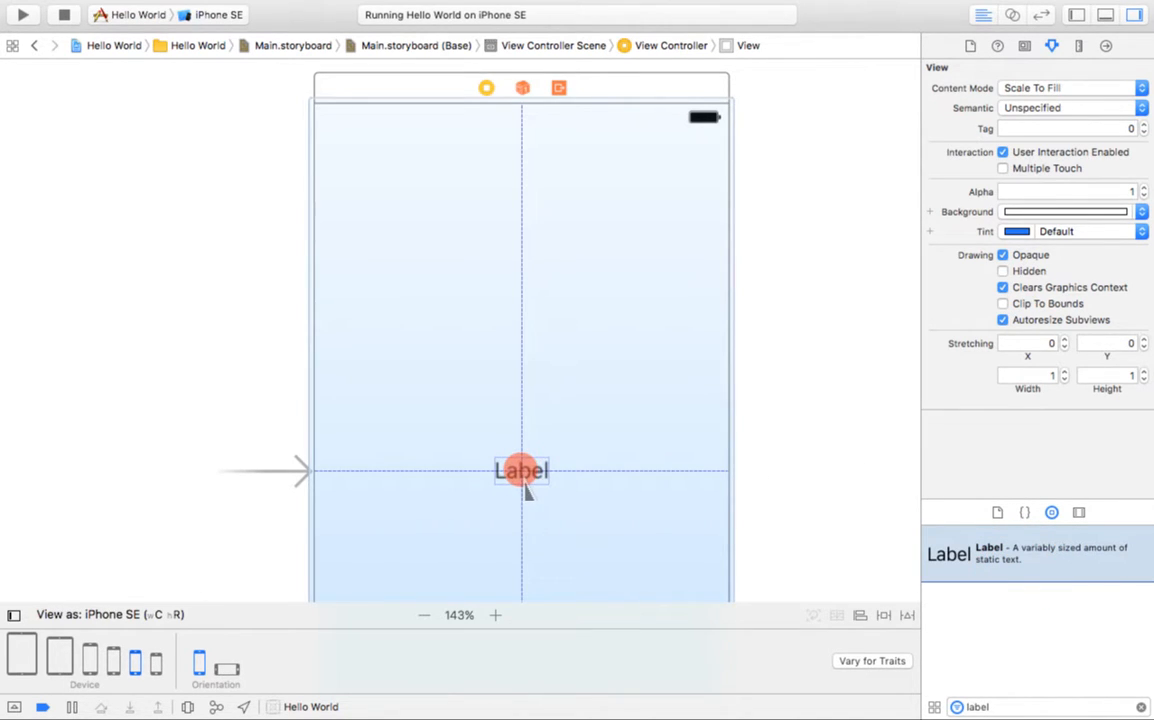
click(520, 472)
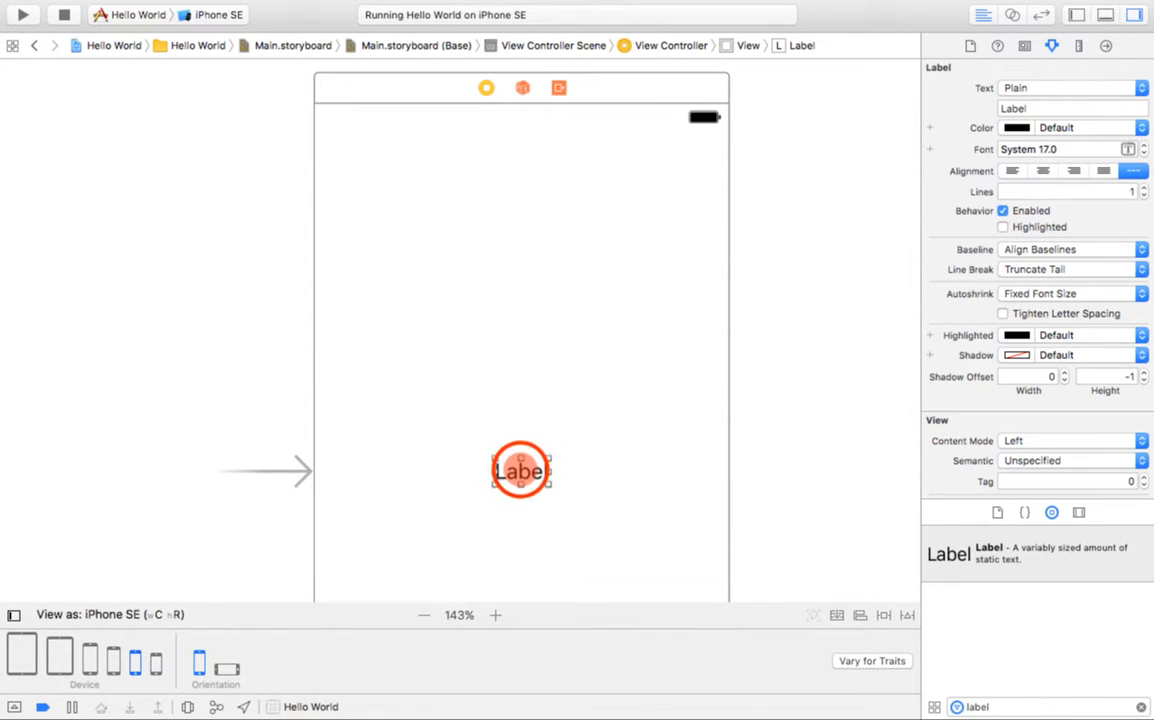
Move the label around the view and settle it centred at the top
drag(520, 470, 378, 470)
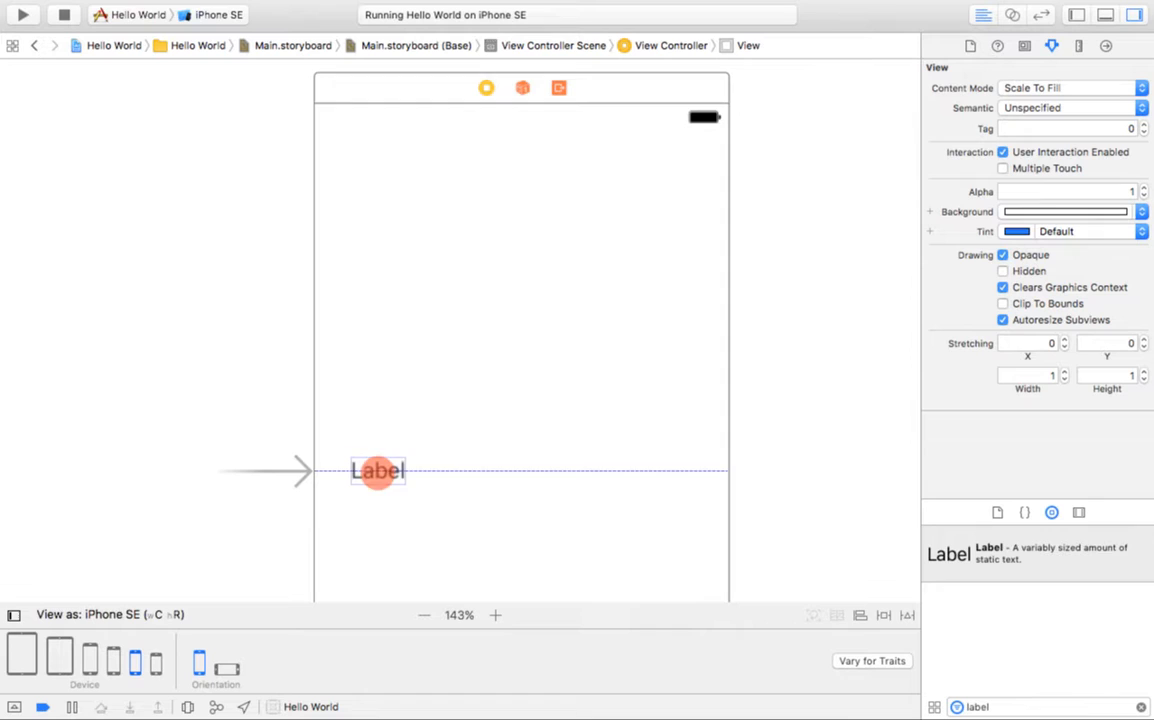
drag(378, 472, 528, 472)
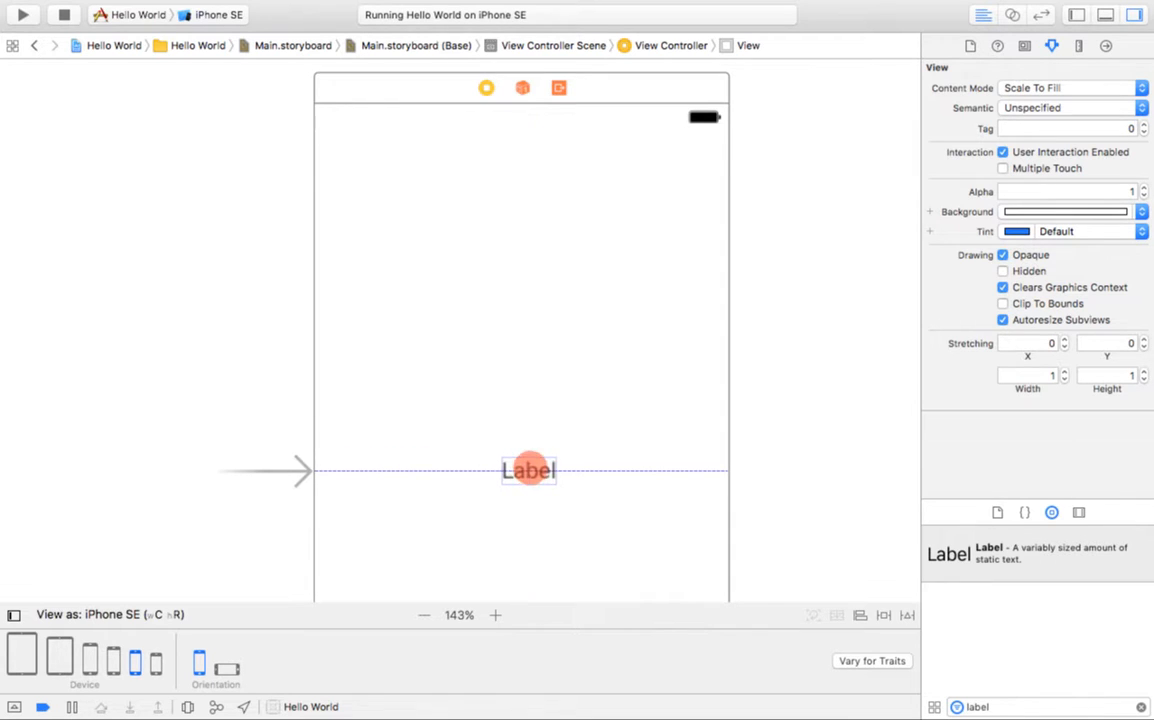
drag(528, 470, 680, 470)
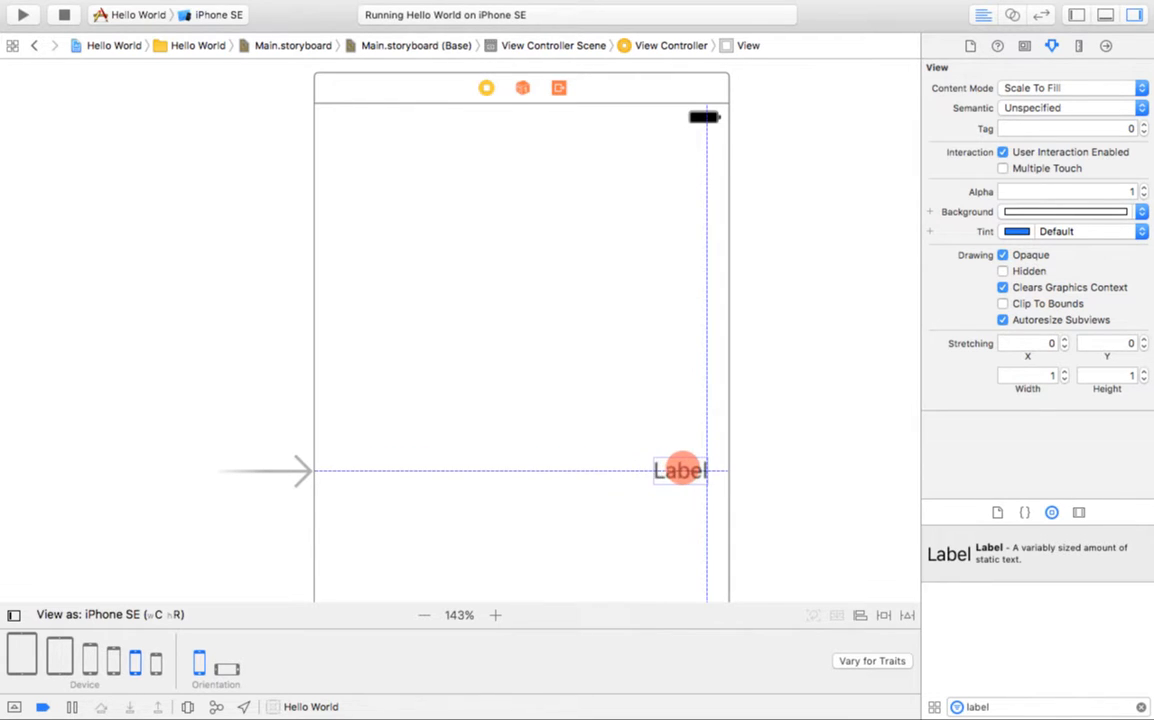
drag(680, 470, 516, 292)
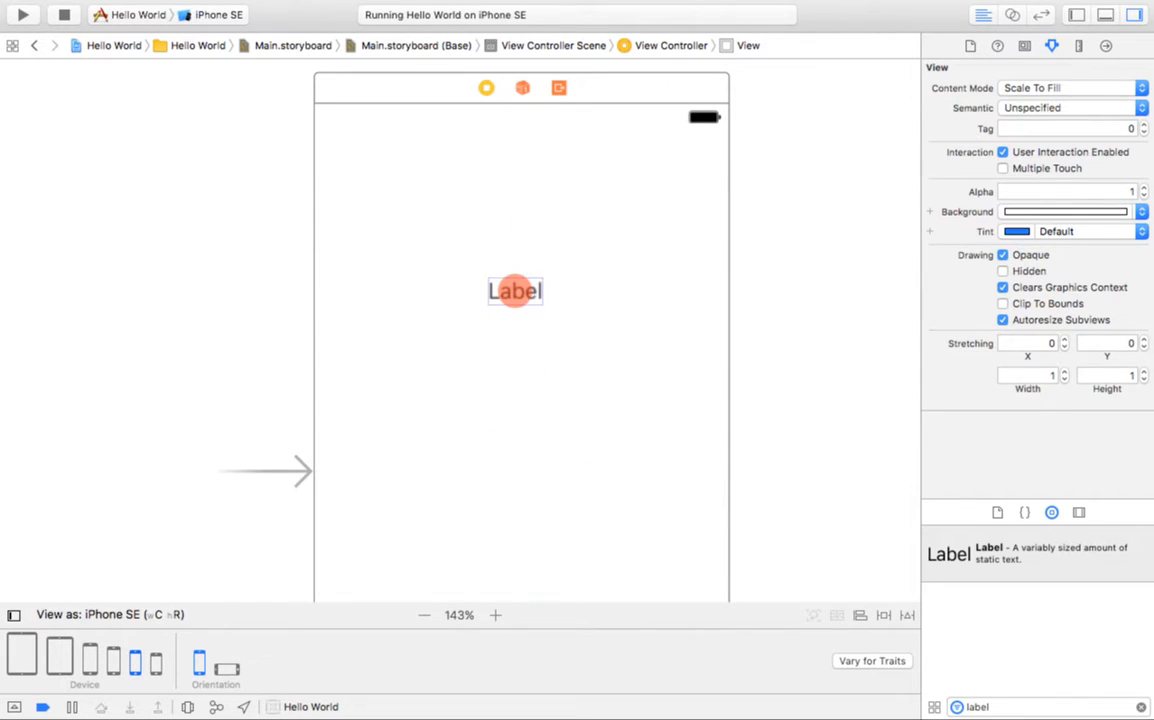
drag(516, 292, 520, 152)
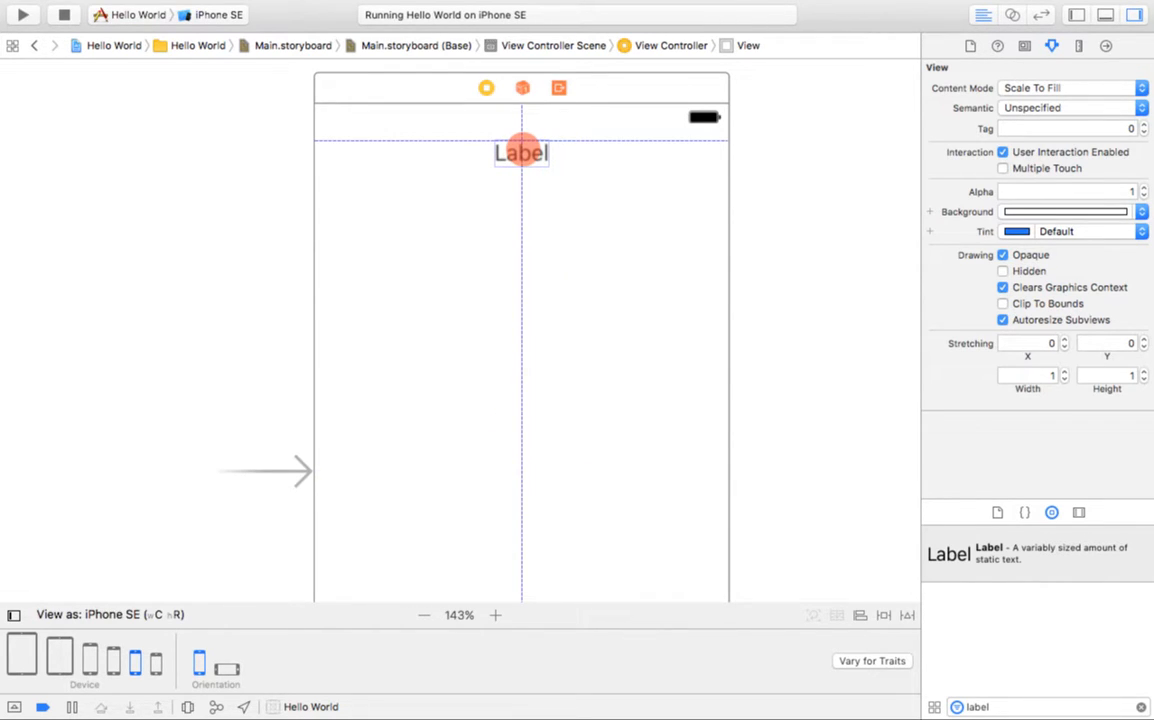
click(520, 152)
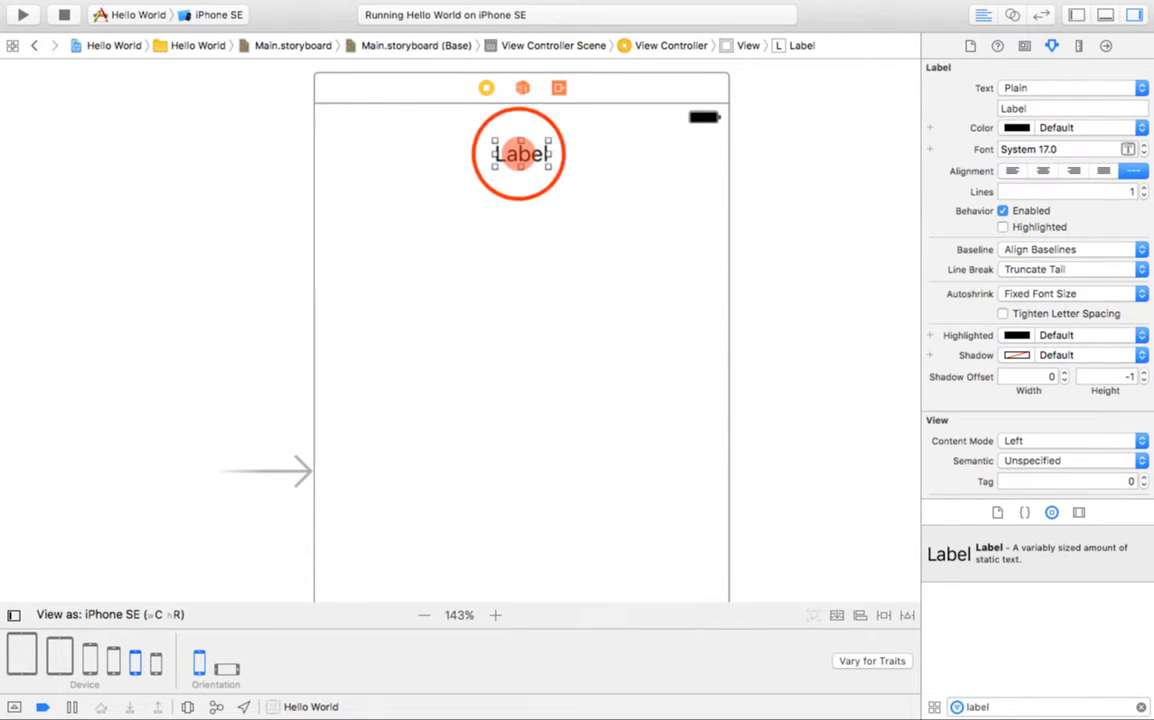
Edit the label's text to read 'Hello World!!' and recentre it at the top
click(520, 152)
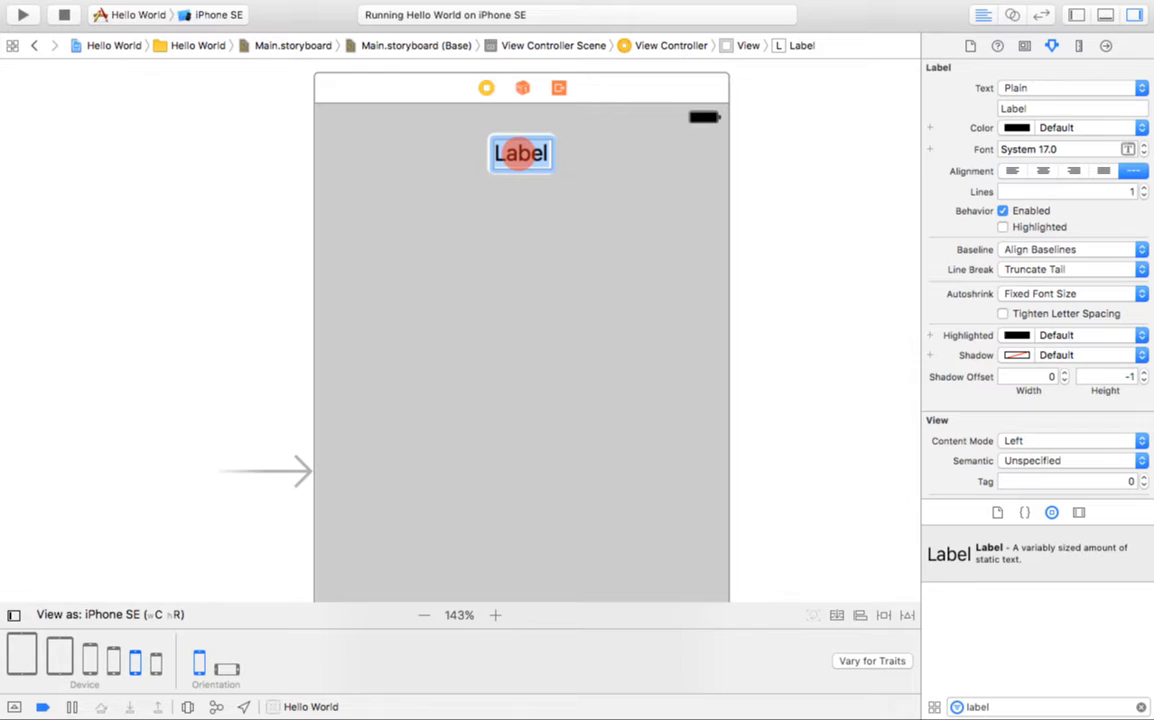
text(H)
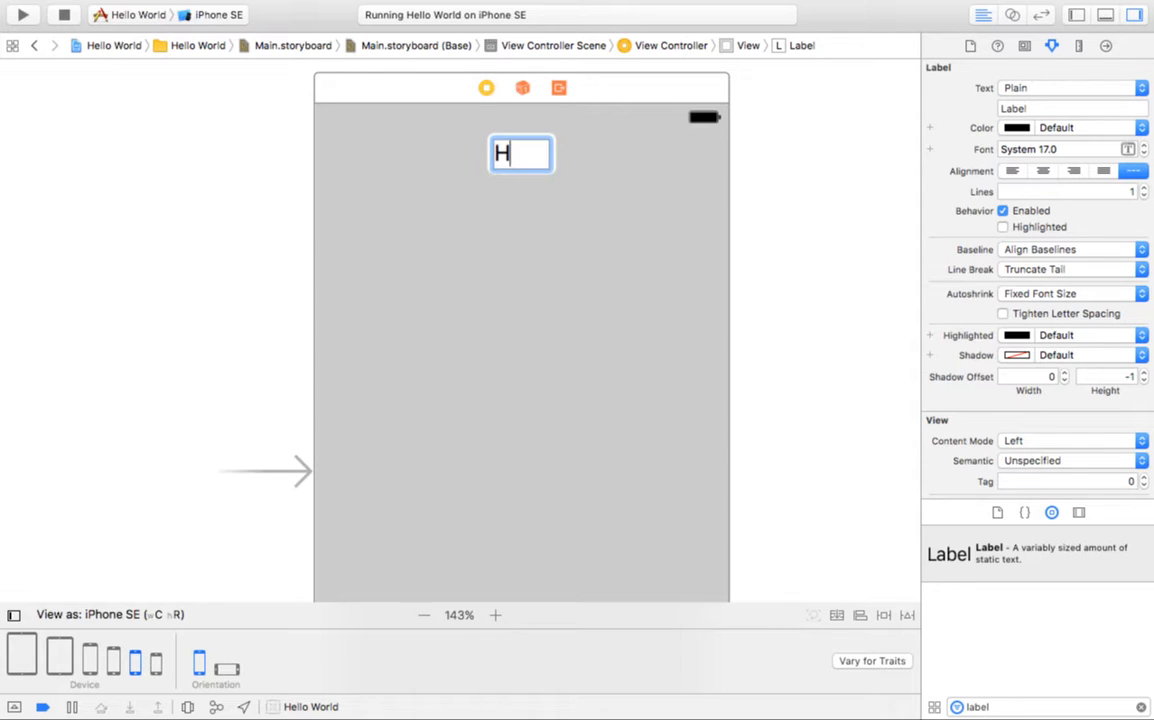
text(ello Worl)
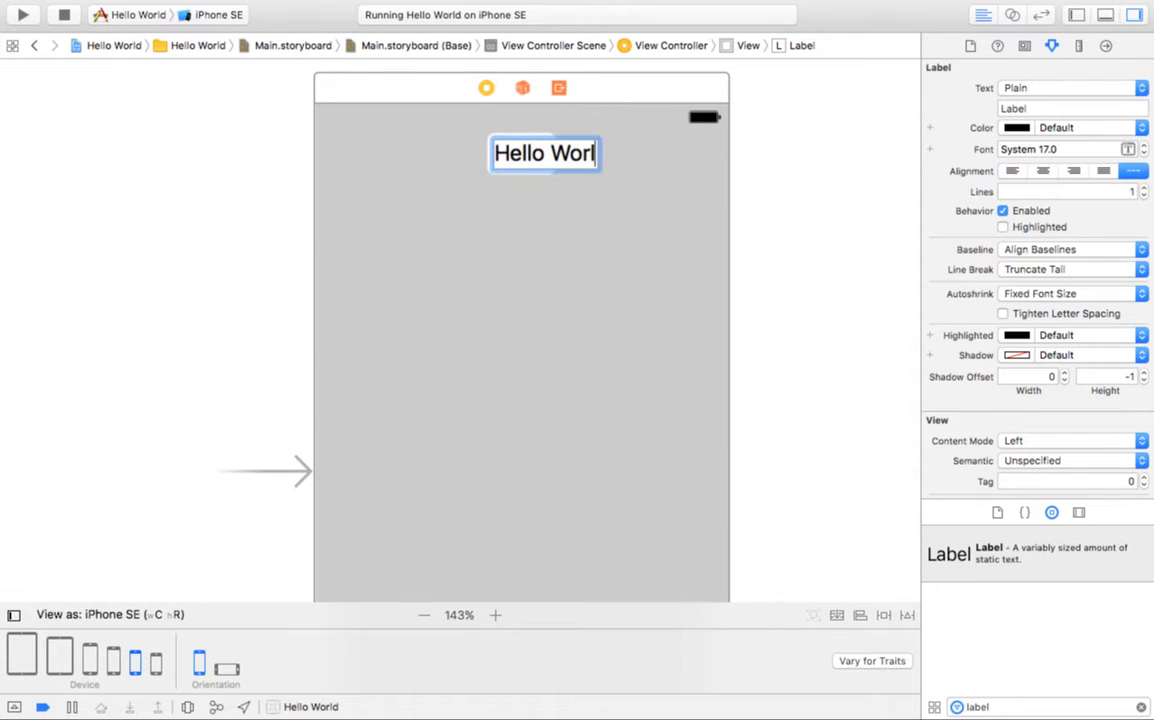
text(d!!)
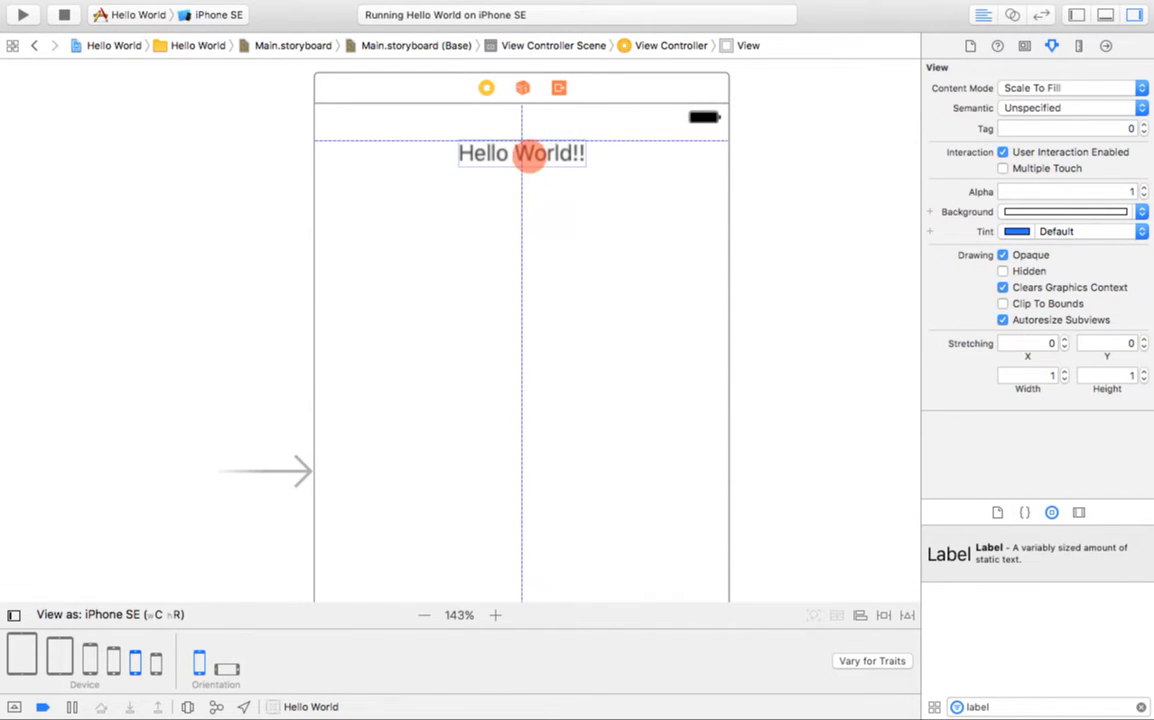
click(520, 152)
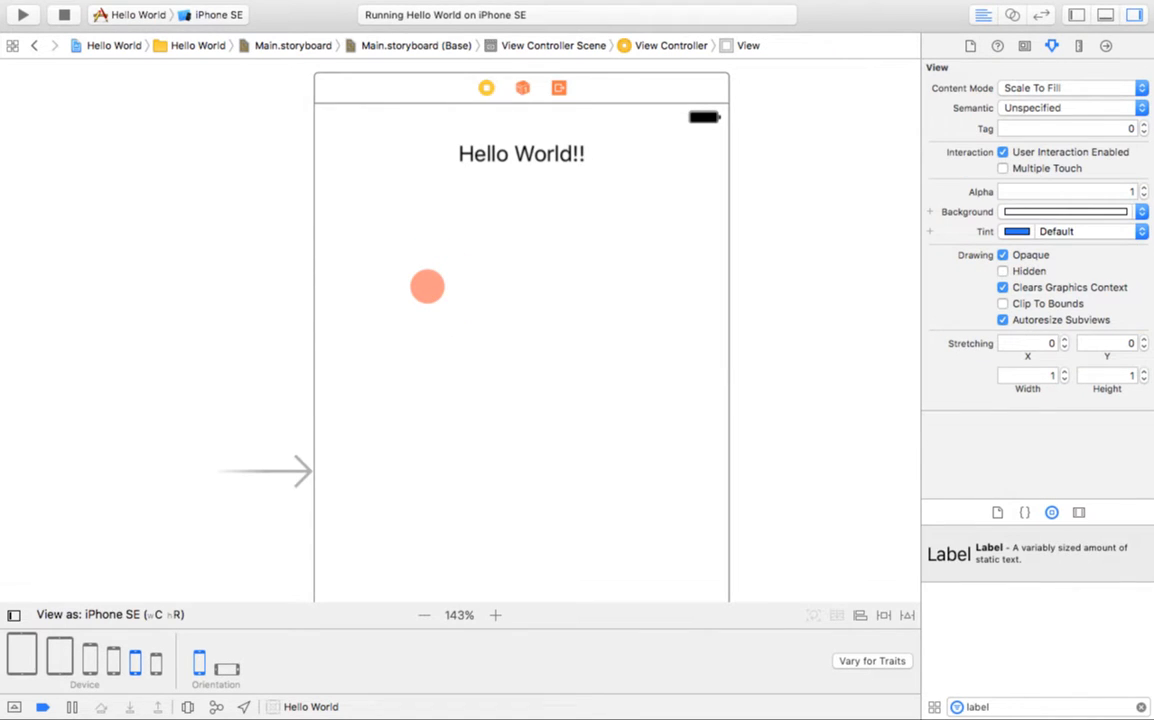
drag(428, 288, 452, 196)
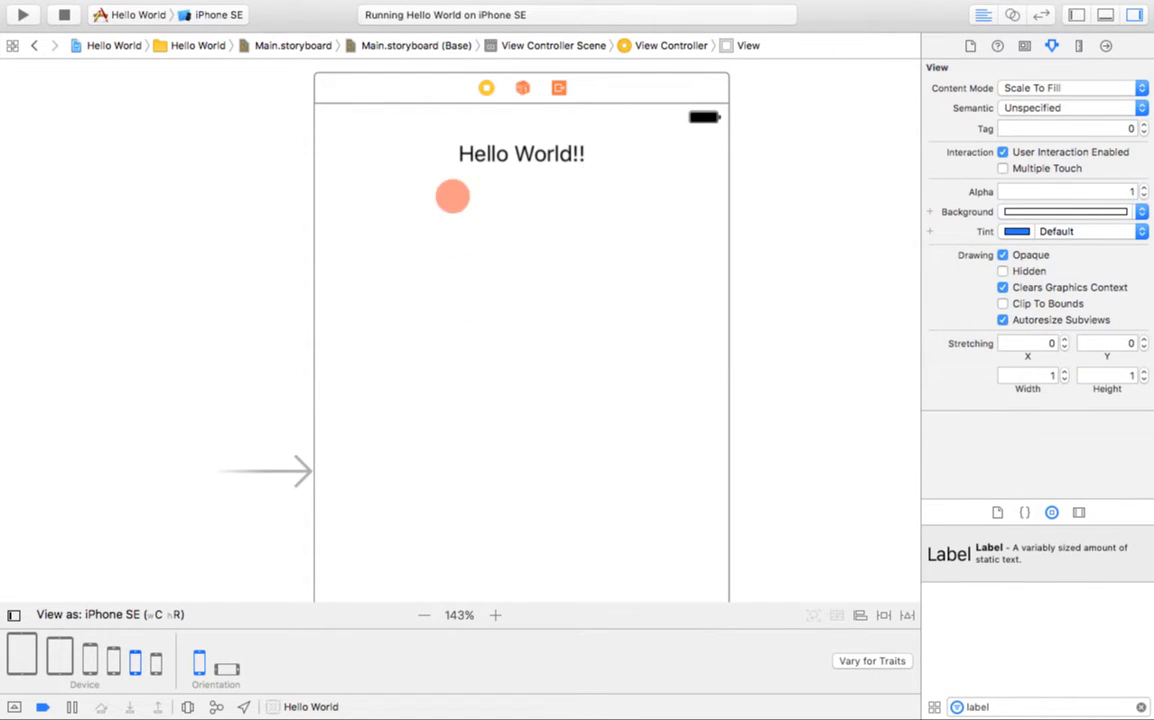
drag(452, 196, 490, 156)
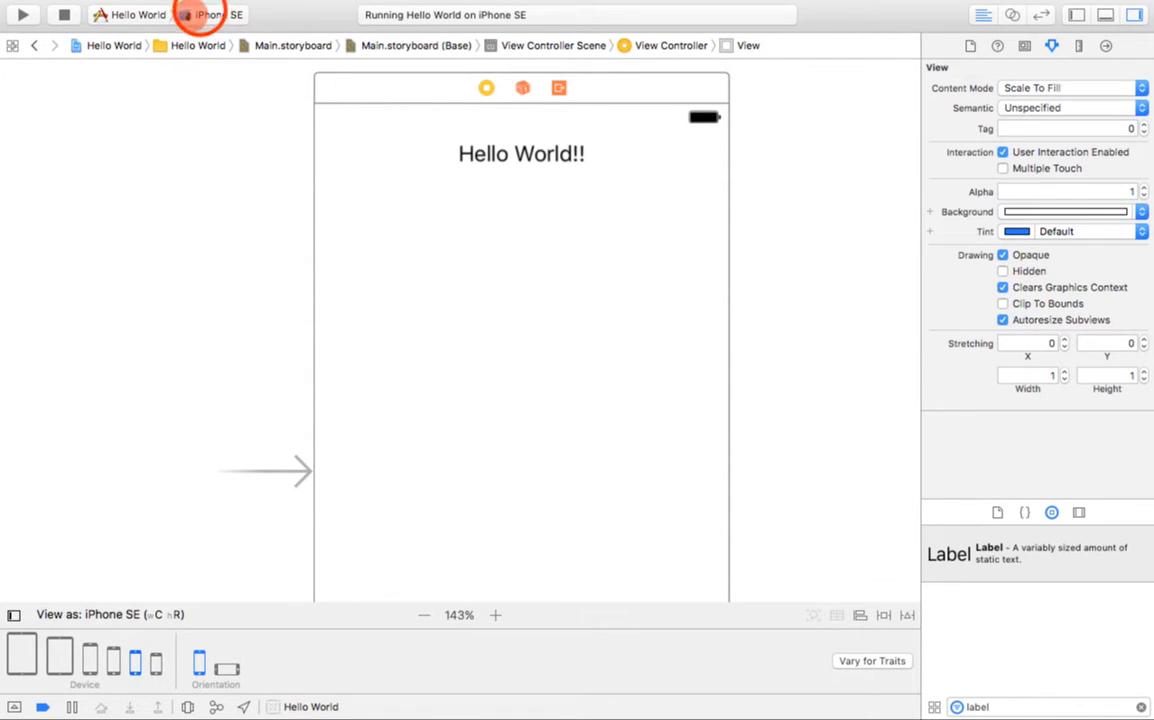
Review the run destinations and keep iPhone SE as the simulator
click(210, 14)
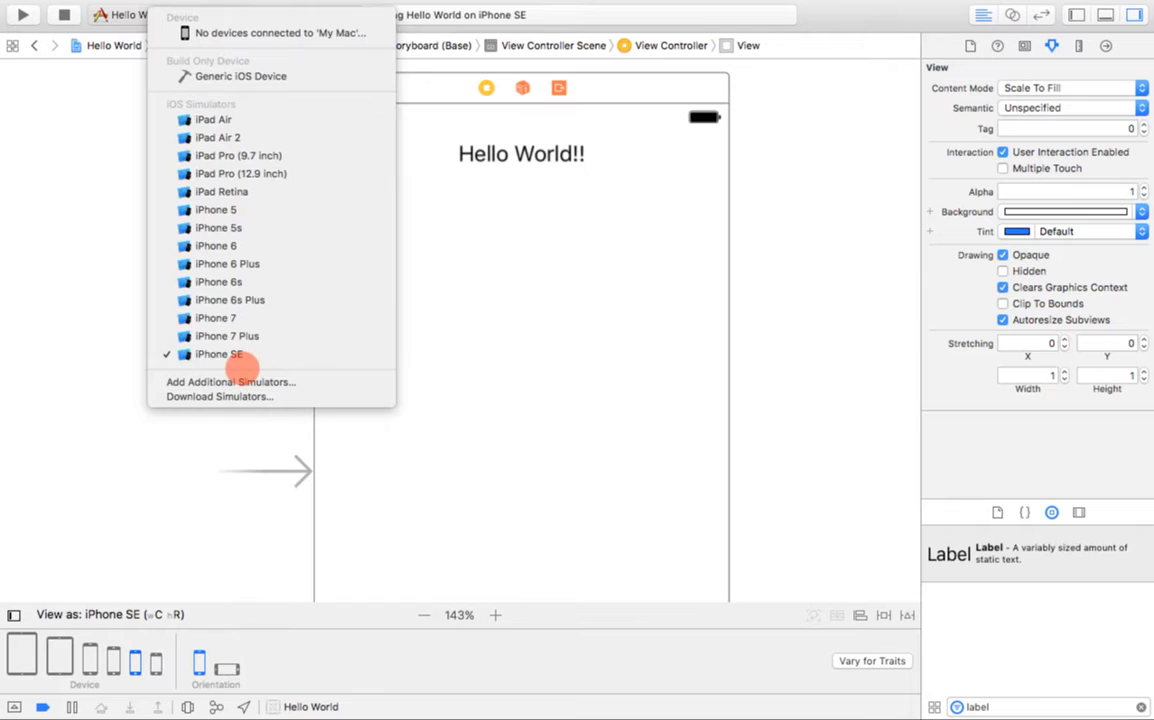
mouse_move(228, 264)
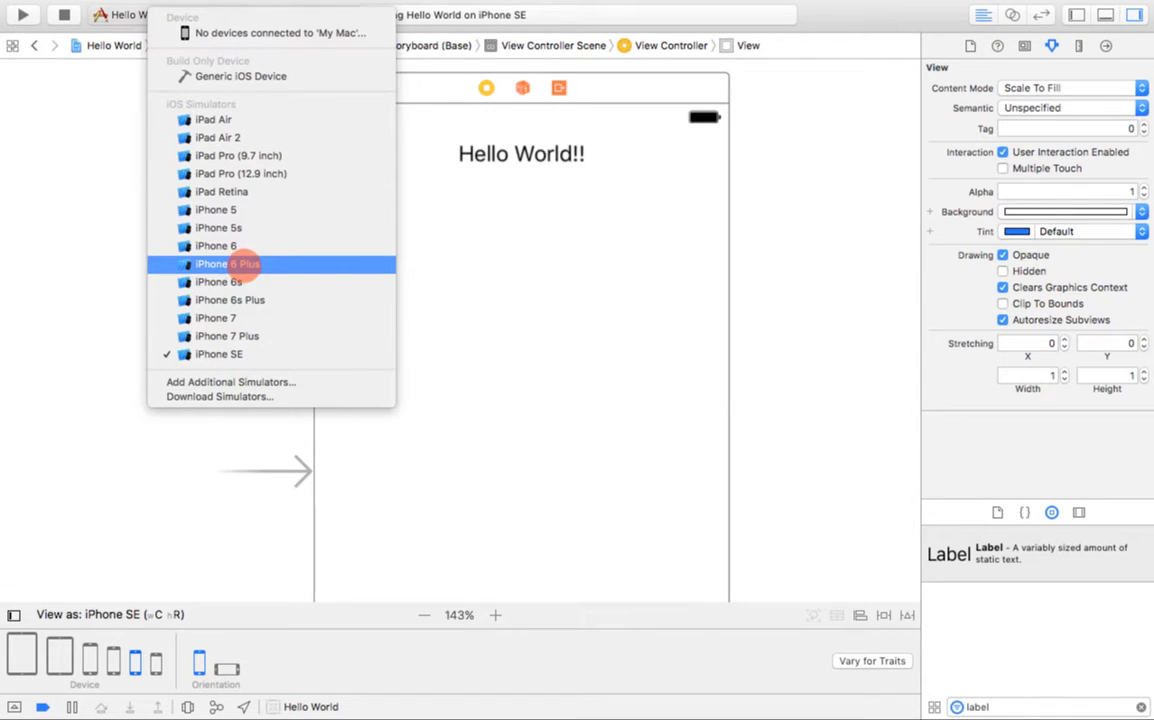
mouse_move(226, 282)
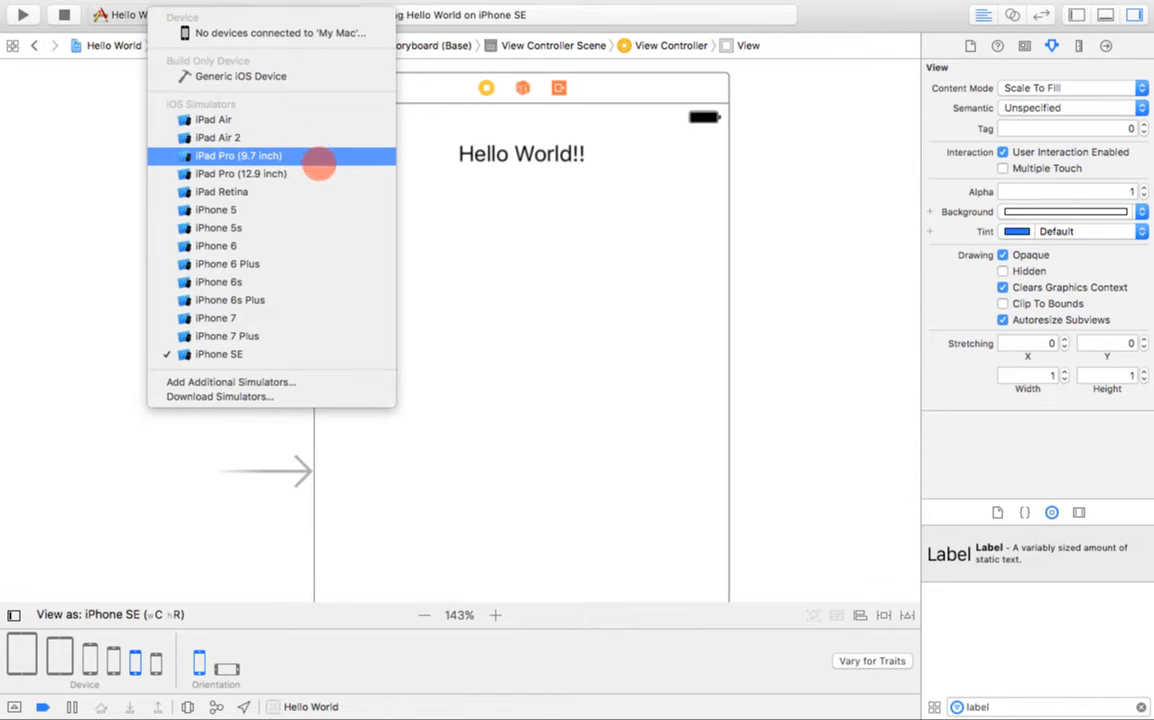
mouse_move(220, 354)
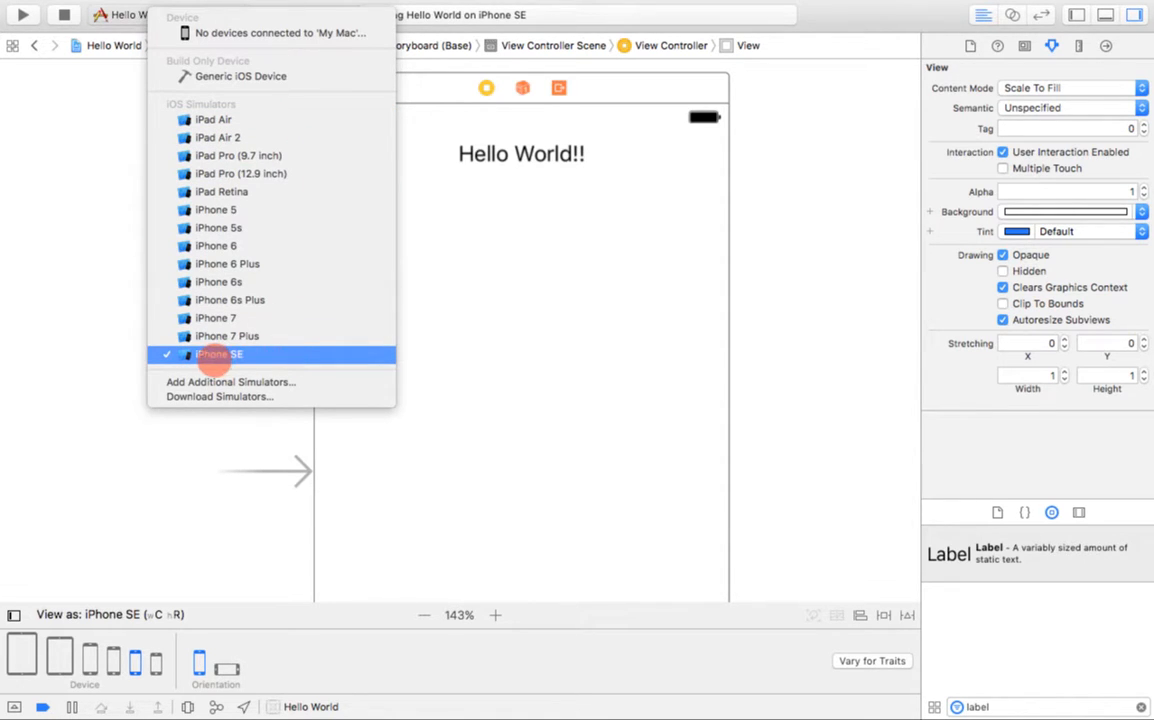
mouse_move(240, 356)
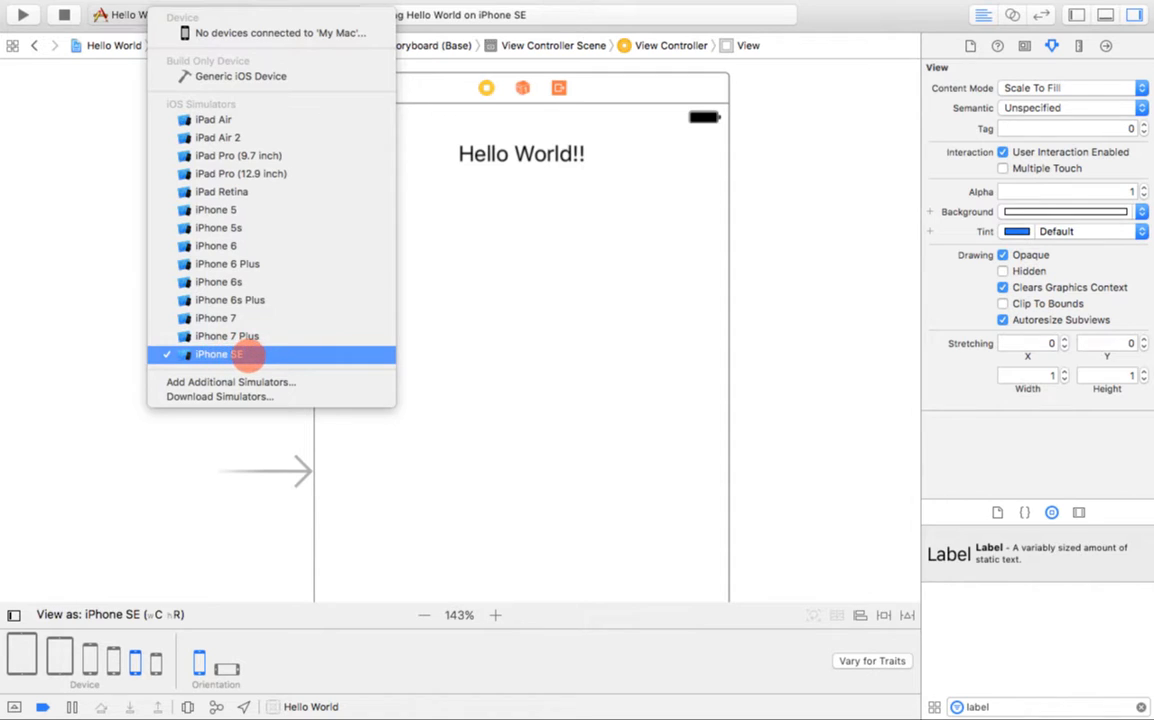
click(212, 354)
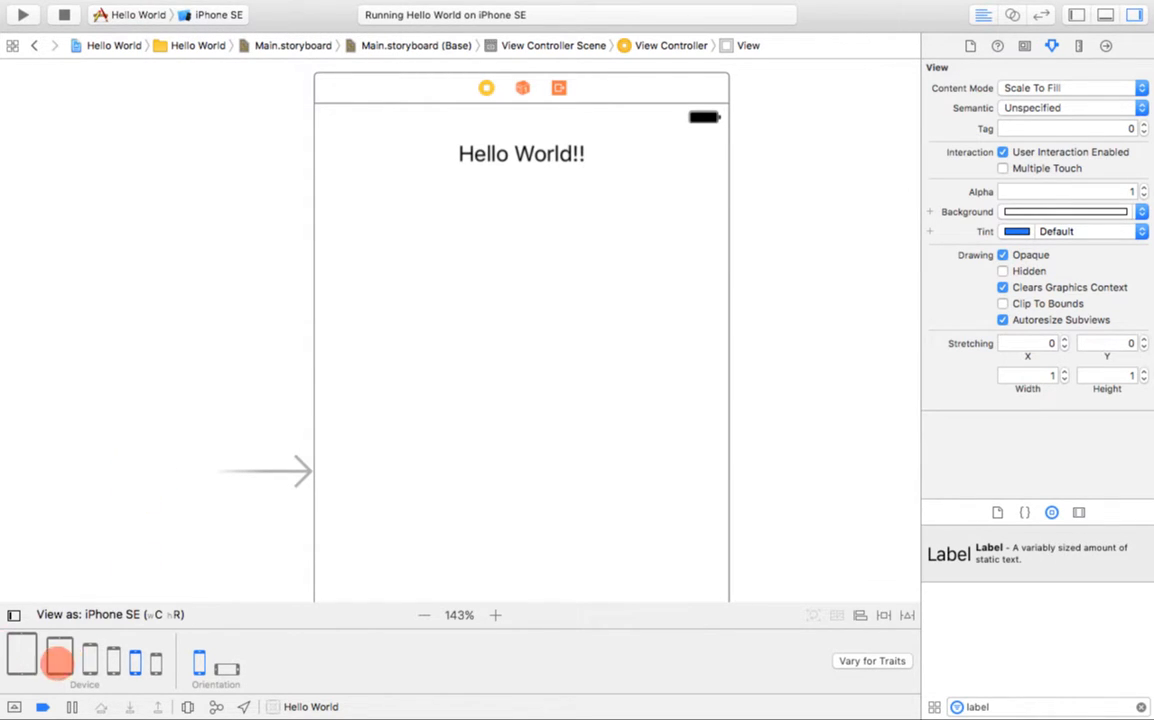
mouse_move(58, 660)
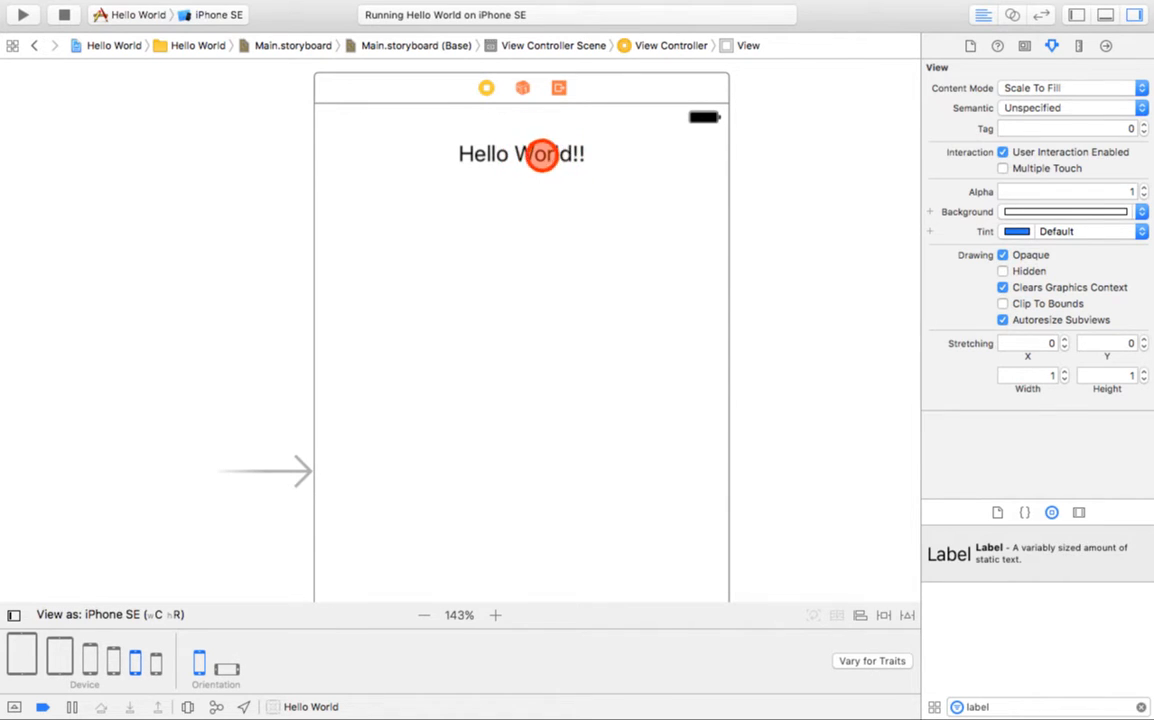
Keep the Hello World!! label's Text as Plain and bring up its Color choices
click(520, 152)
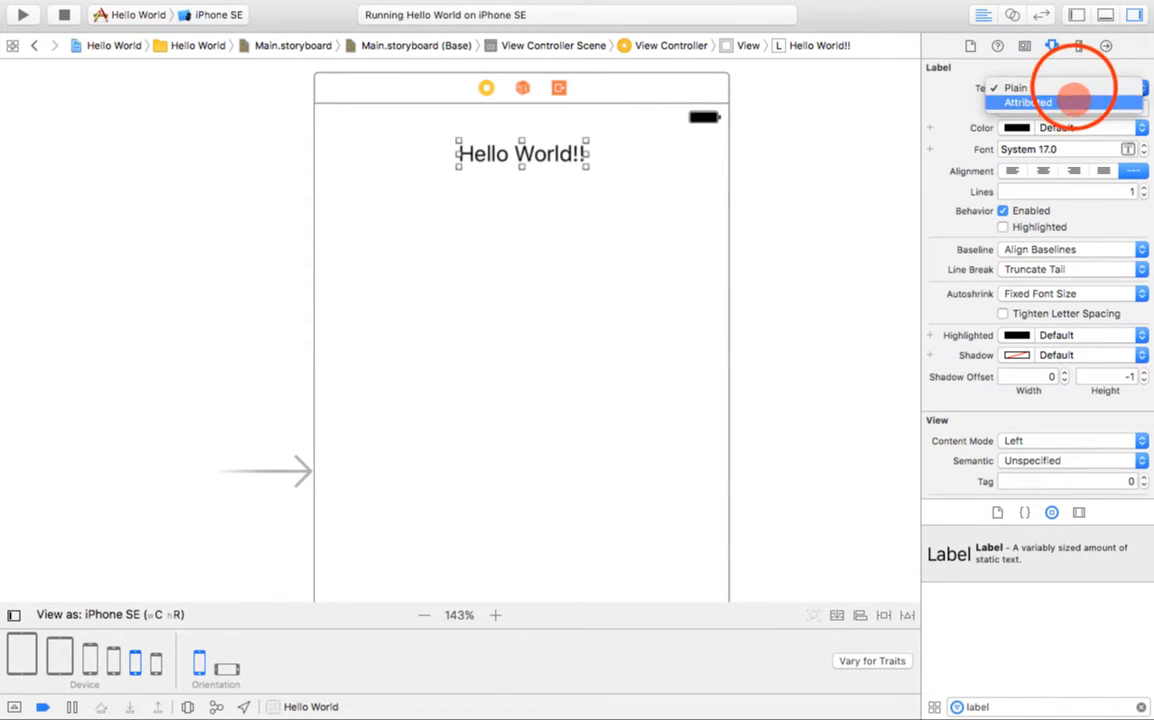
click(1016, 88)
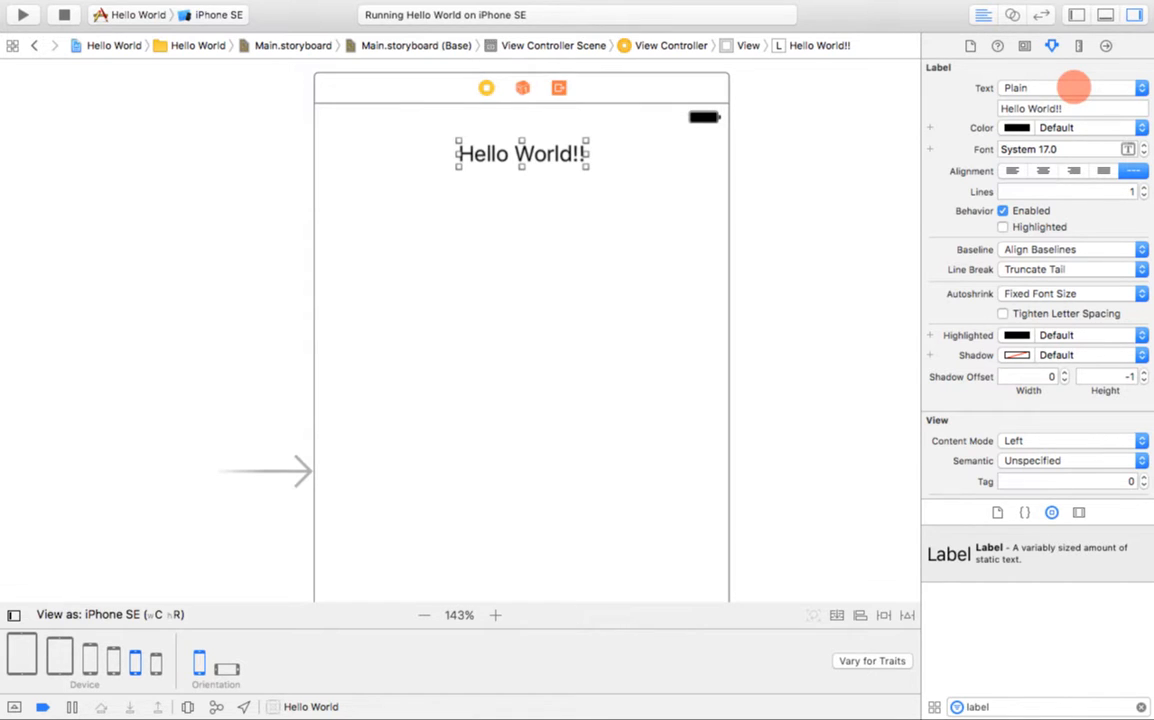
click(1070, 108)
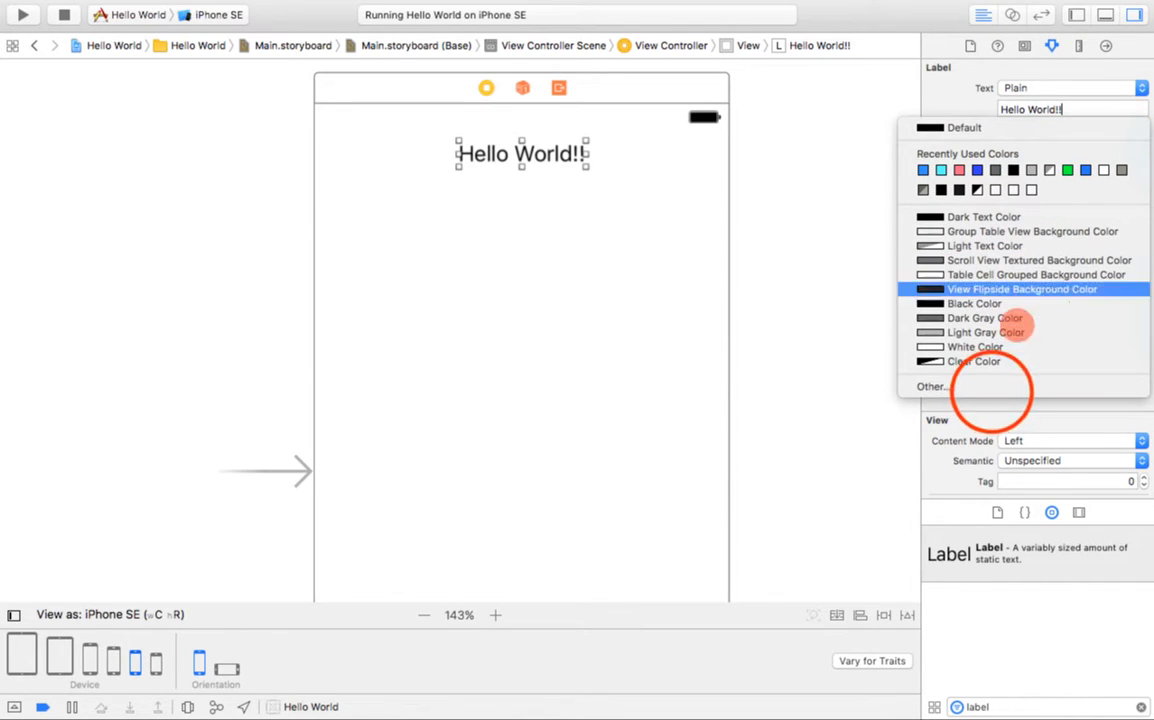
Pick blue from the Colors panel's pencil swatches for the label text
click(932, 386)
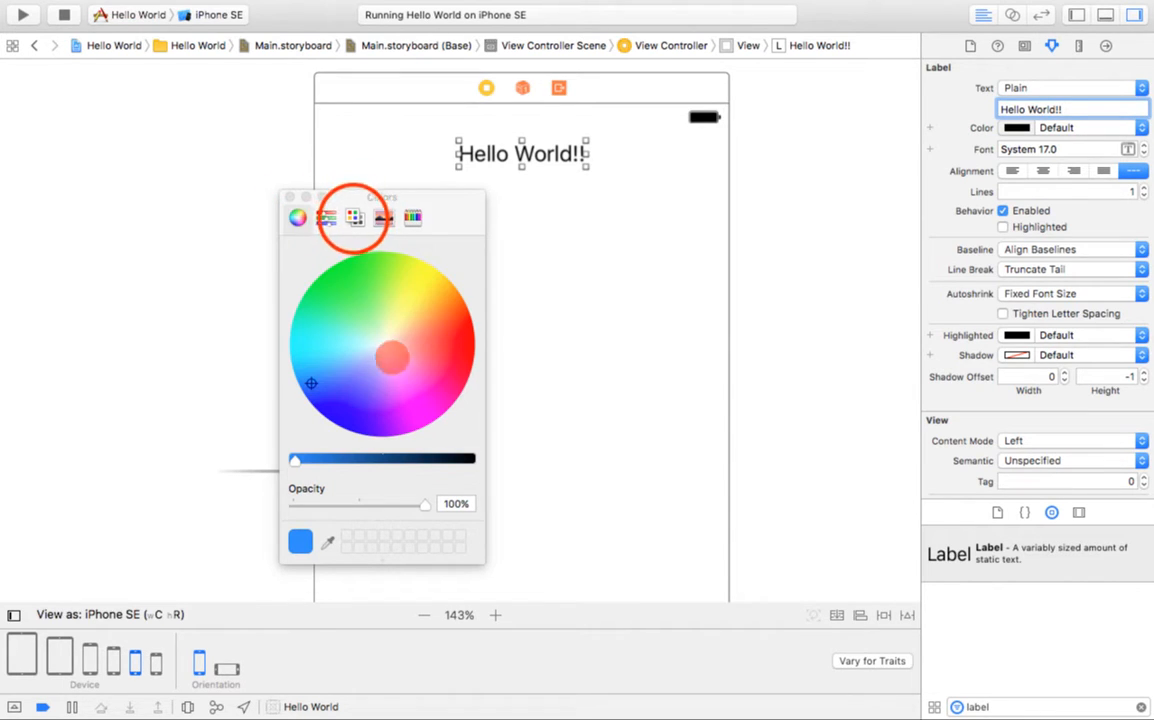
click(382, 216)
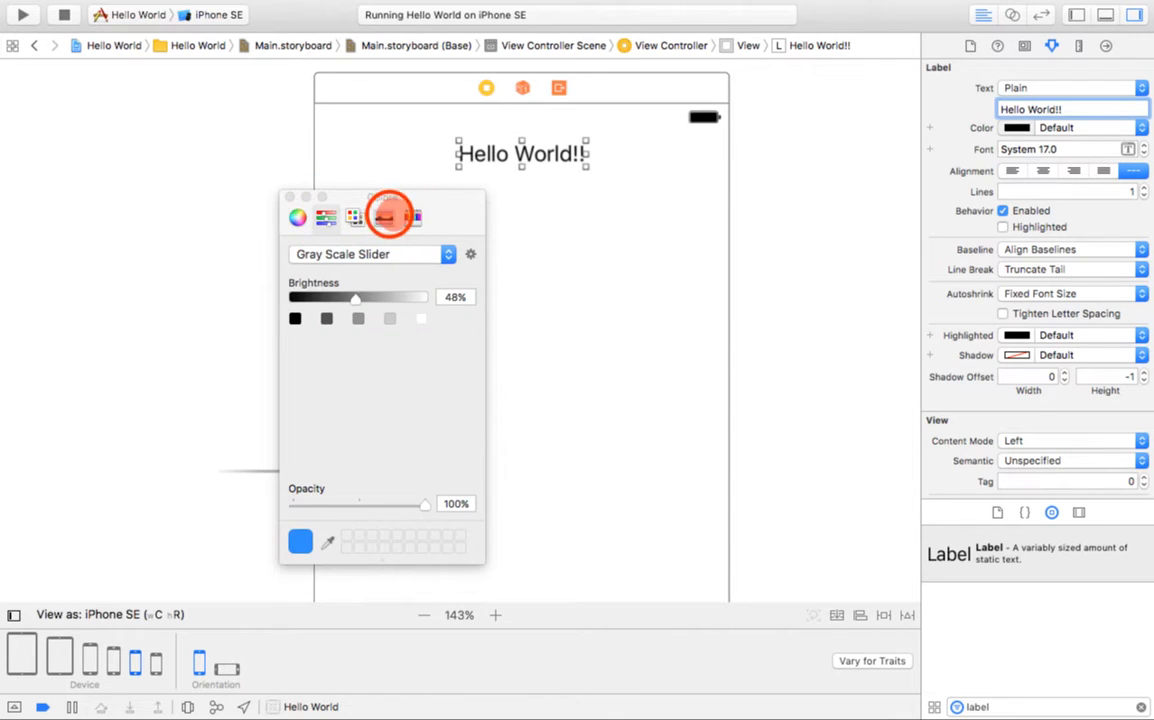
click(412, 216)
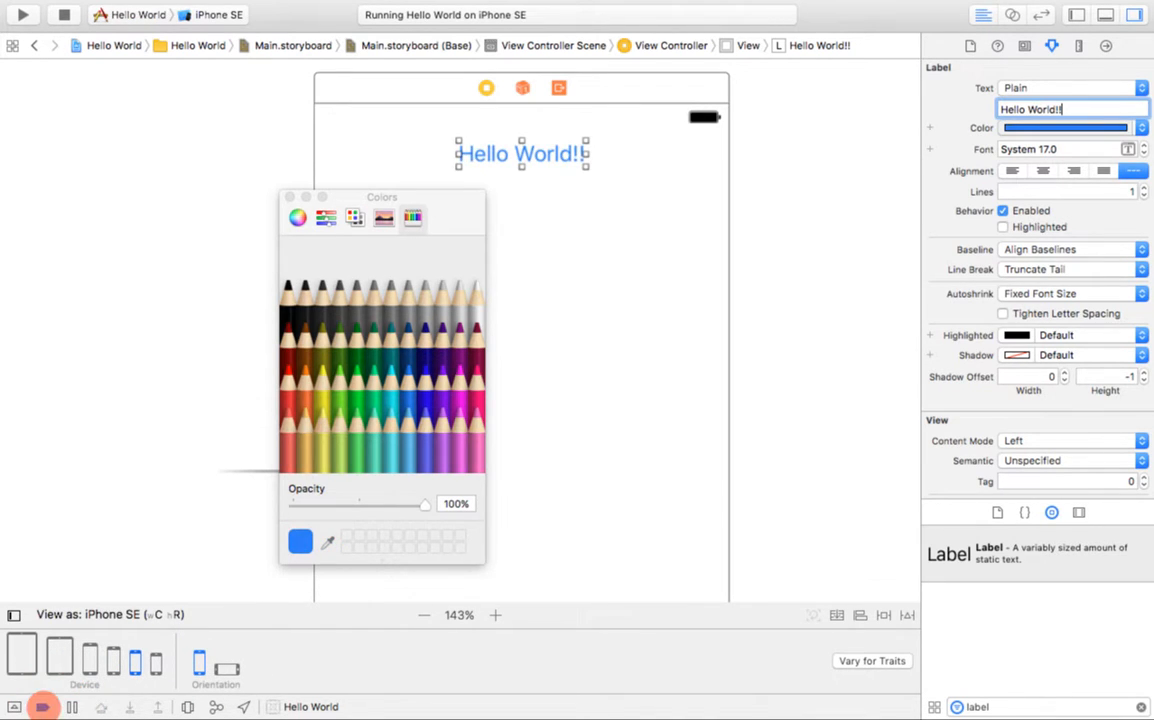
click(296, 216)
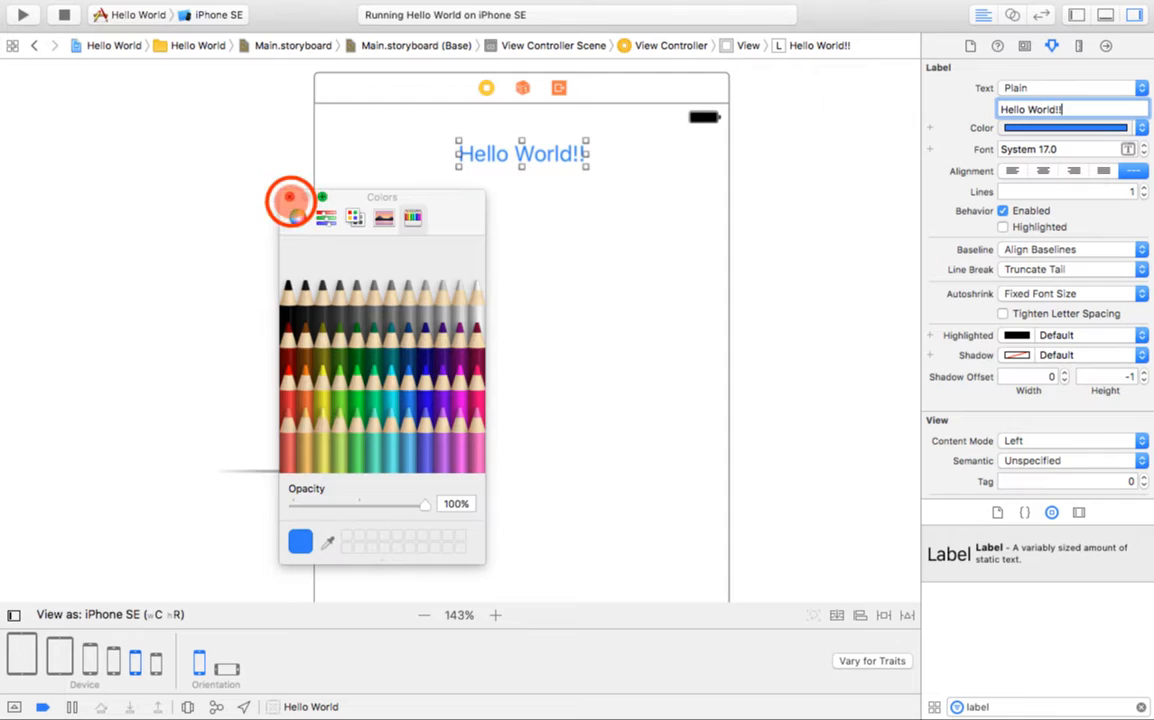
click(292, 196)
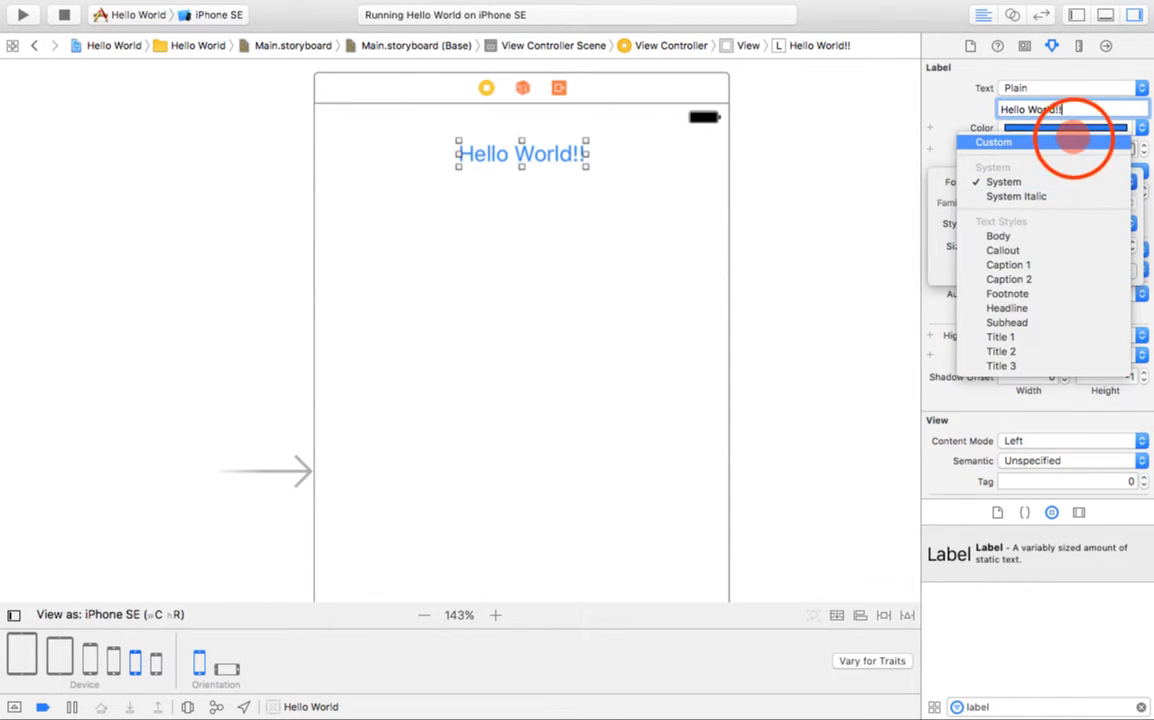
Switch the label to a Custom font with the Euphemia UCAS family
click(992, 140)
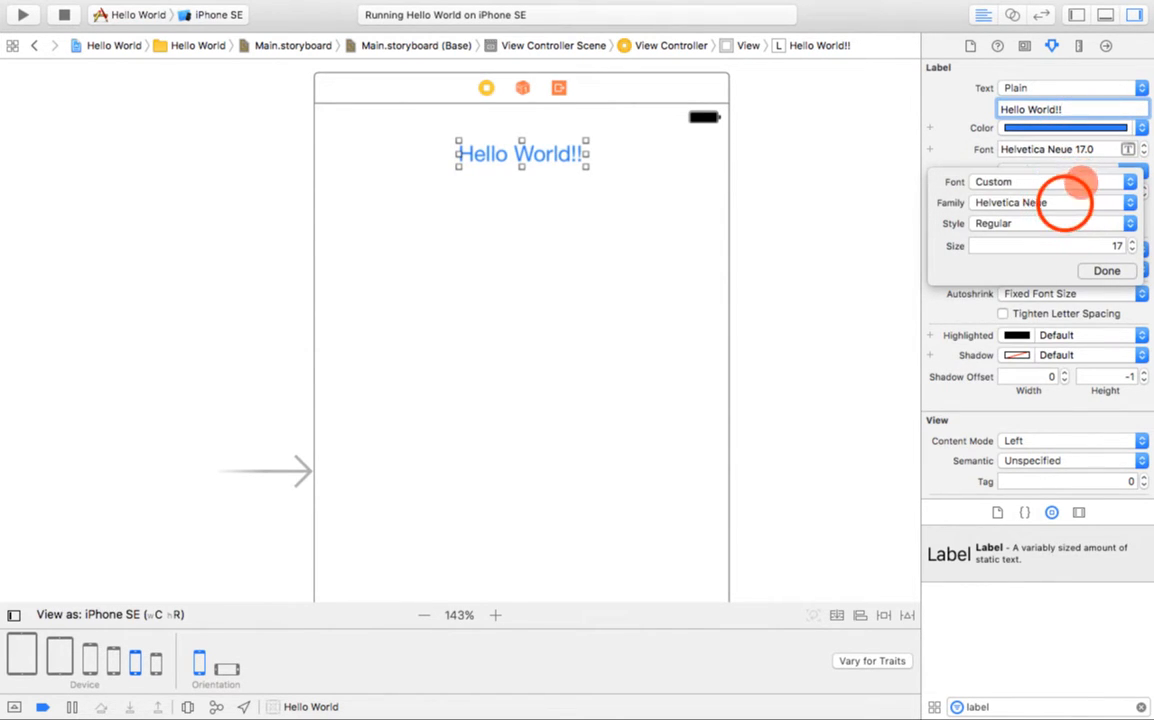
click(1052, 202)
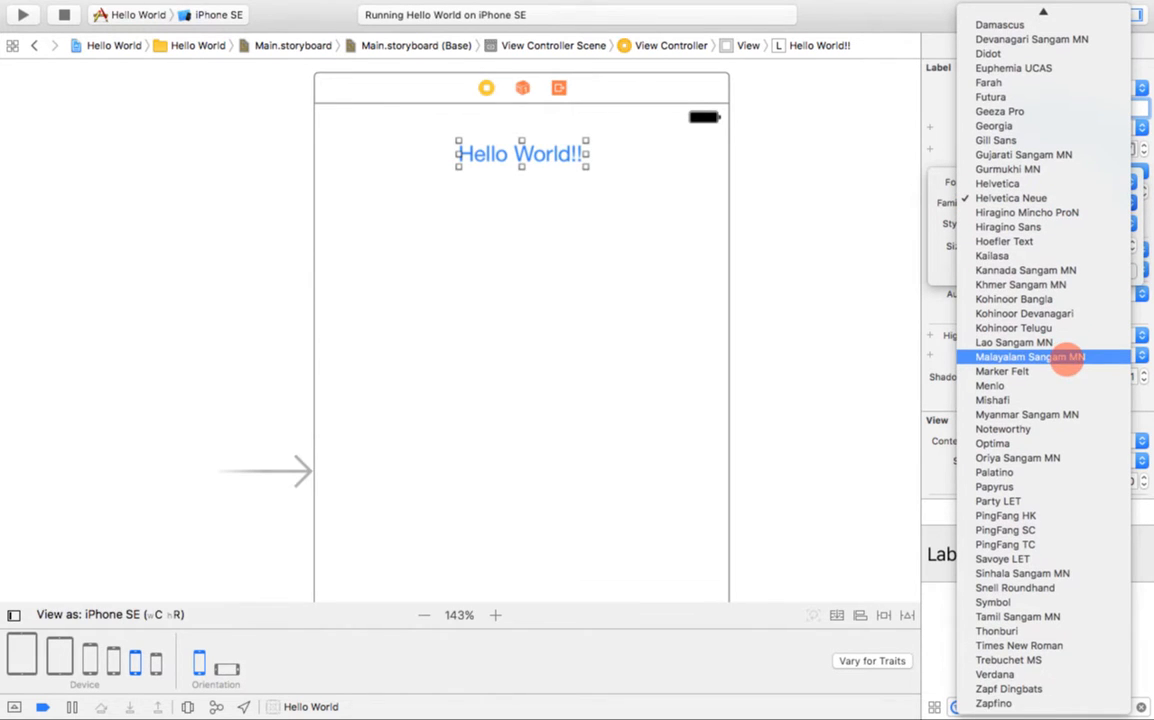
scroll(up, 3)
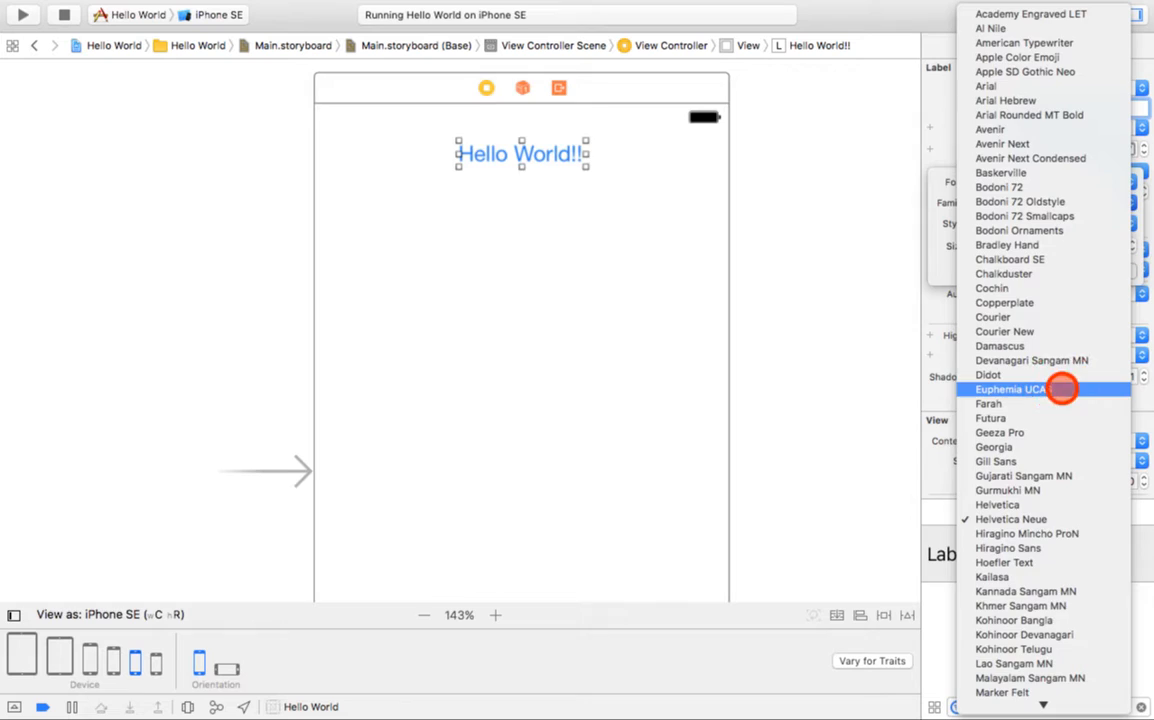
click(1010, 388)
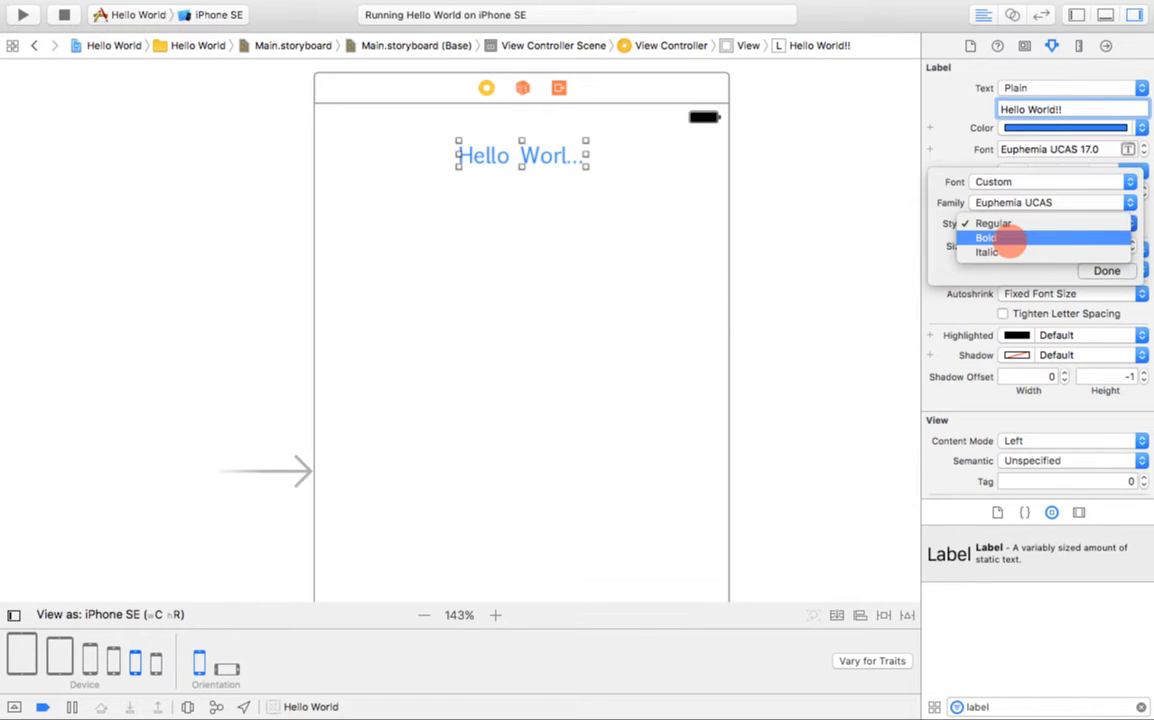
Make the font Bold, step the size up twice, and confirm with Done
click(988, 236)
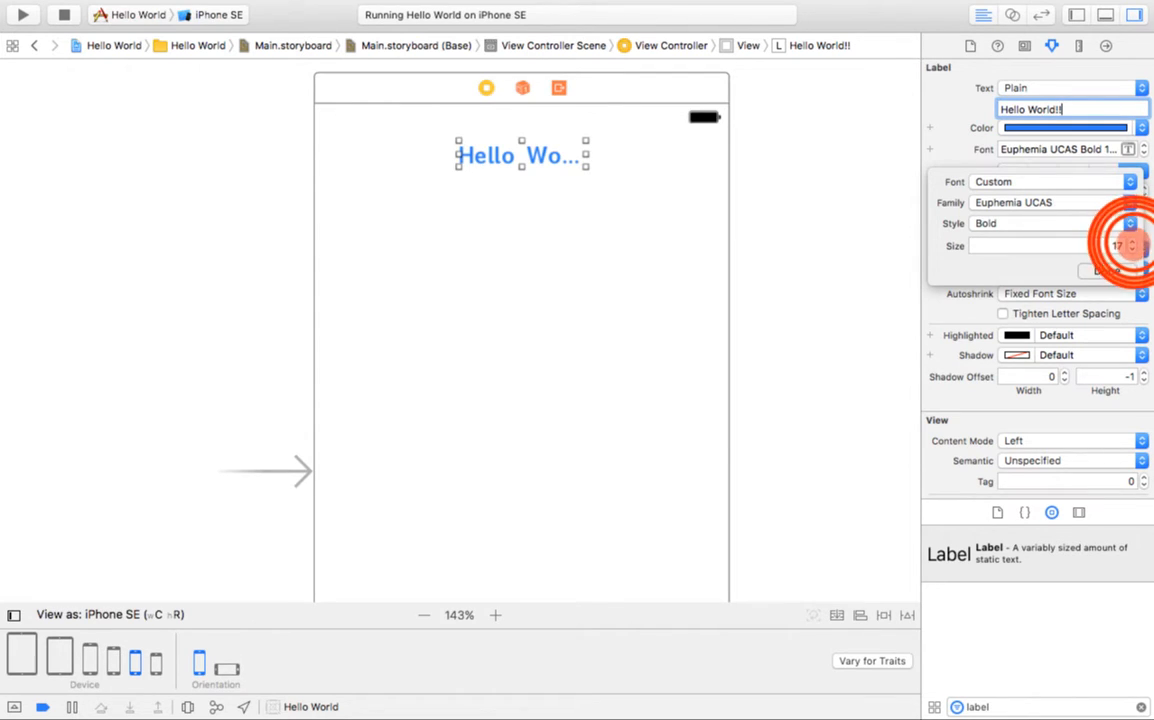
click(1132, 240)
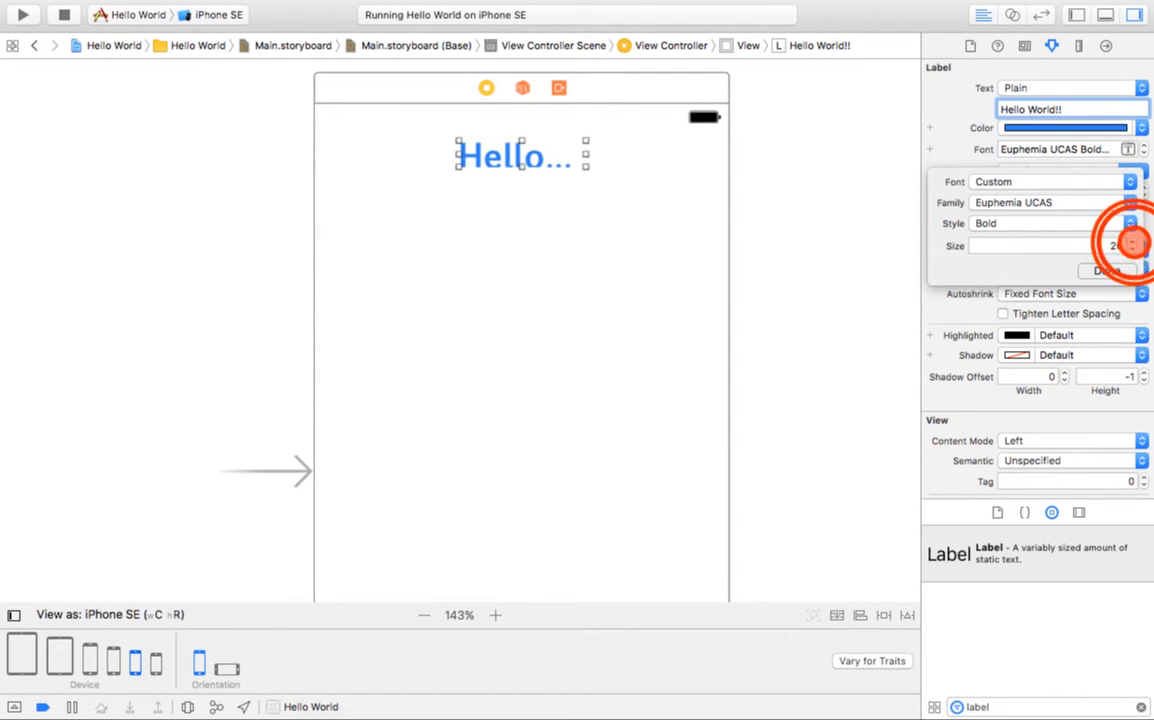
click(1132, 248)
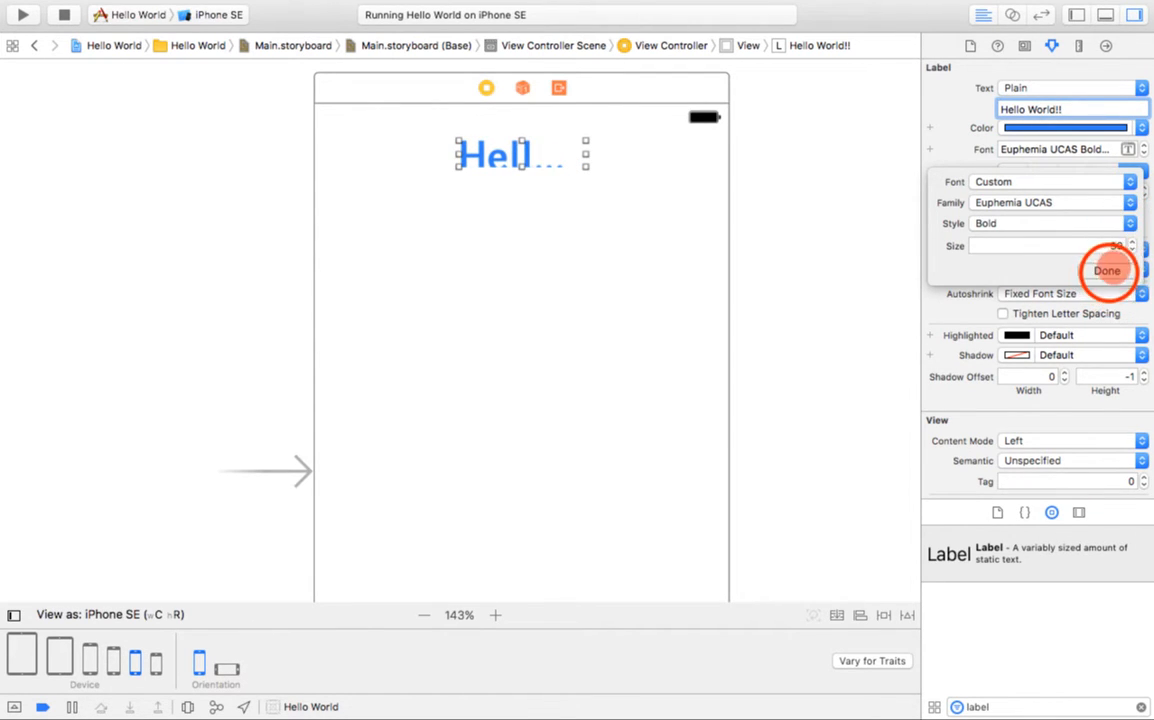
click(1108, 270)
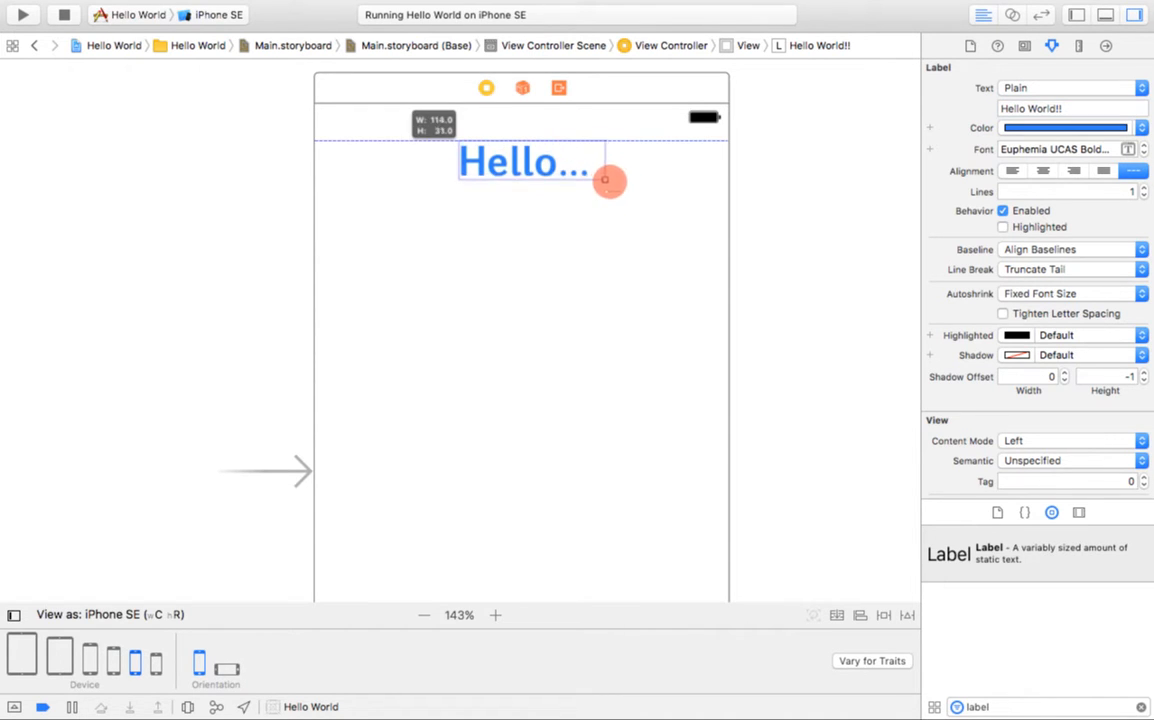
Stretch the label's frame wider so the full bold 'Hello World!!' shows
drag(606, 180, 710, 218)
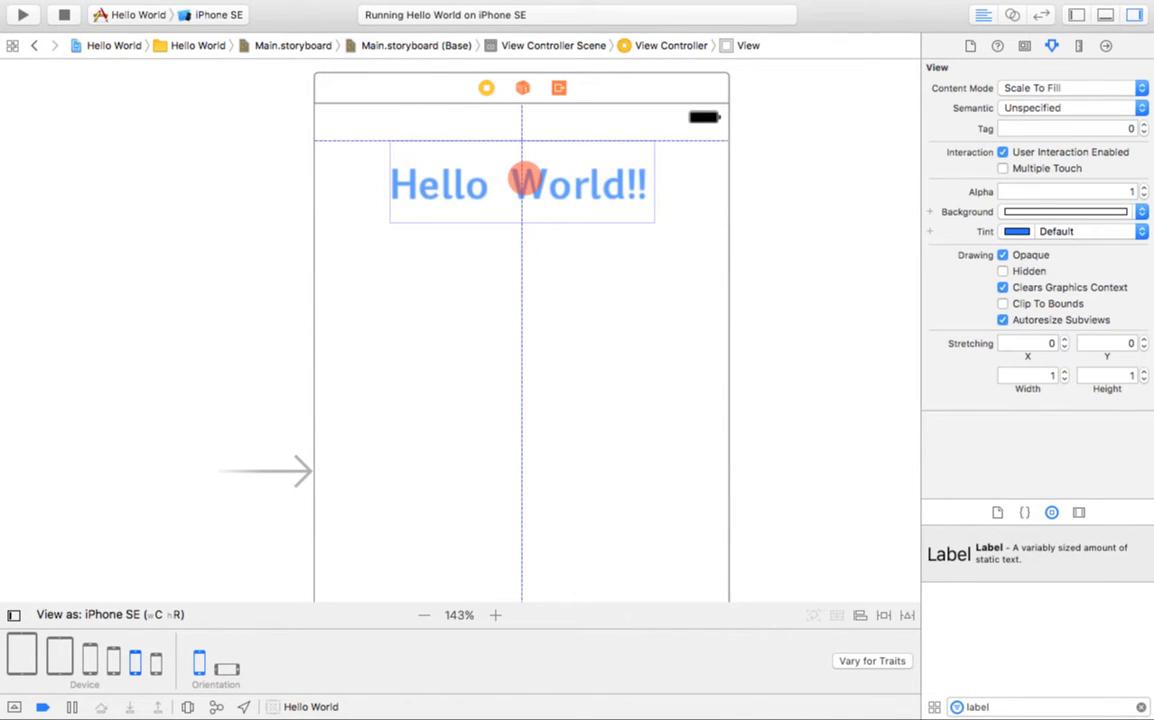
click(520, 184)
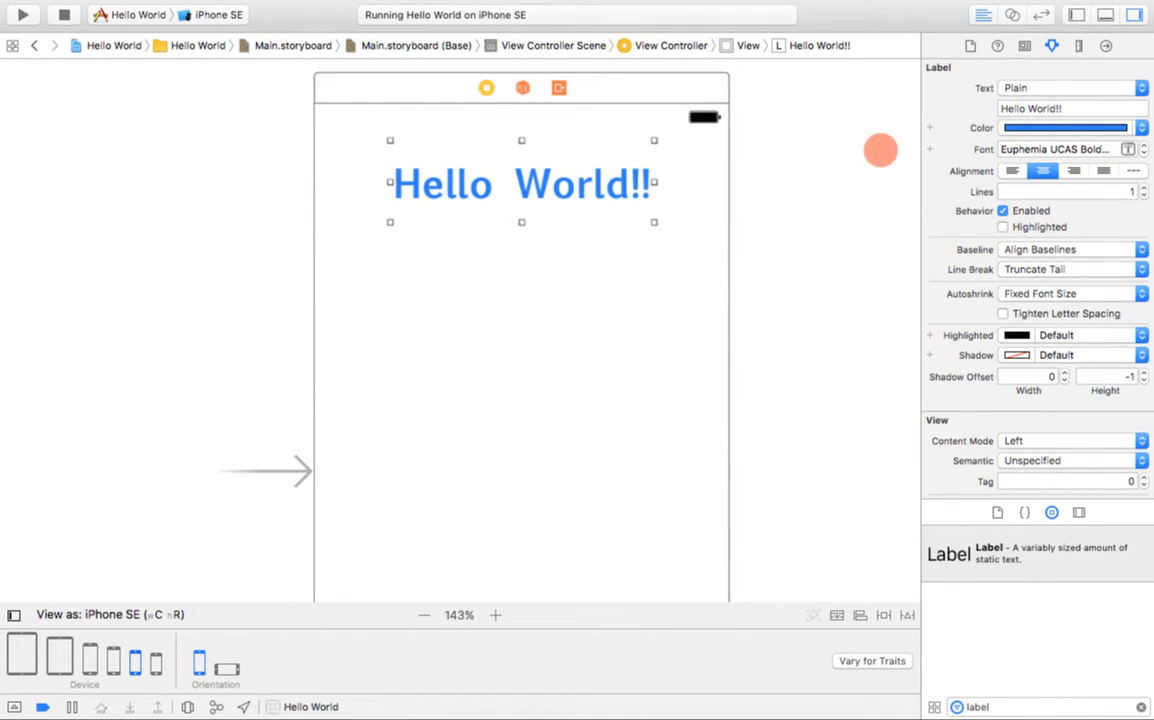
mouse_move(824, 222)
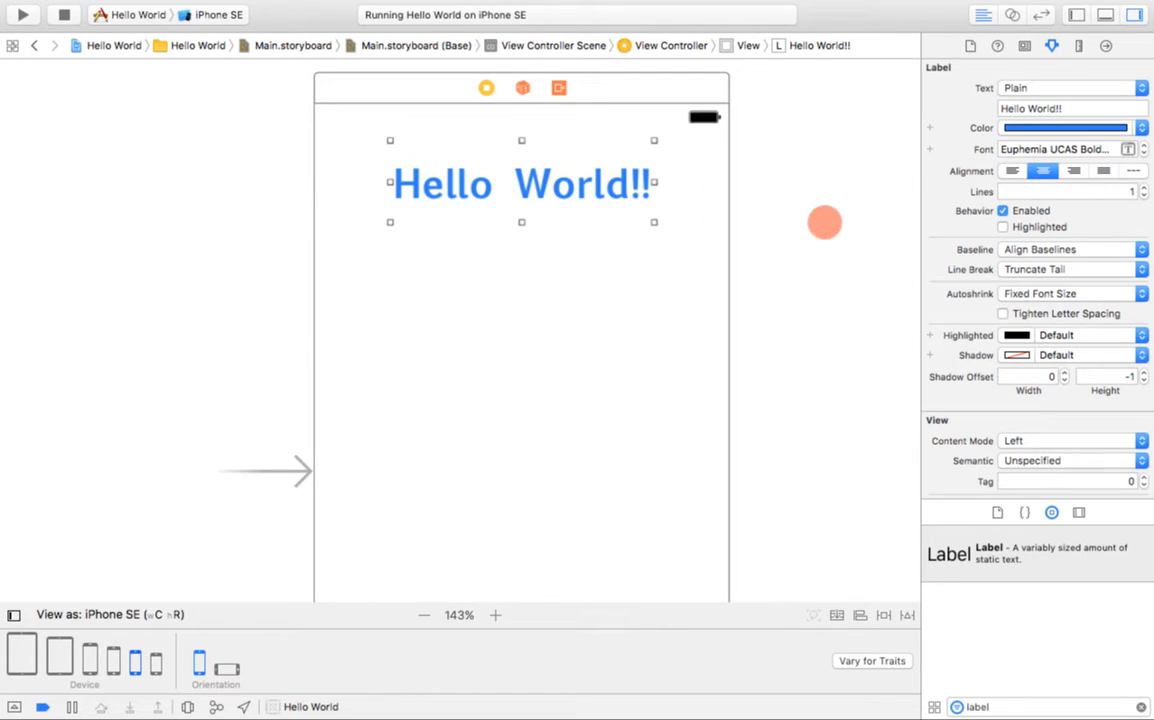
mouse_move(1136, 190)
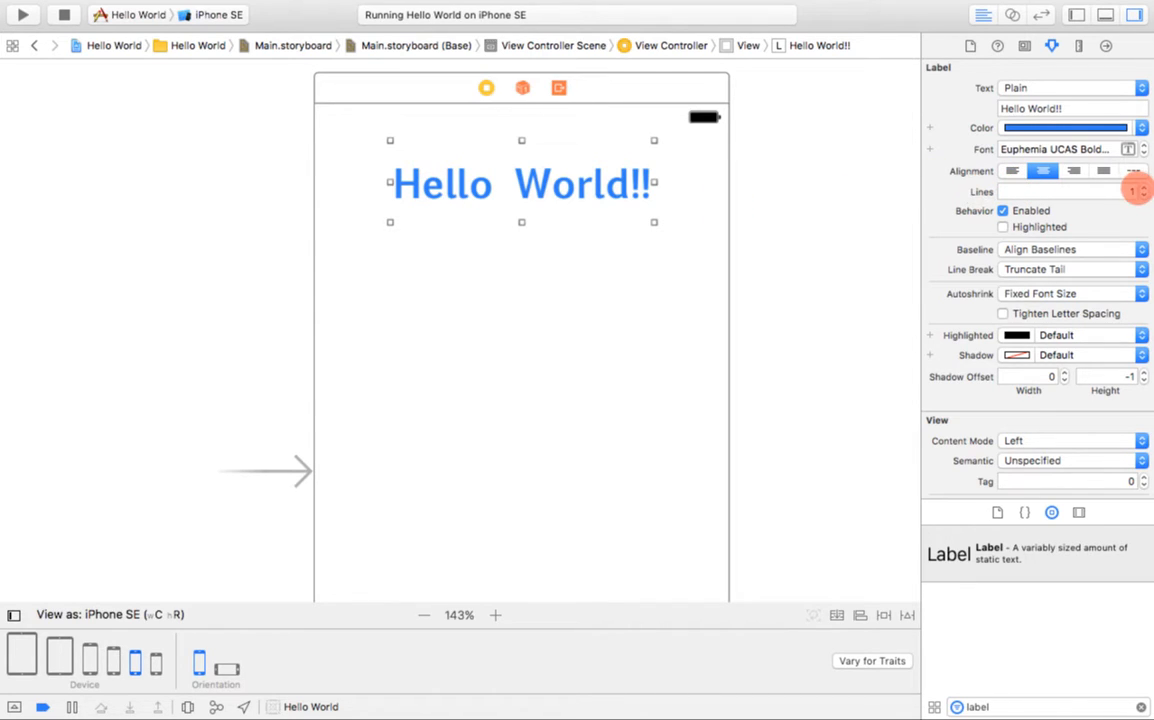
mouse_move(856, 214)
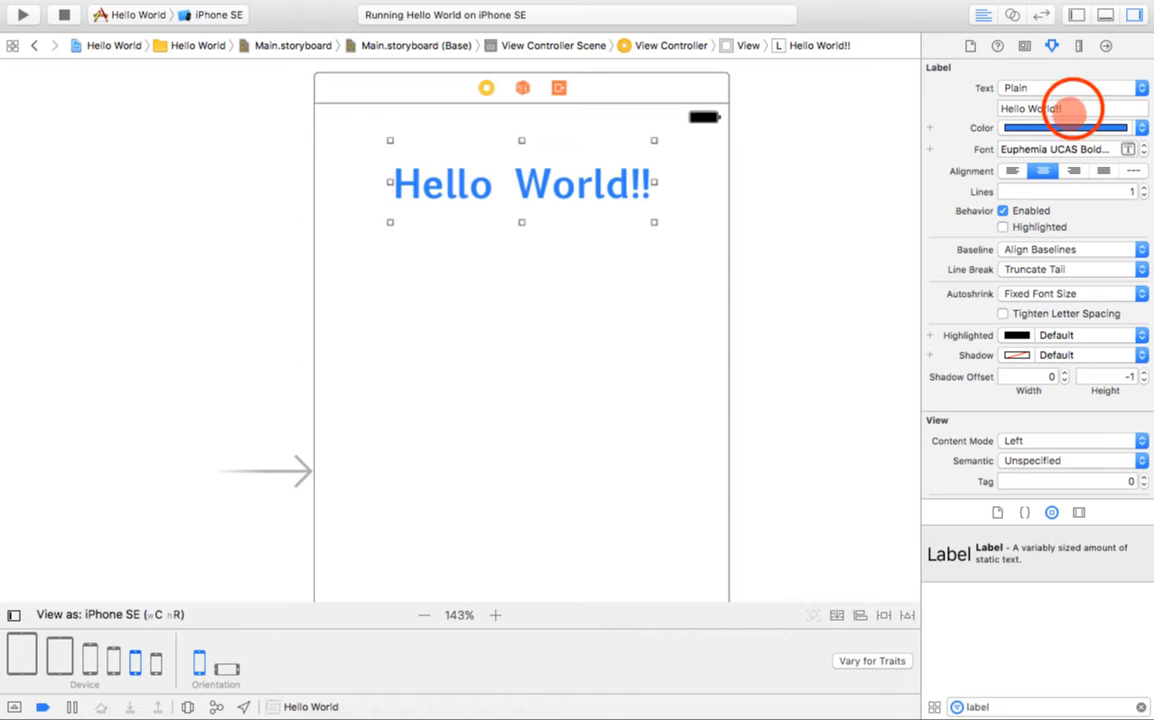
Try a longer 'How are you d…' greeting and enlarge the label box to fit it
text(H)
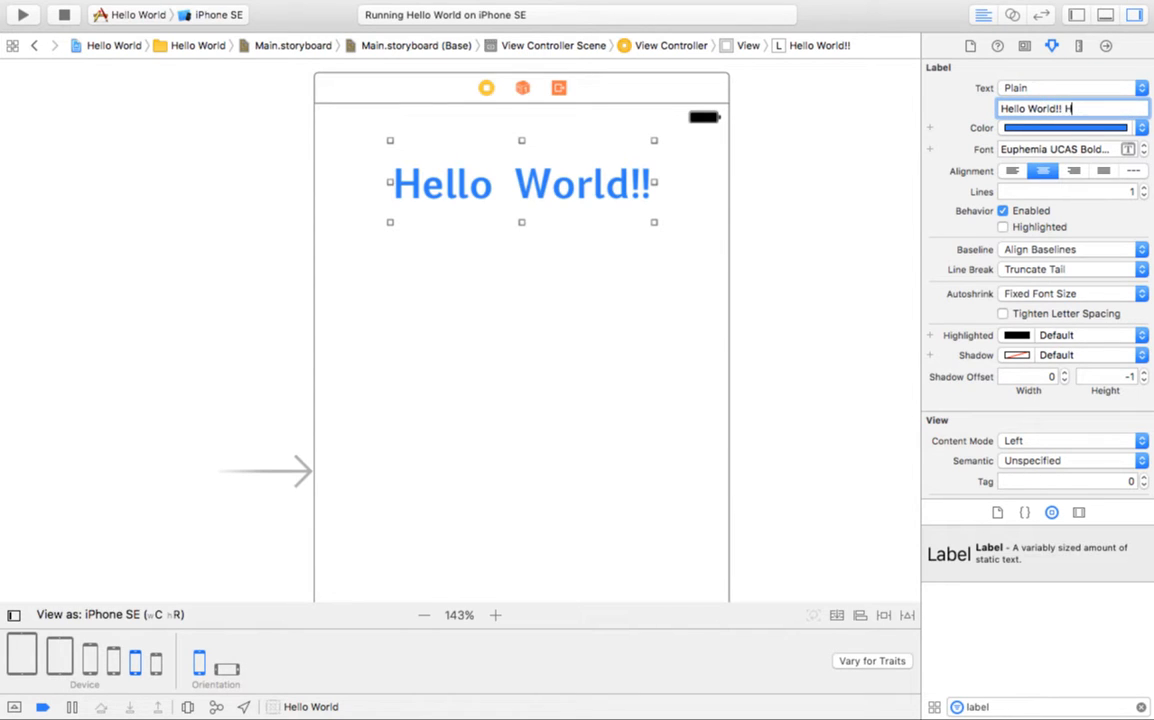
text(ow are you doing???)
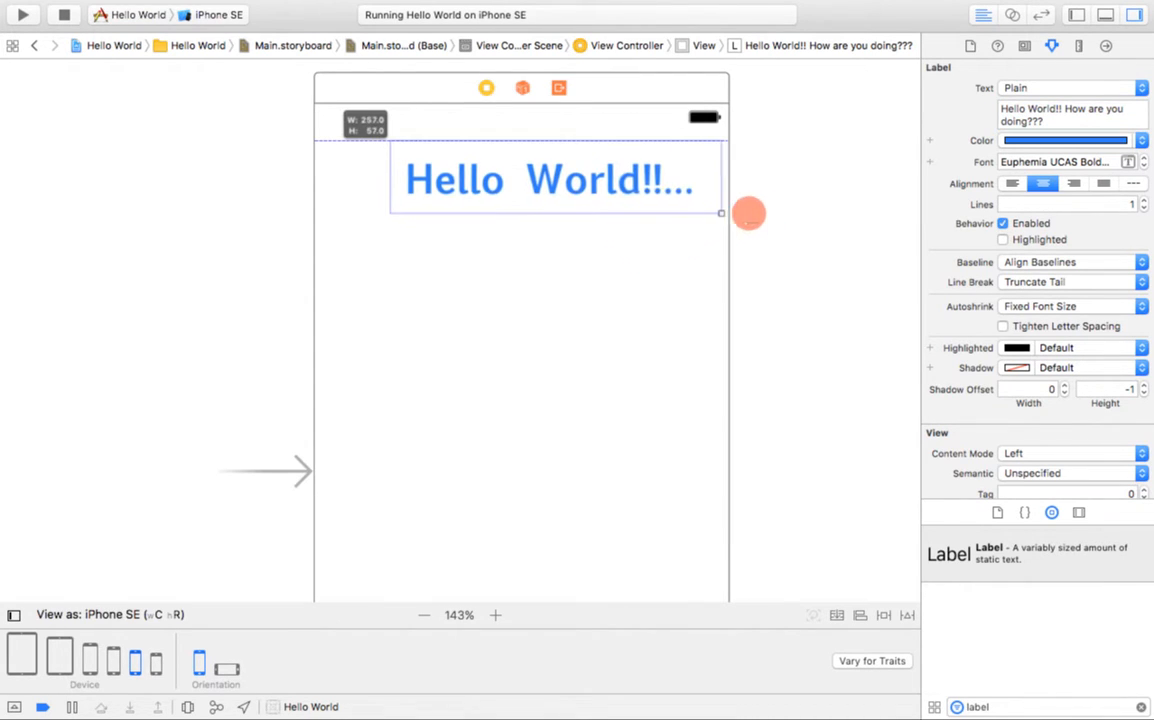
drag(720, 212, 950, 204)
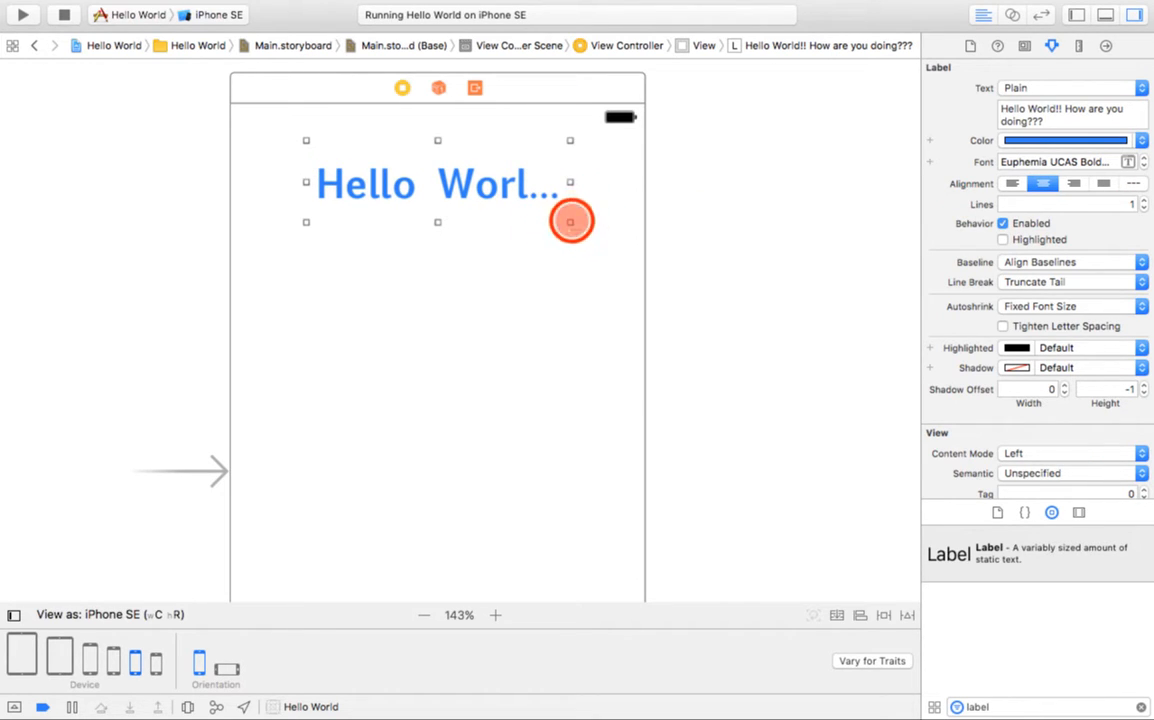
drag(572, 220, 578, 318)
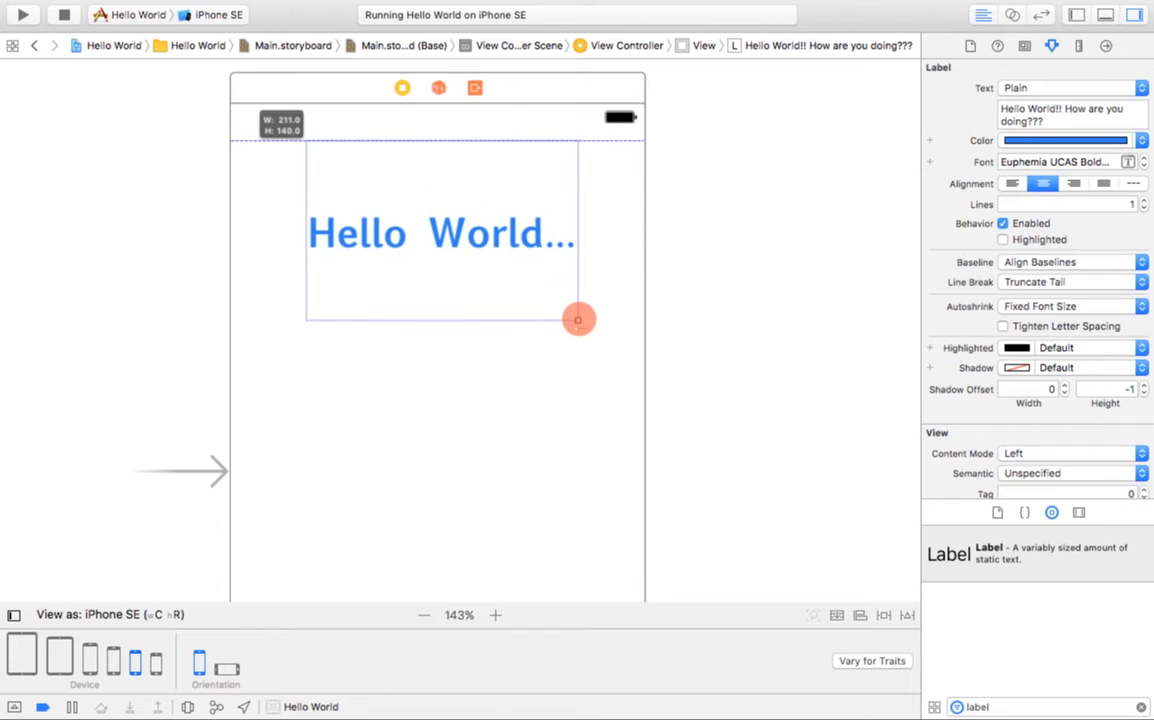
drag(580, 320, 580, 394)
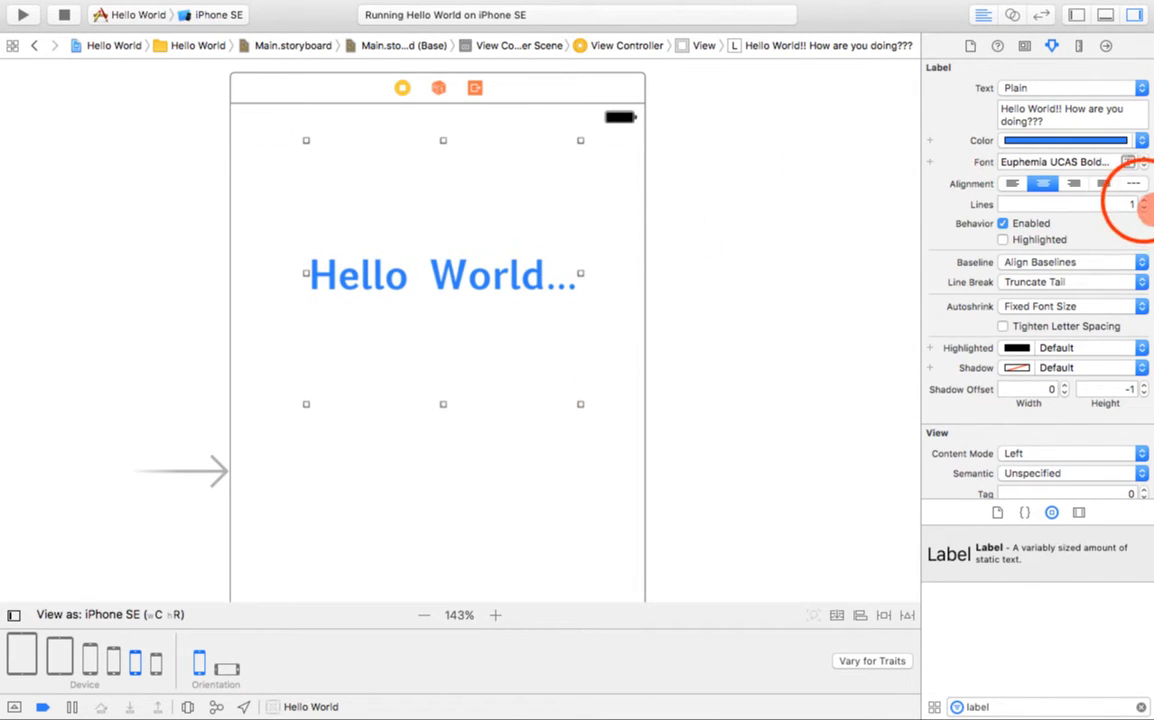
Allow the label unlimited Lines, then return it to a single line reading 'Hello World!!'
click(1144, 200)
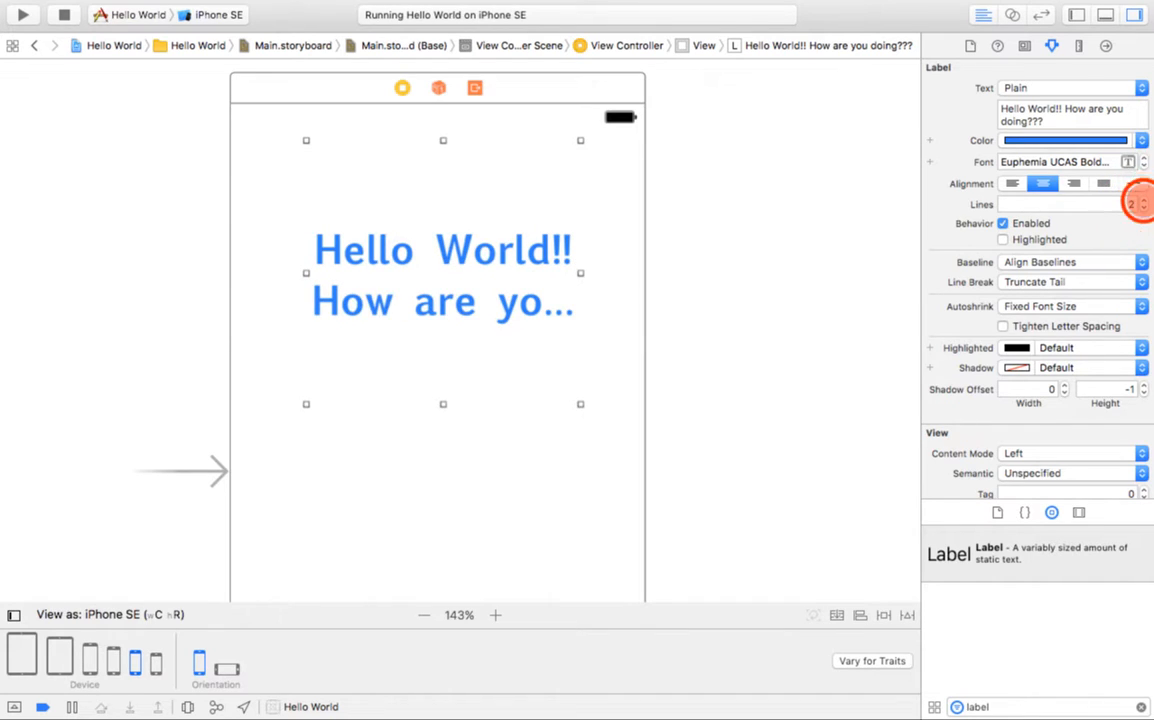
click(1142, 200)
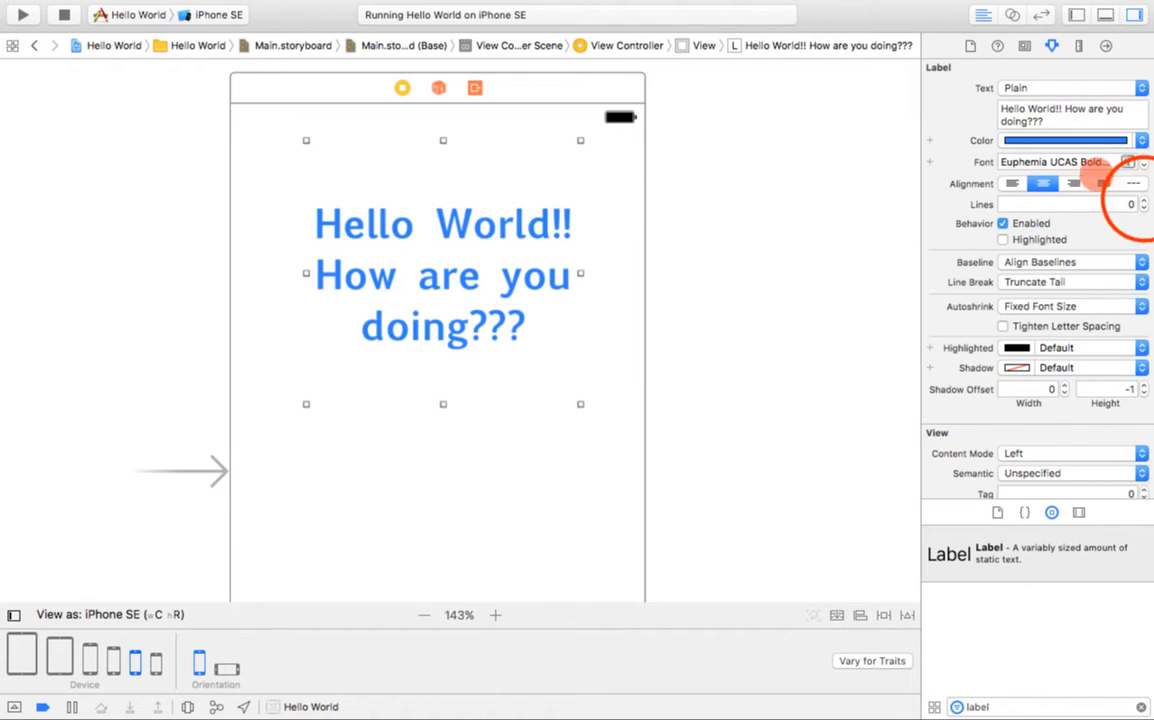
click(1144, 208)
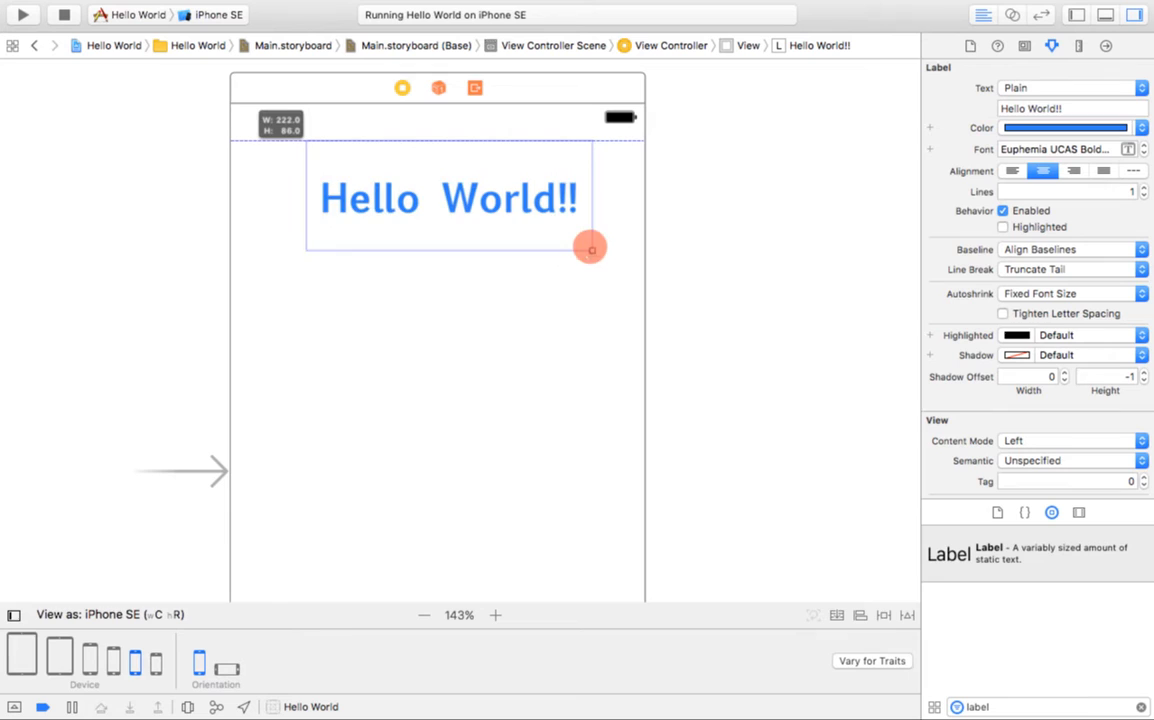
Fit the label box to its text and give it a black shadow offset 5 by 4
drag(590, 248, 568, 224)
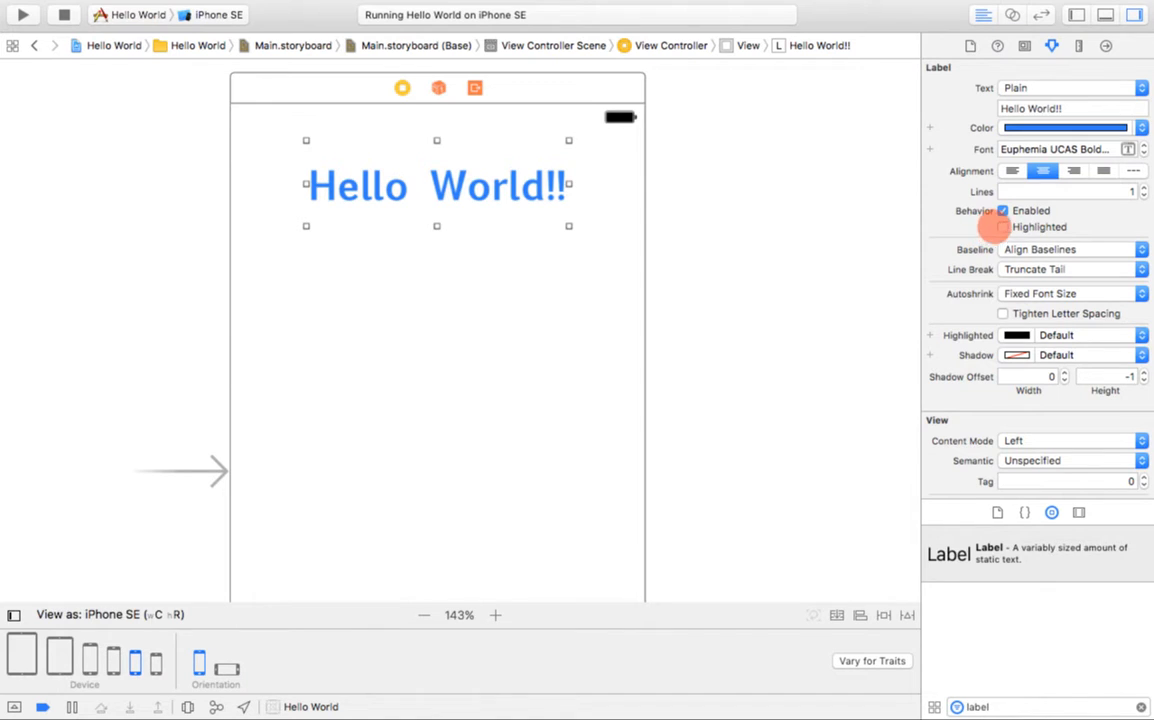
scroll(down, 3)
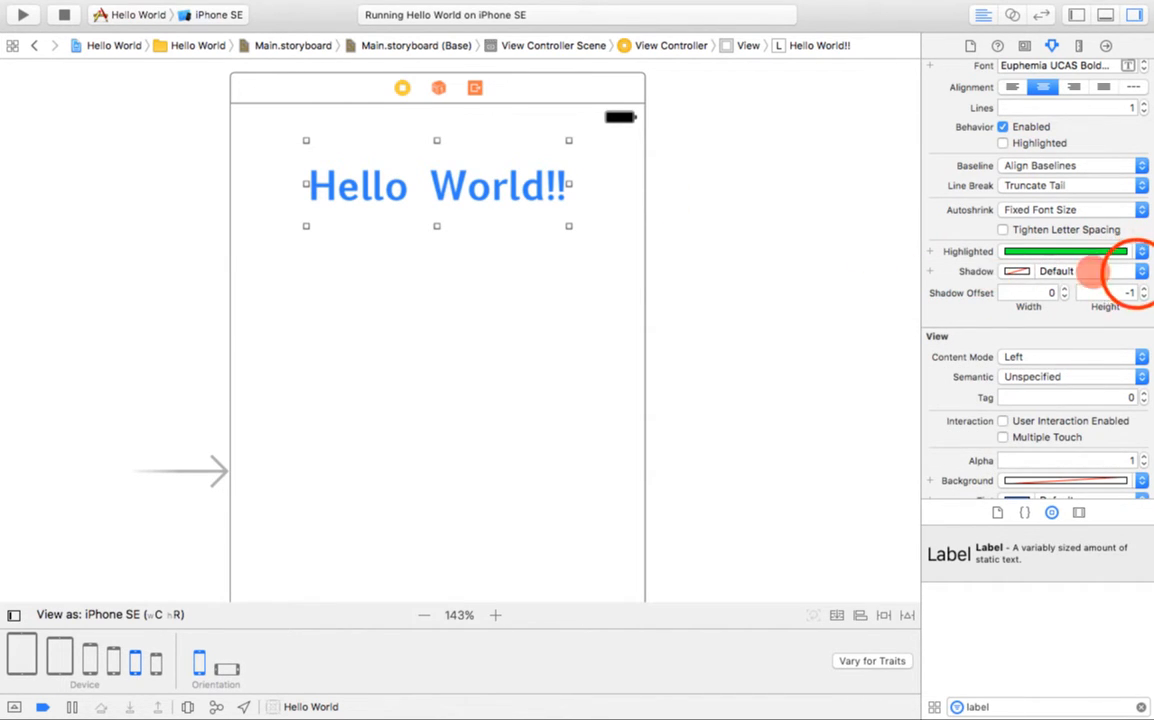
click(1016, 252)
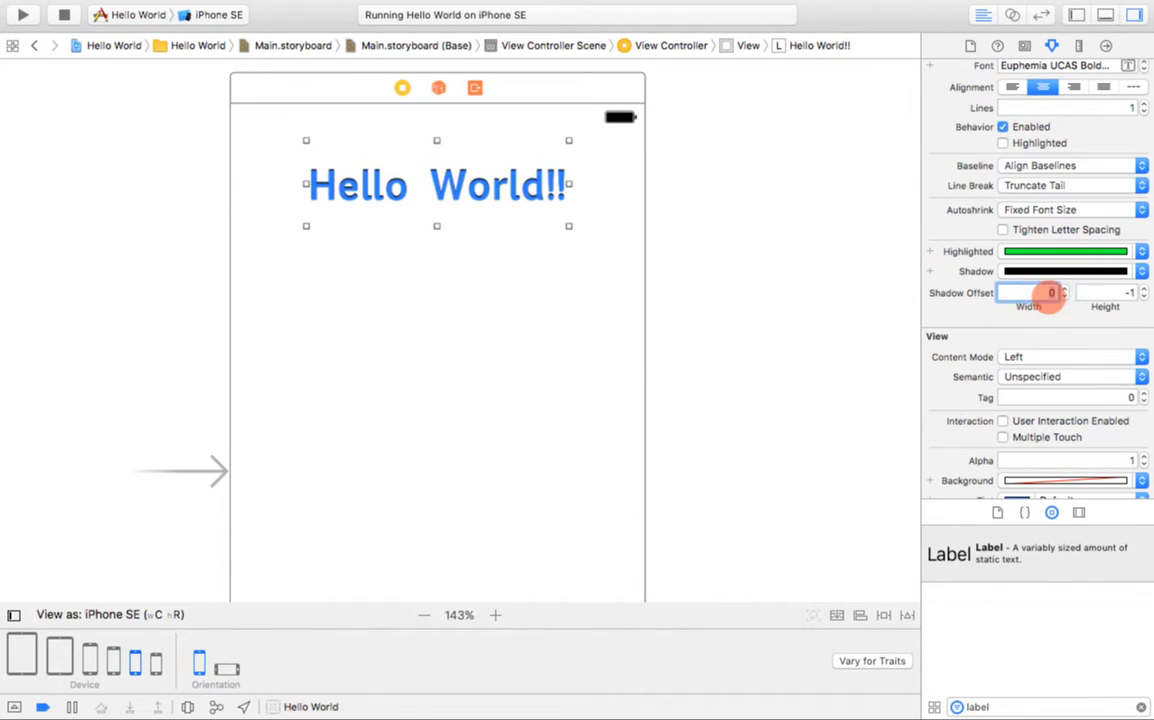
click(1064, 292)
text(5)
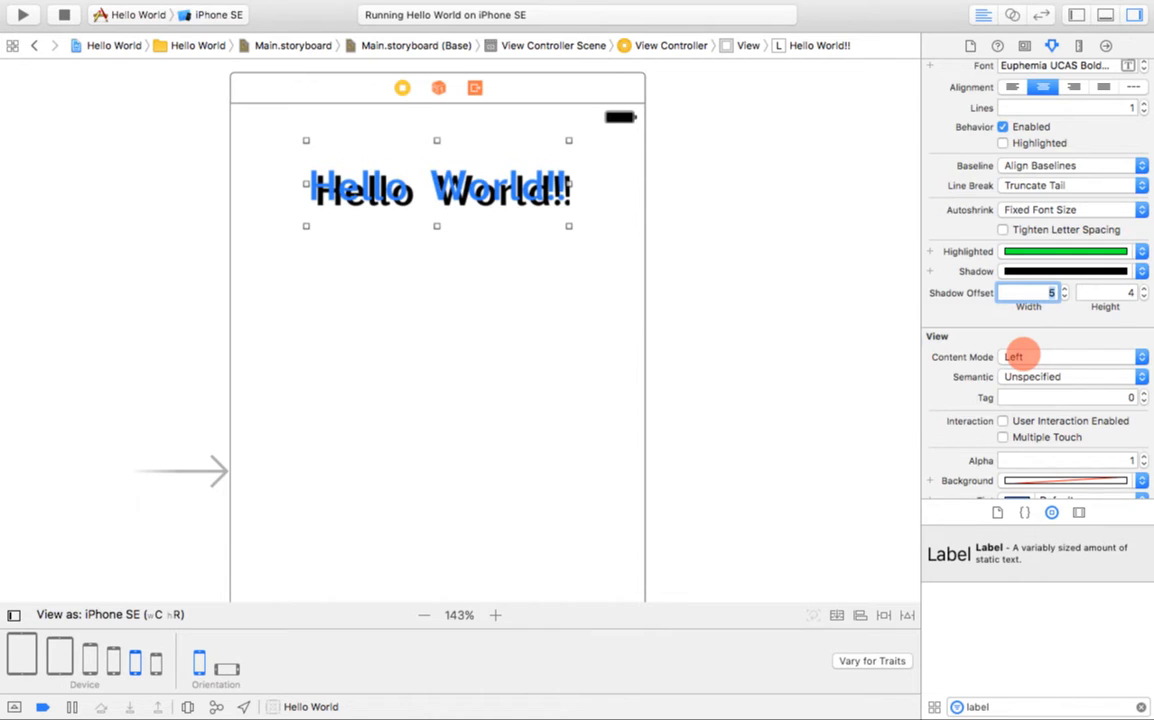
Set the label's content mode to Aspect Fill
click(1070, 356)
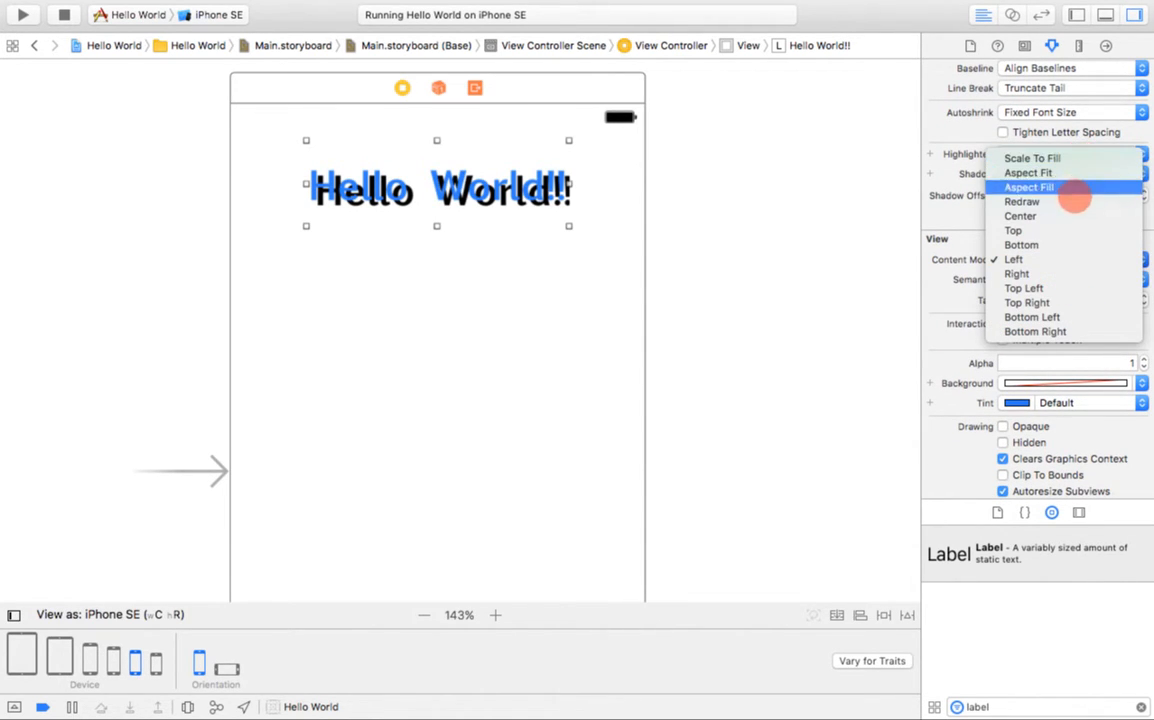
mouse_move(1028, 172)
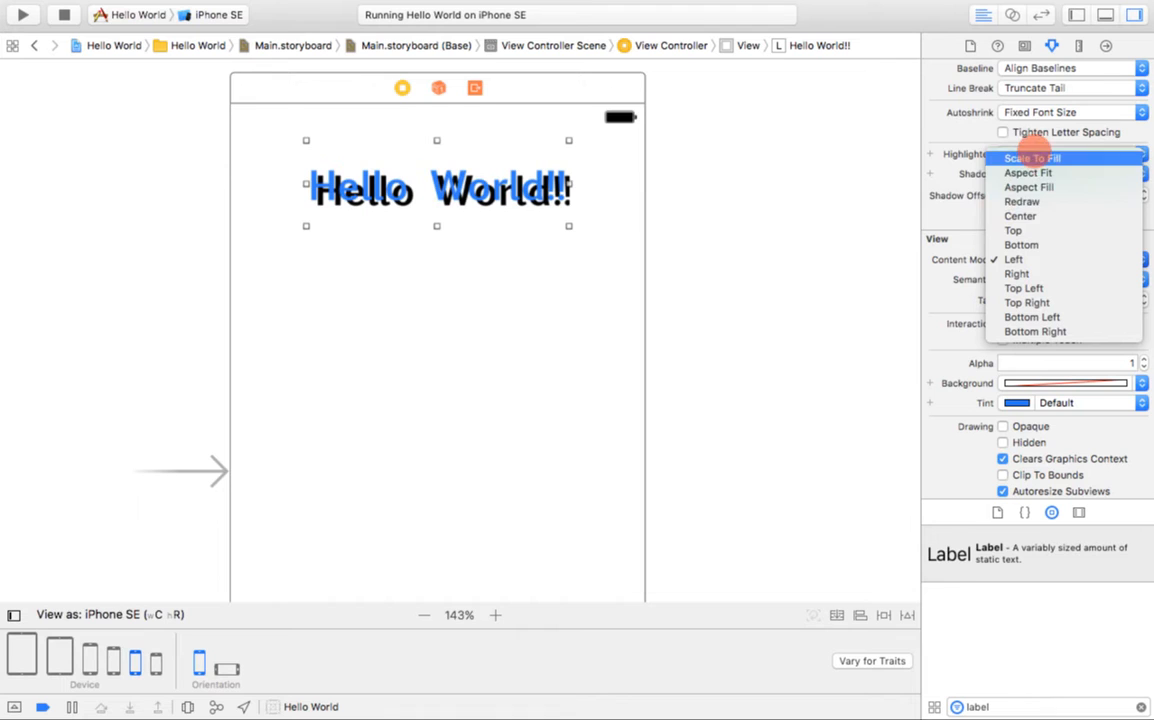
click(1014, 260)
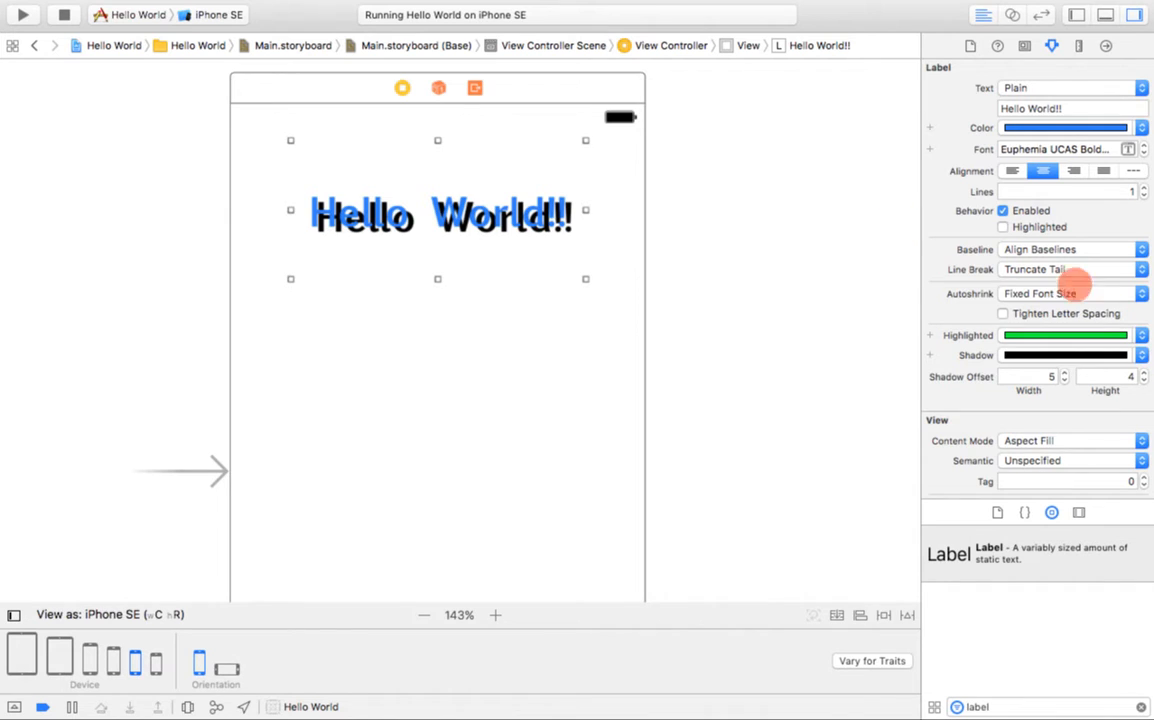
Lower the label's alpha to 0.7 and give it a pink background colour
scroll(down, 3)
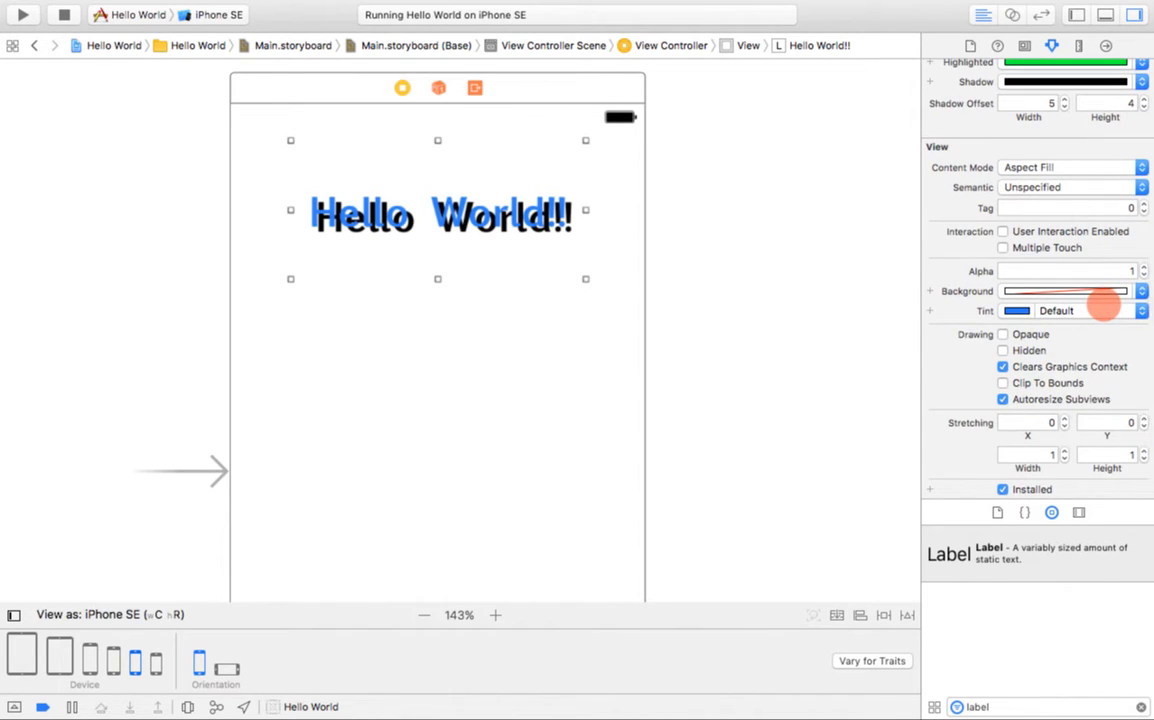
scroll(up, 3)
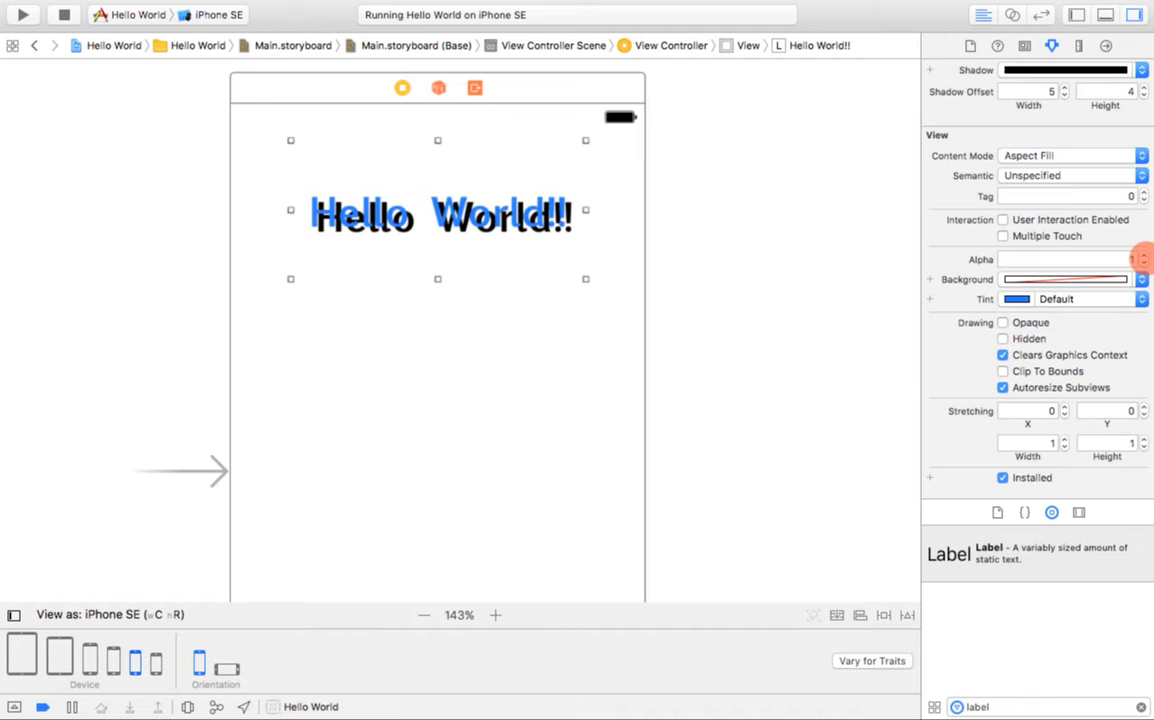
click(1146, 264)
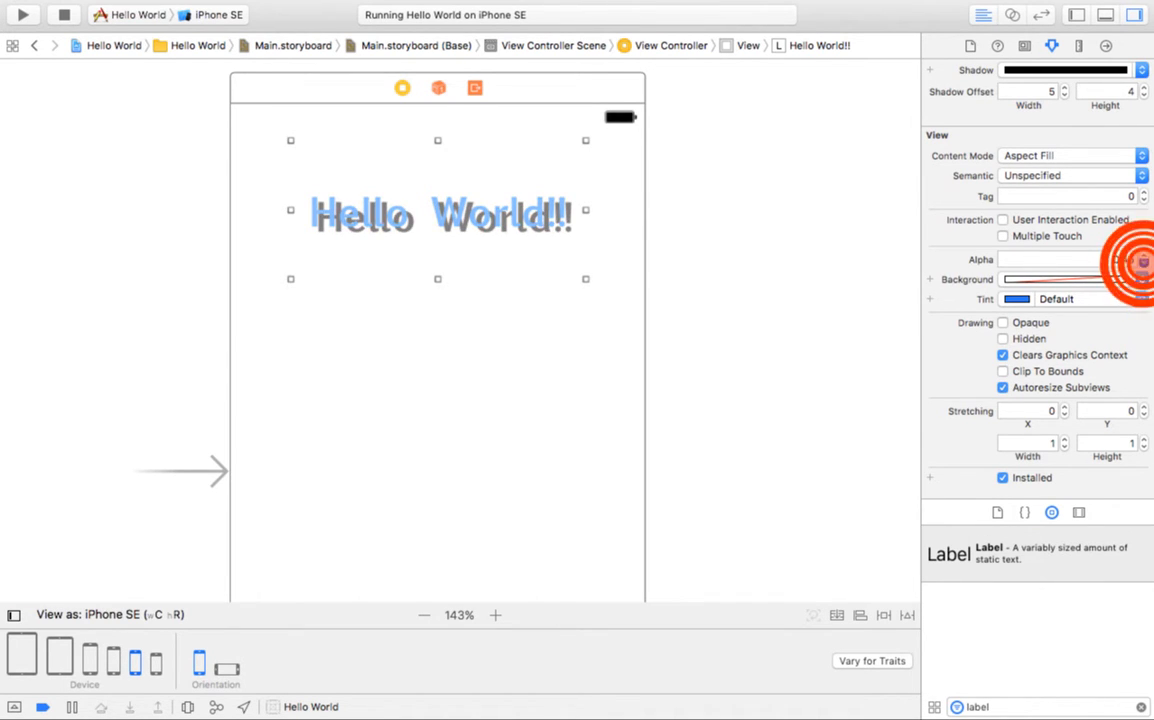
click(1144, 264)
text(0.7)
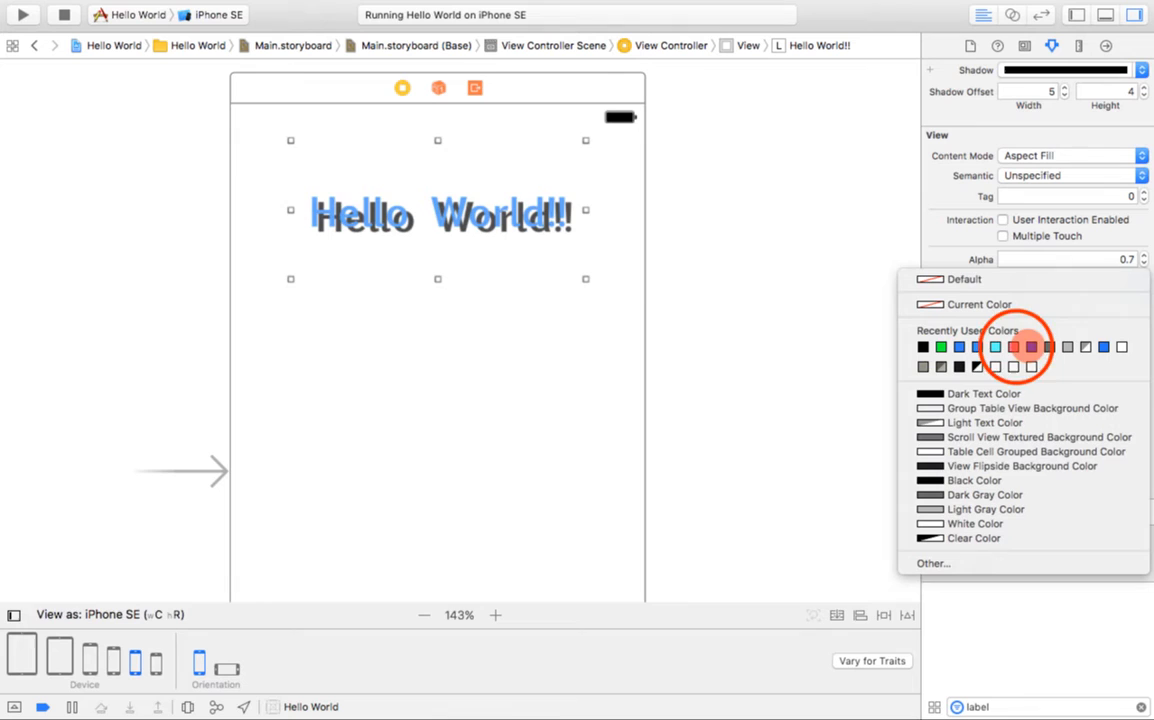
click(1016, 348)
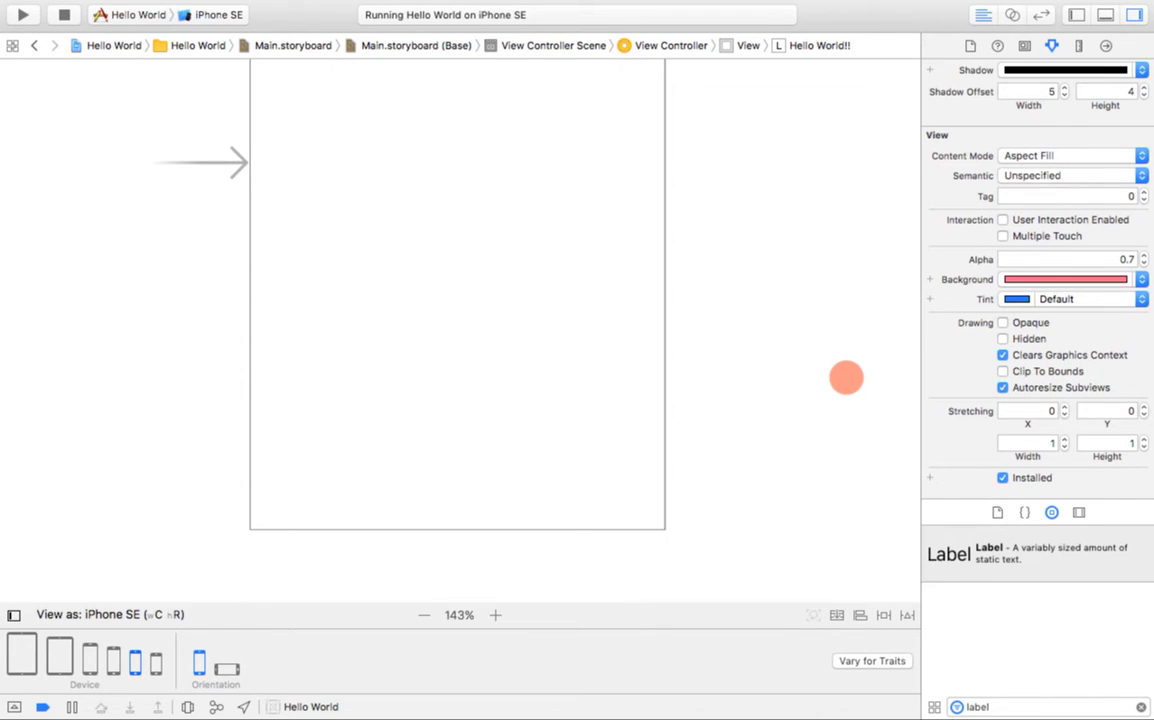
Zoom the canvas out to 70% and select the View Controller scene
click(424, 616)
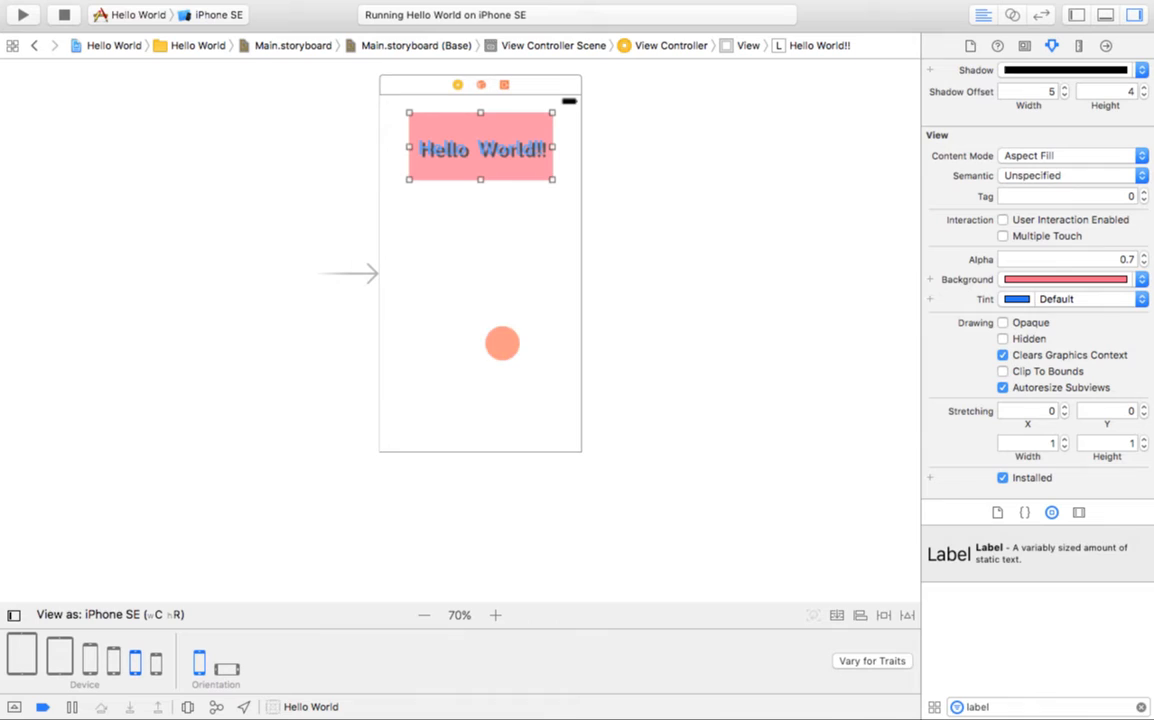
drag(504, 344, 480, 436)
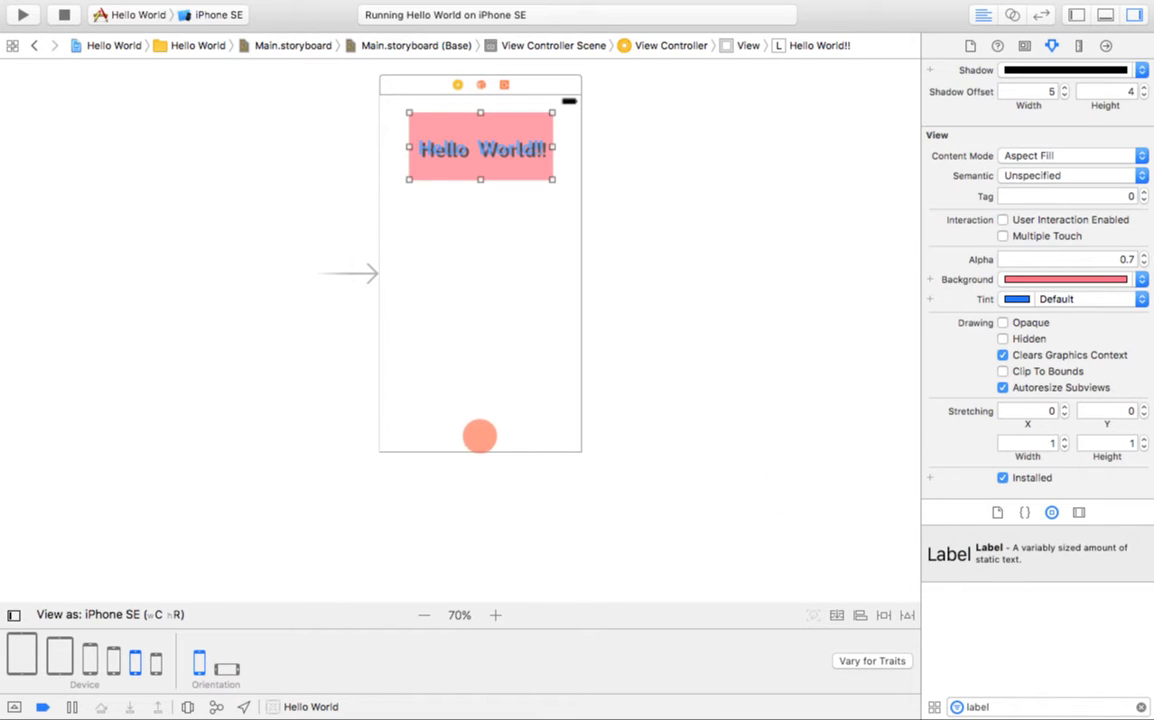
drag(480, 436, 484, 414)
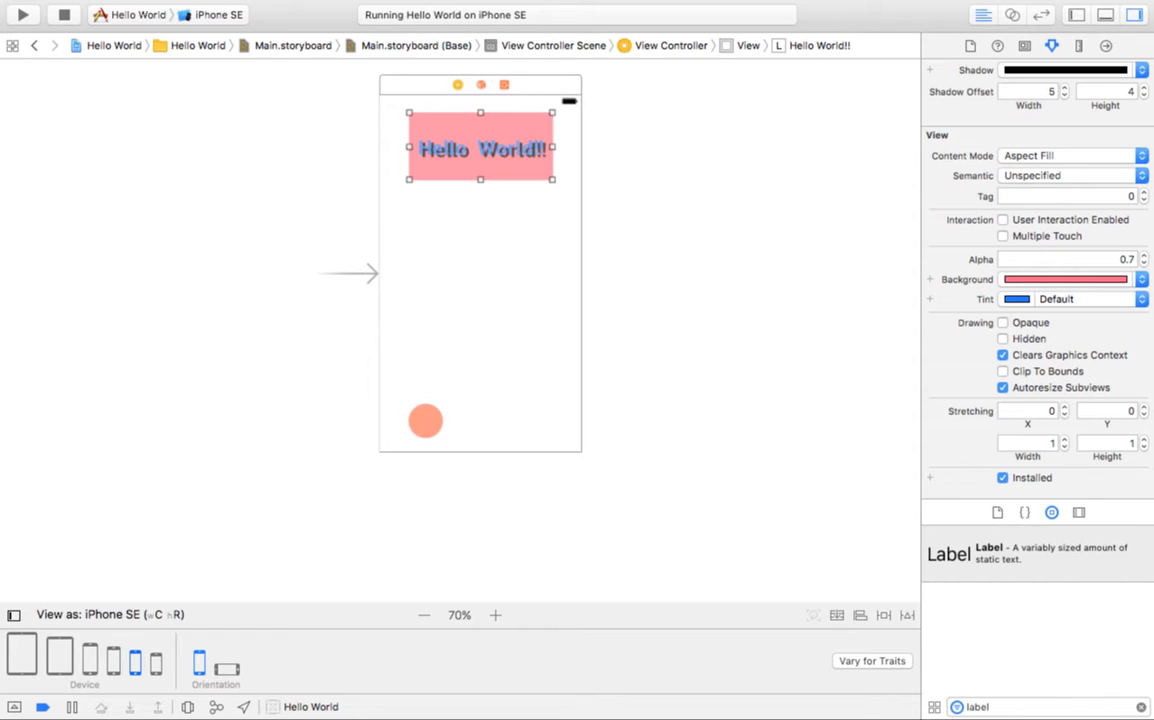
click(480, 304)
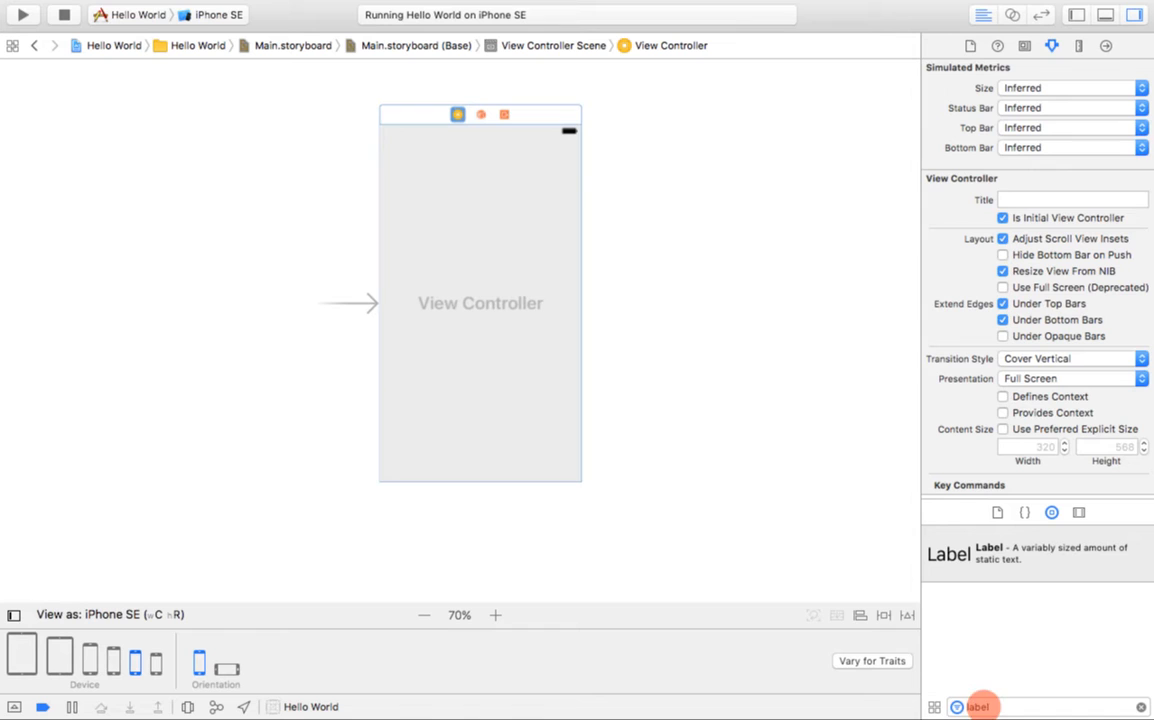
Place a new Label at the bottom centre of the view and edit its text to 'Click Me!'
drag(984, 708, 500, 448)
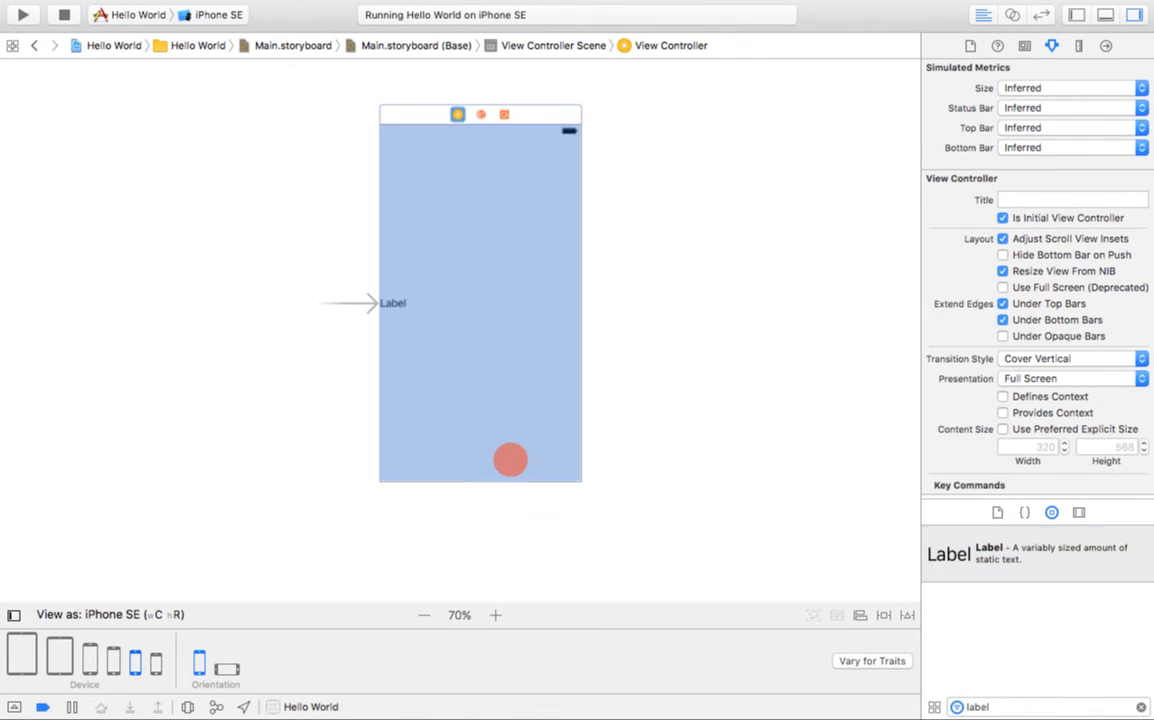
click(392, 304)
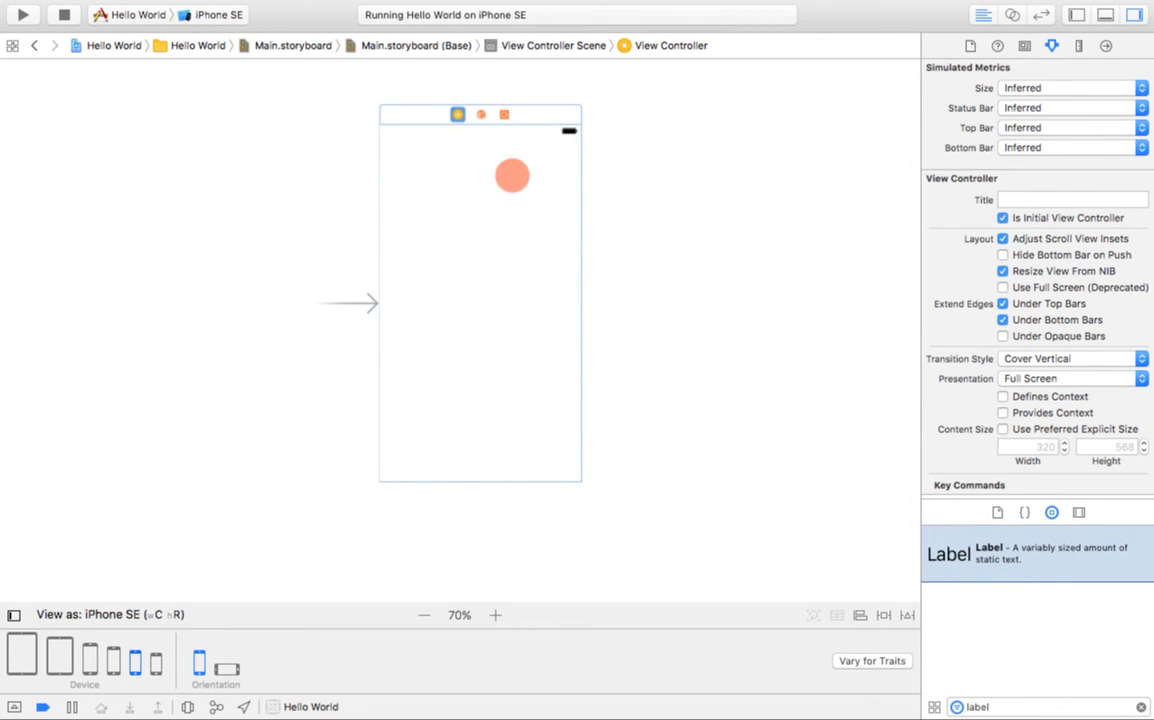
drag(512, 176, 604, 112)
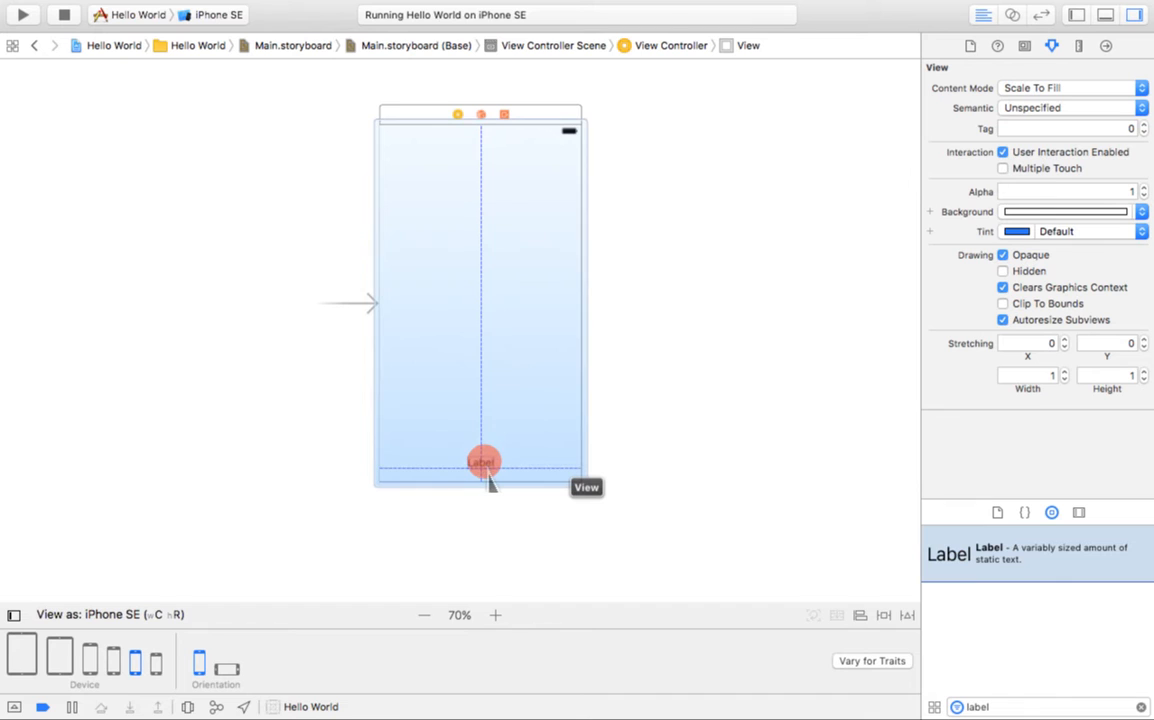
click(484, 462)
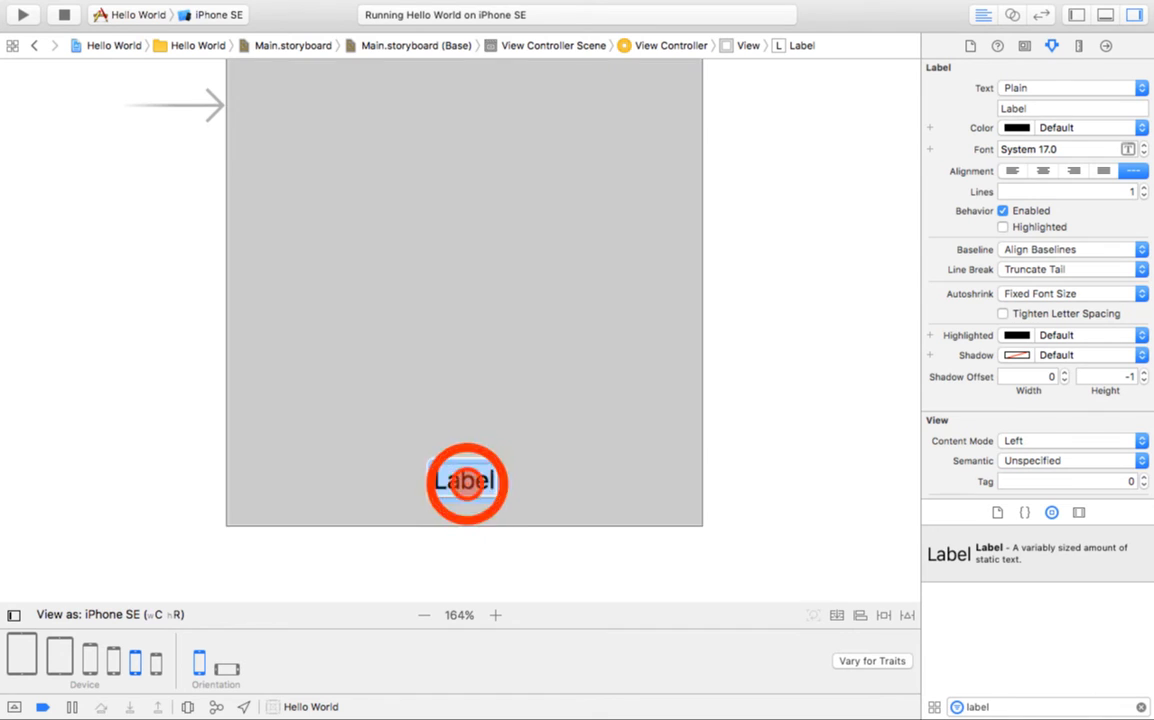
click(464, 482)
text(Click Me!)
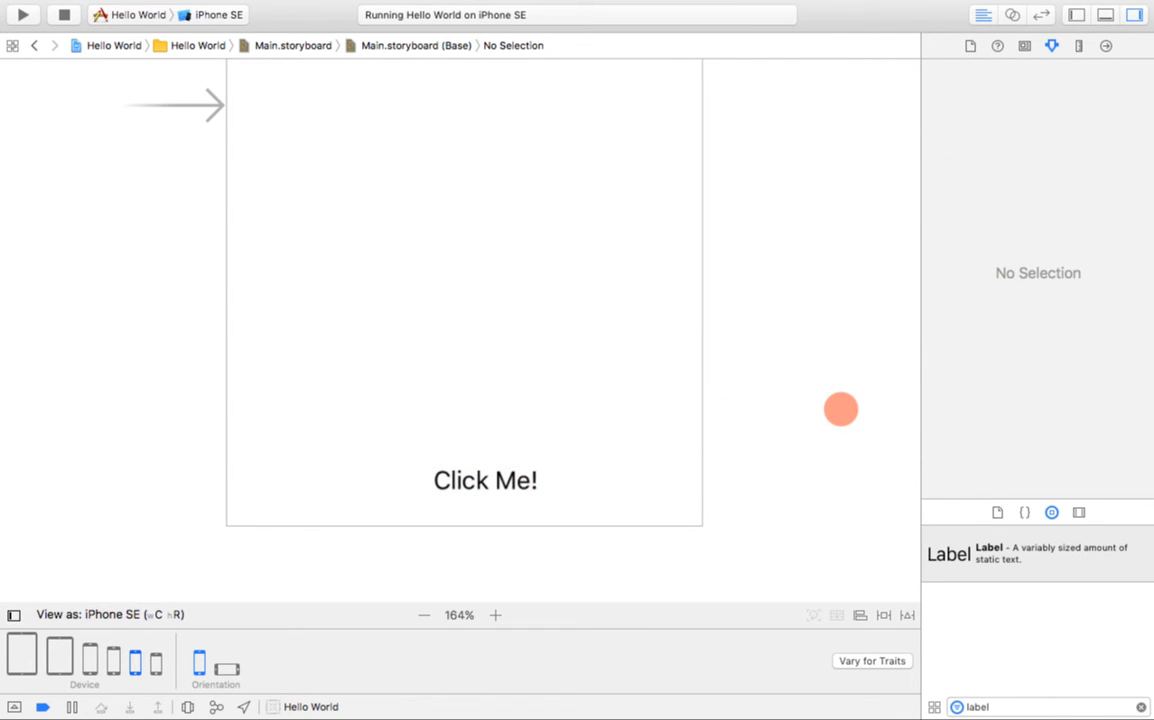
Run the app, stopping the already running Hello World copy to relaunch it
click(424, 616)
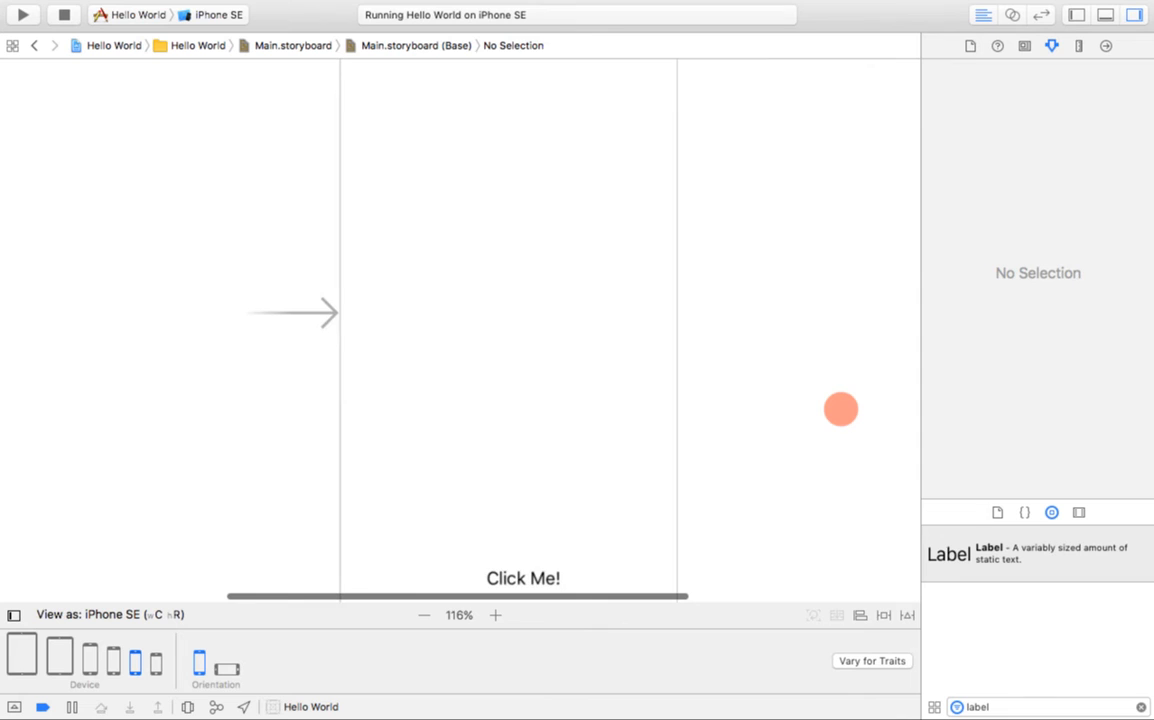
click(424, 616)
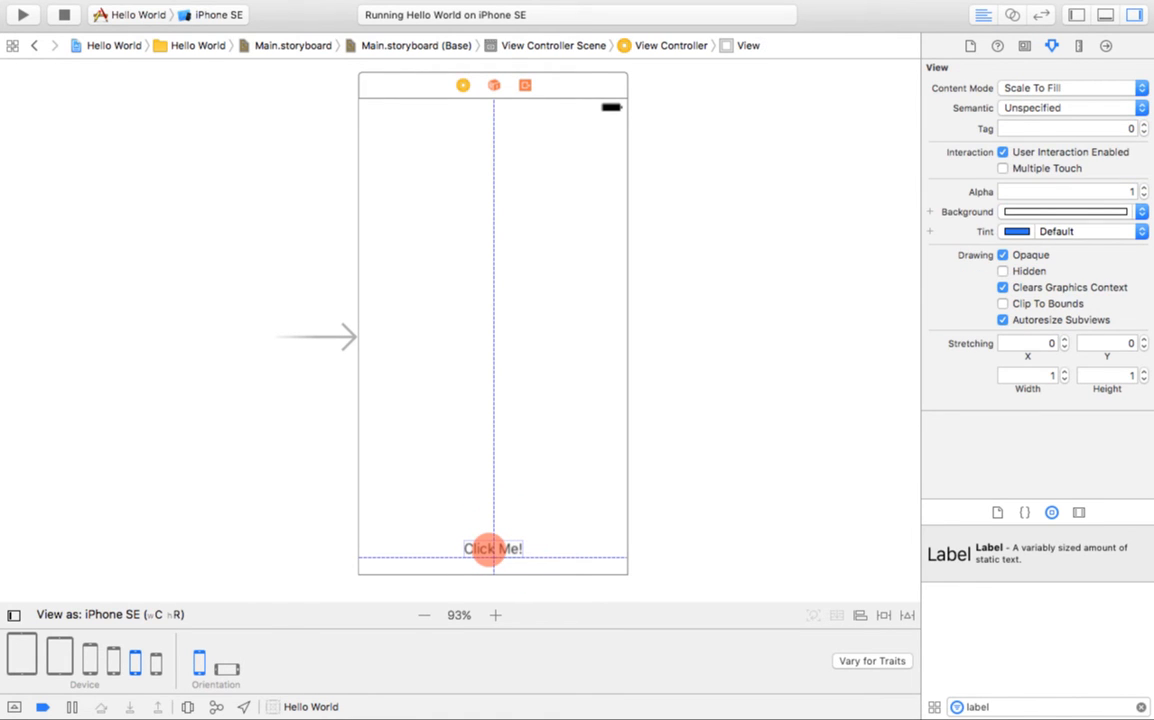
click(492, 548)
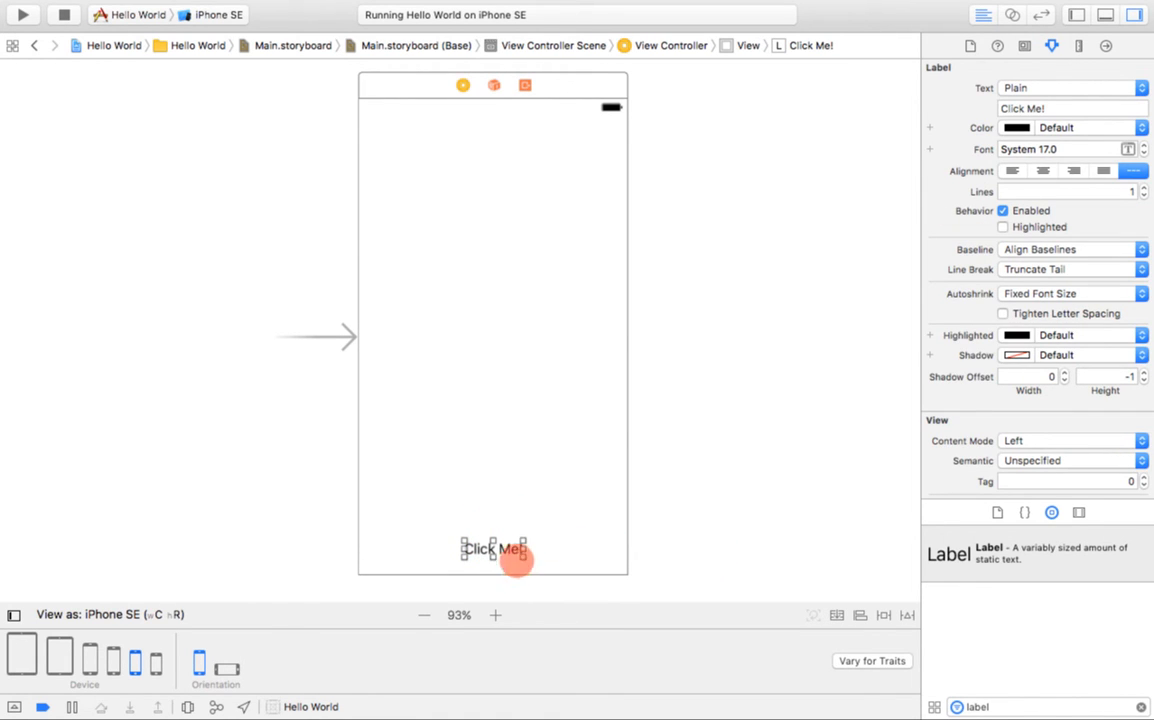
click(704, 492)
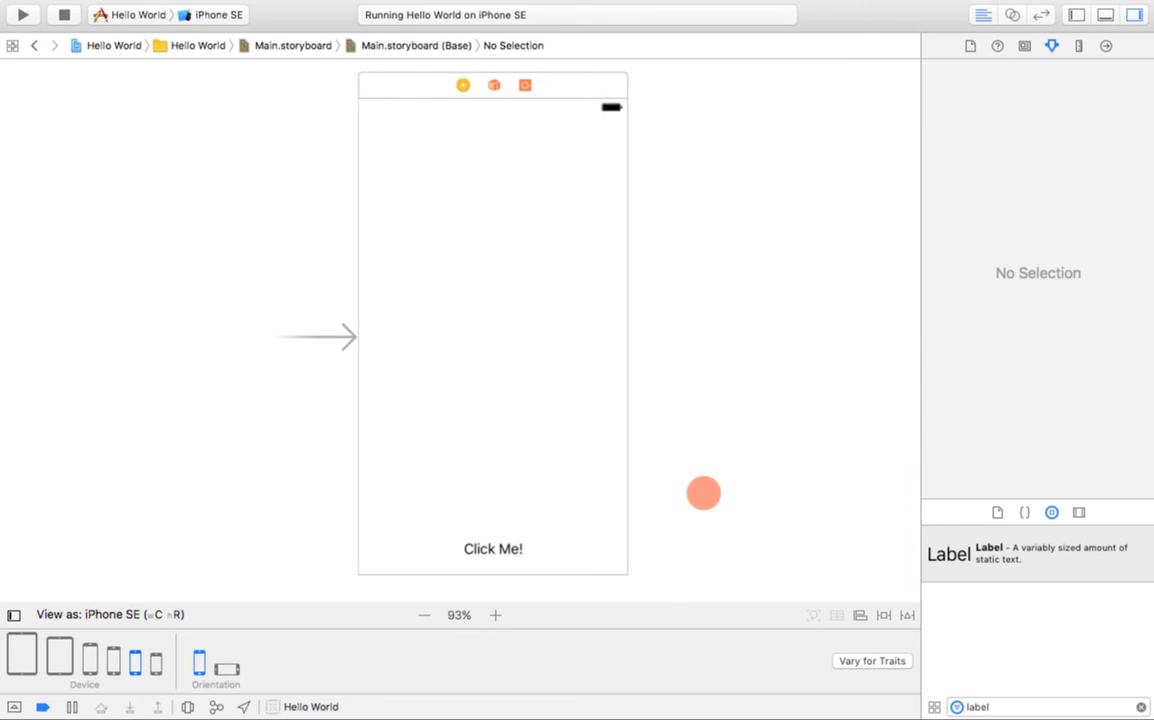
click(20, 14)
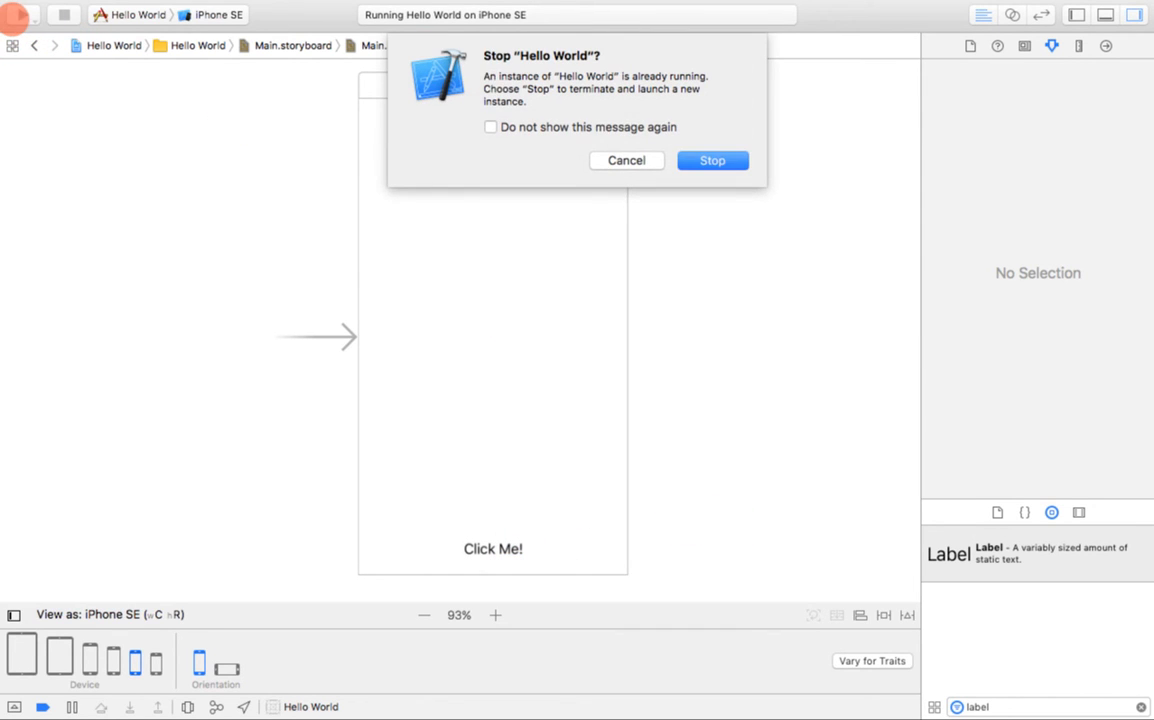
click(712, 160)
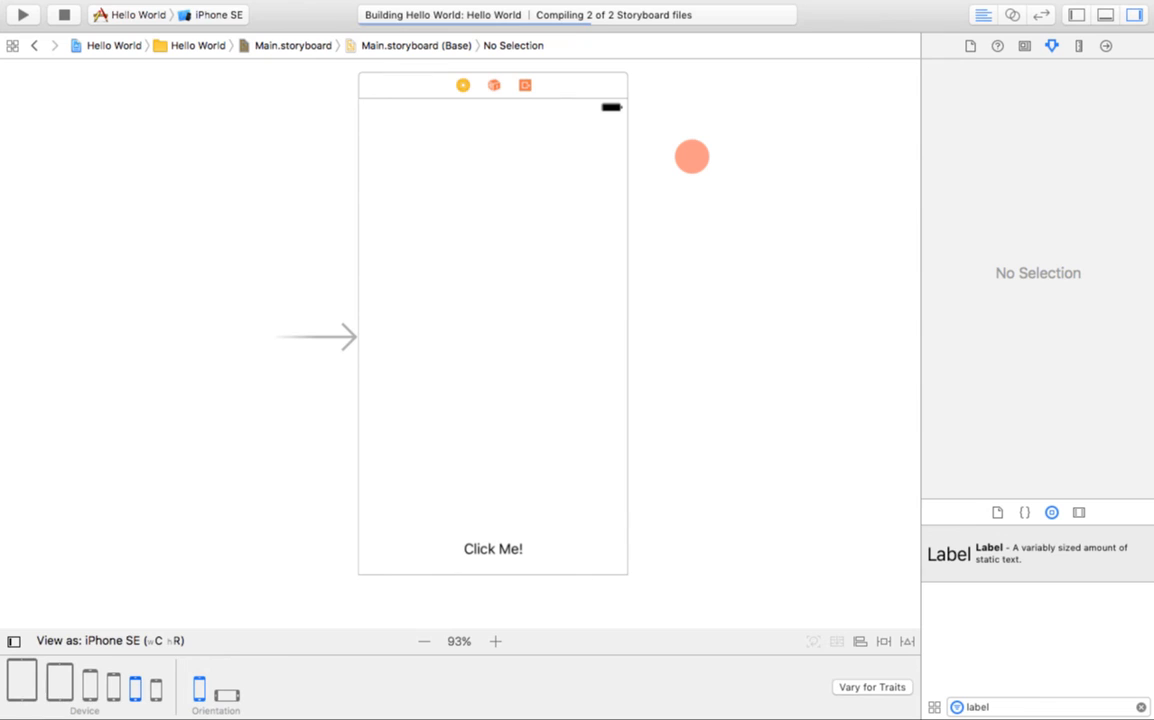